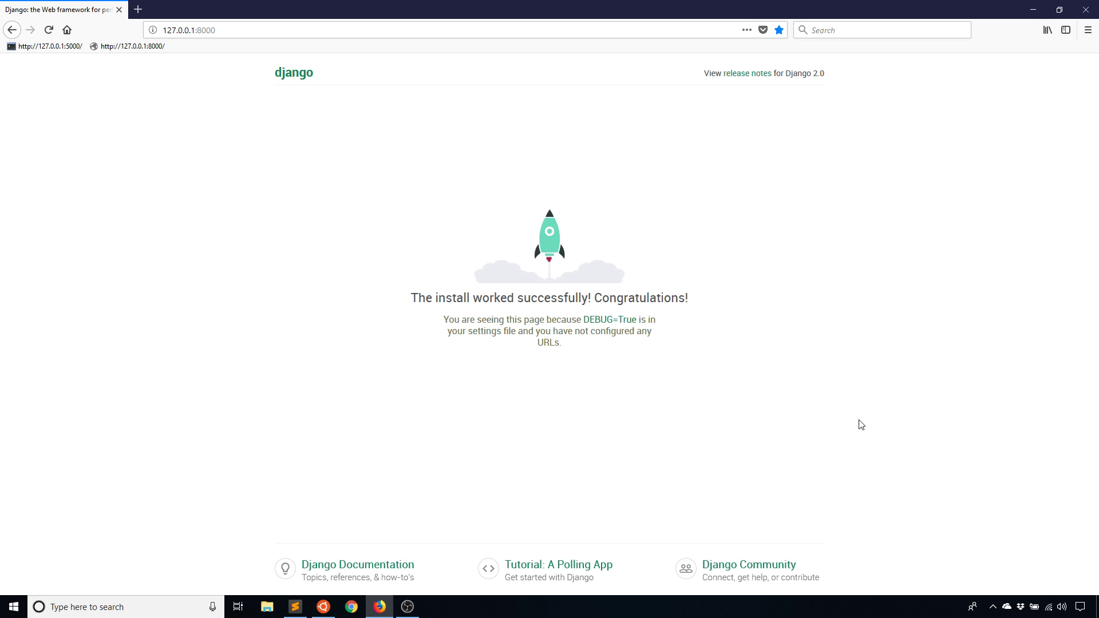
pyautogui.moveTo(813, 426)
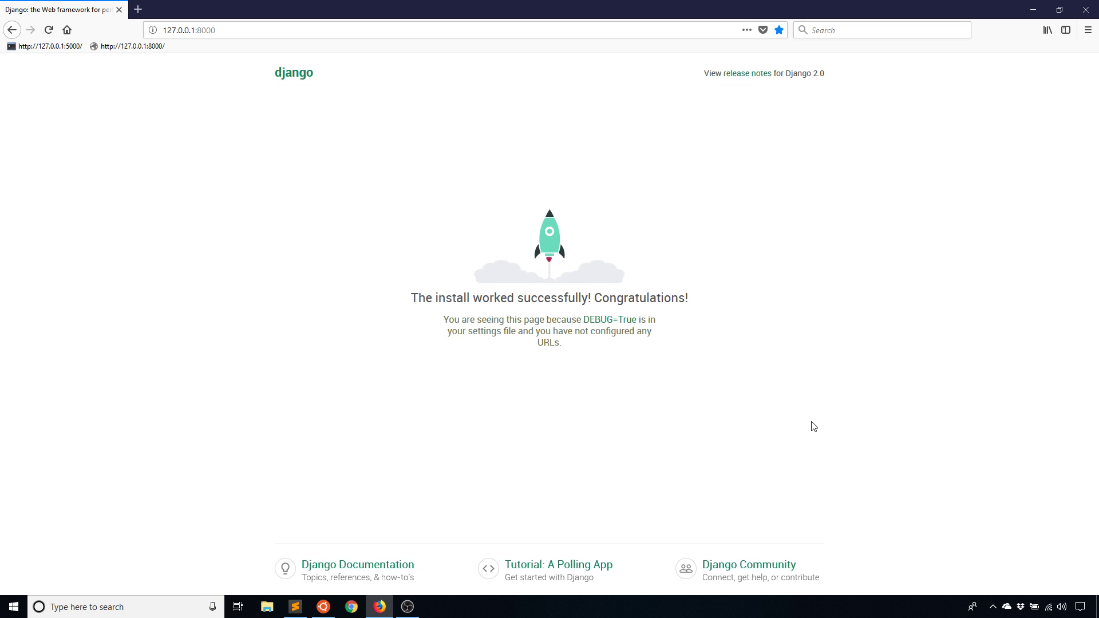
pyautogui.moveTo(376, 499)
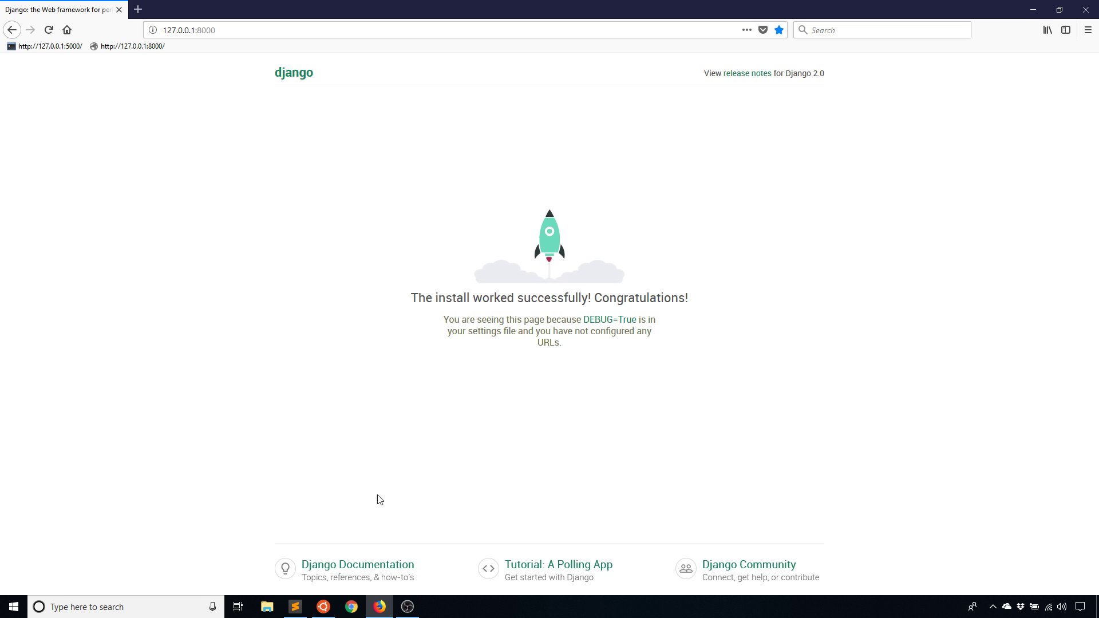
# Step: Create the urlexample app via manage.py startapp and register 'urlexample' in INSTALLED_APPS
pyautogui.click(294, 606)
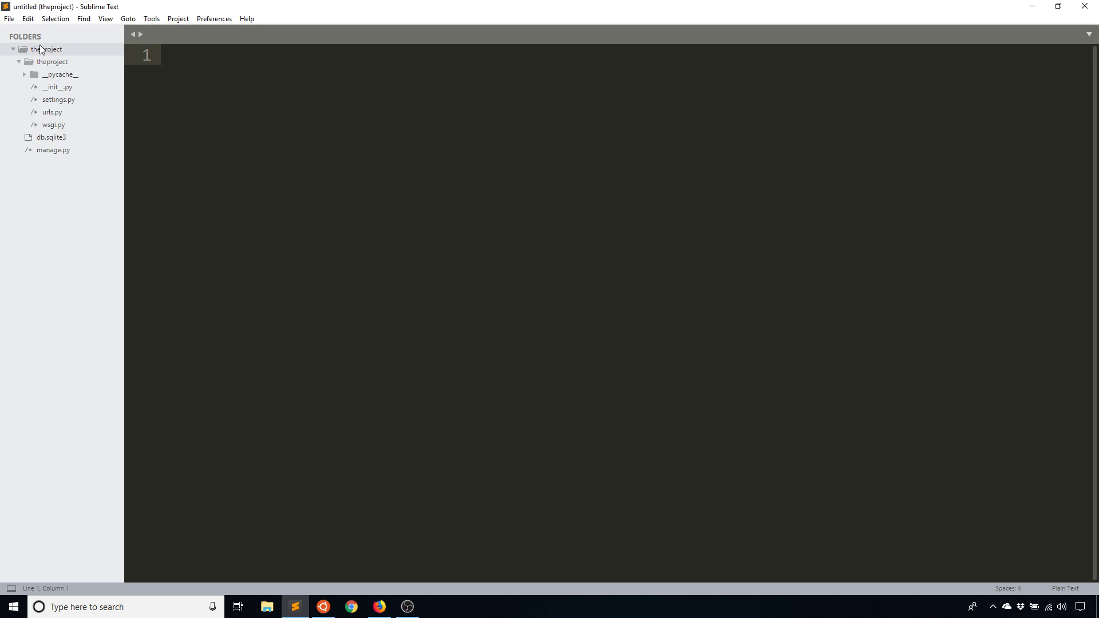
pyautogui.click(322, 607)
pyautogui.write('python manage.py startapp')
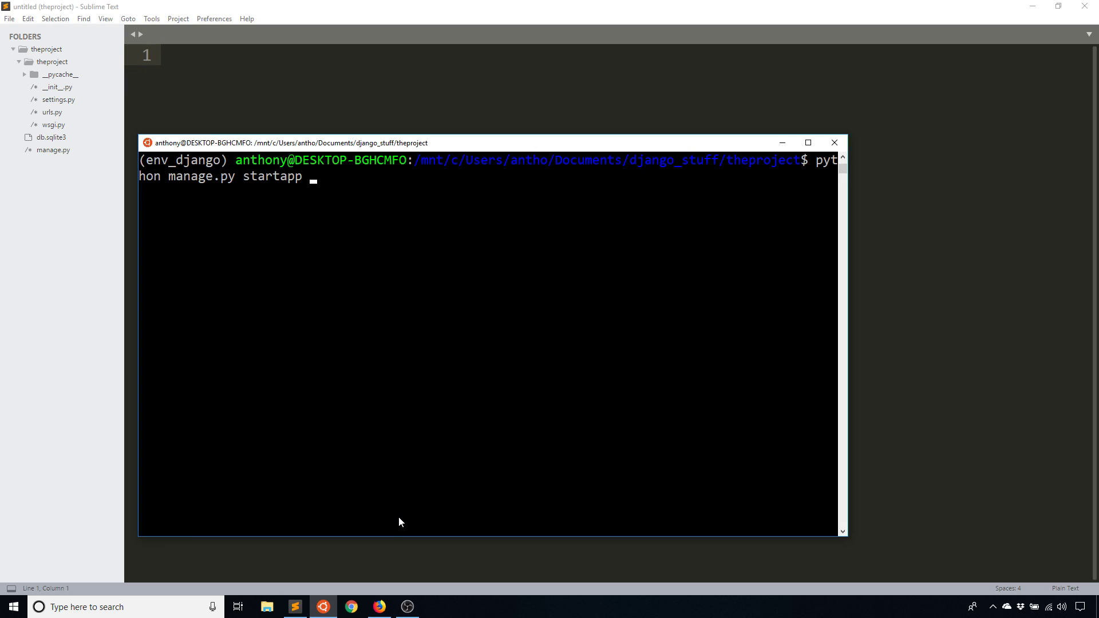
pyautogui.write('urlexmapl')
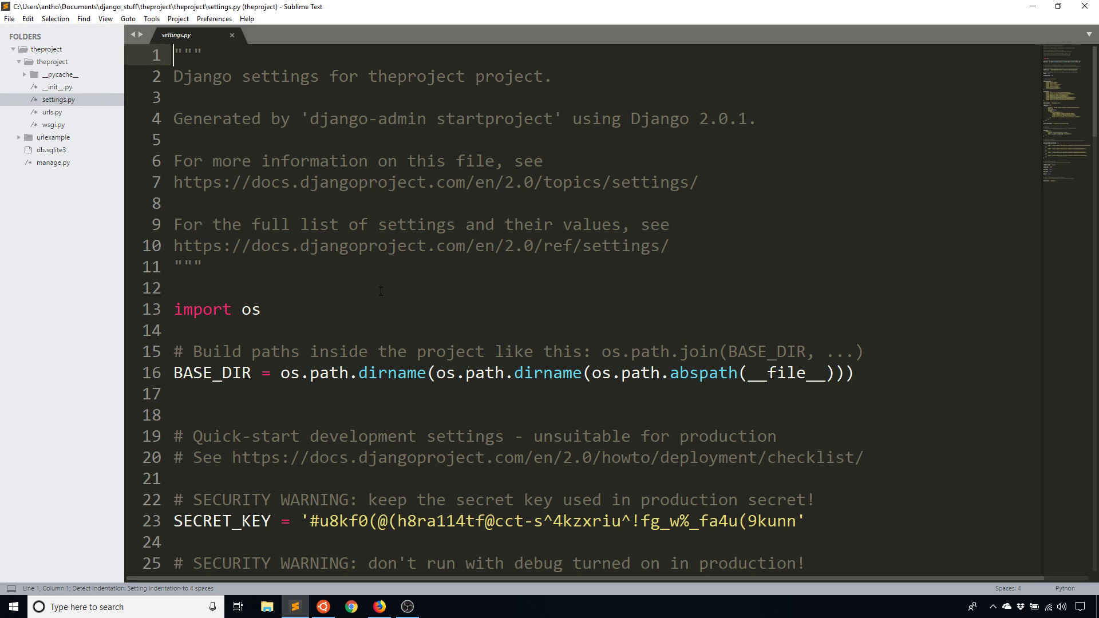
pyautogui.scroll(-3)
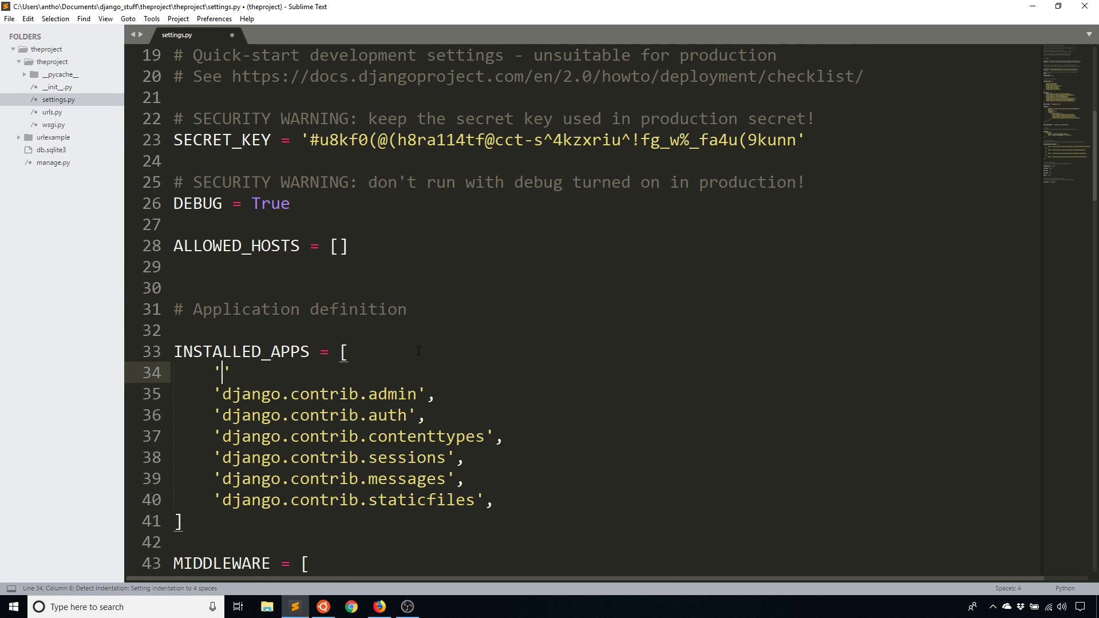
pyautogui.write('urlexampl')
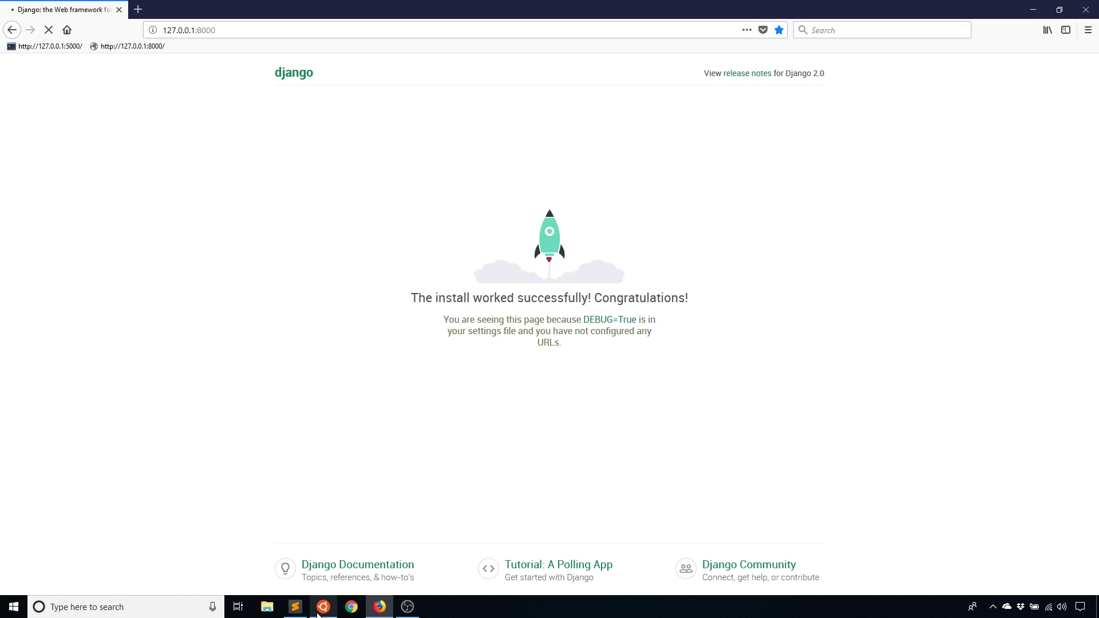
pyautogui.click(323, 607)
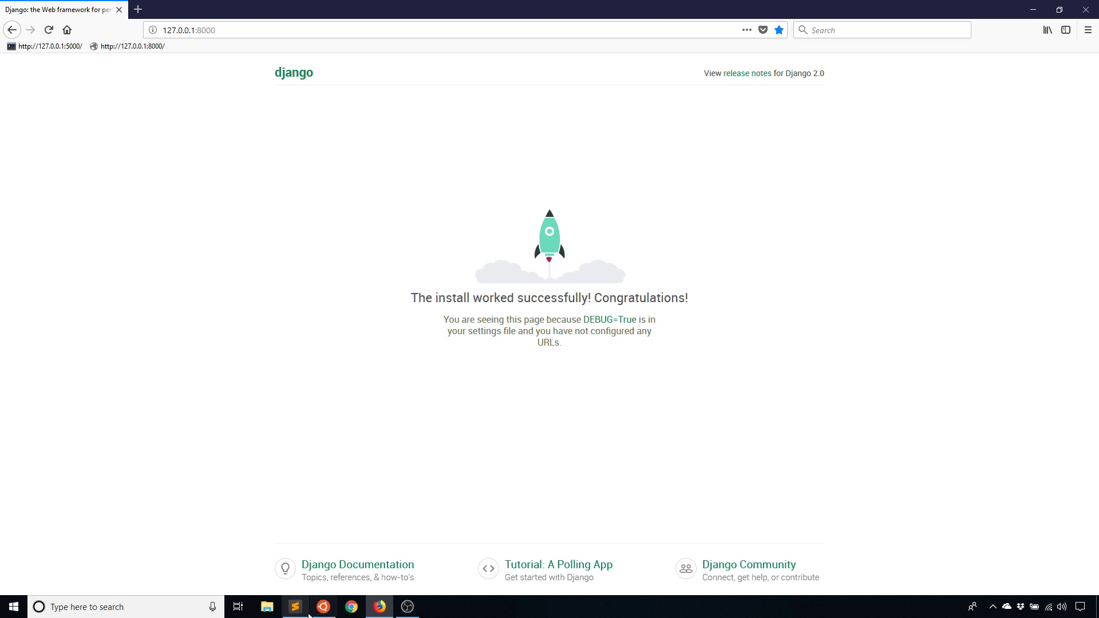
# Step: Create a urls.py in the urlexample folder seeded with the project's urlpatterns code
pyautogui.click(294, 606)
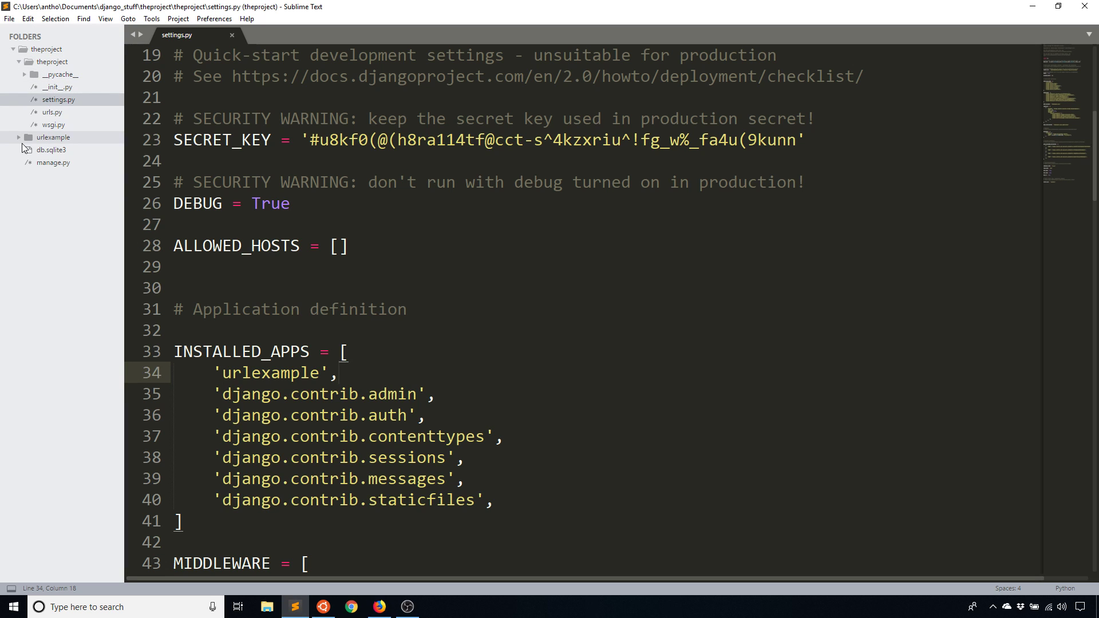
pyautogui.rightClick(53, 137)
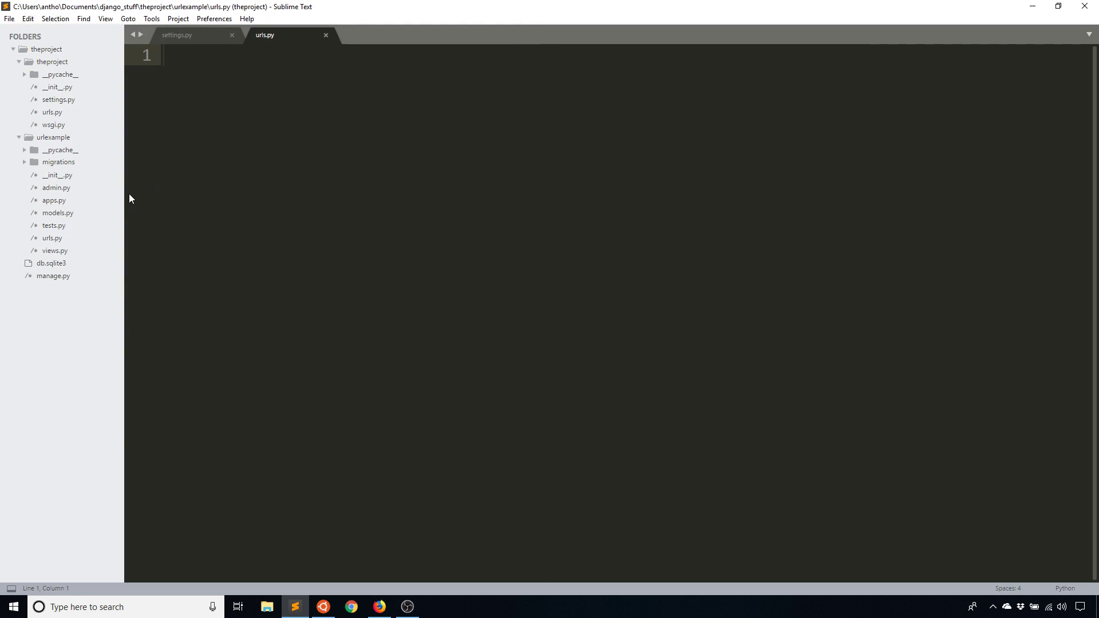
pyautogui.click(52, 112)
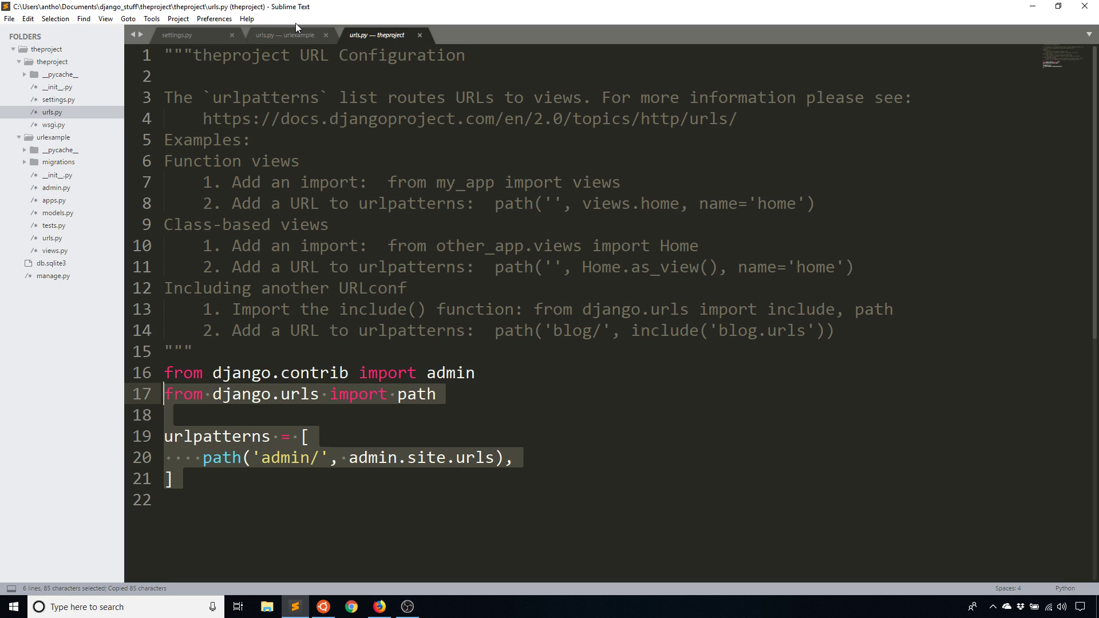
pyautogui.click(288, 36)
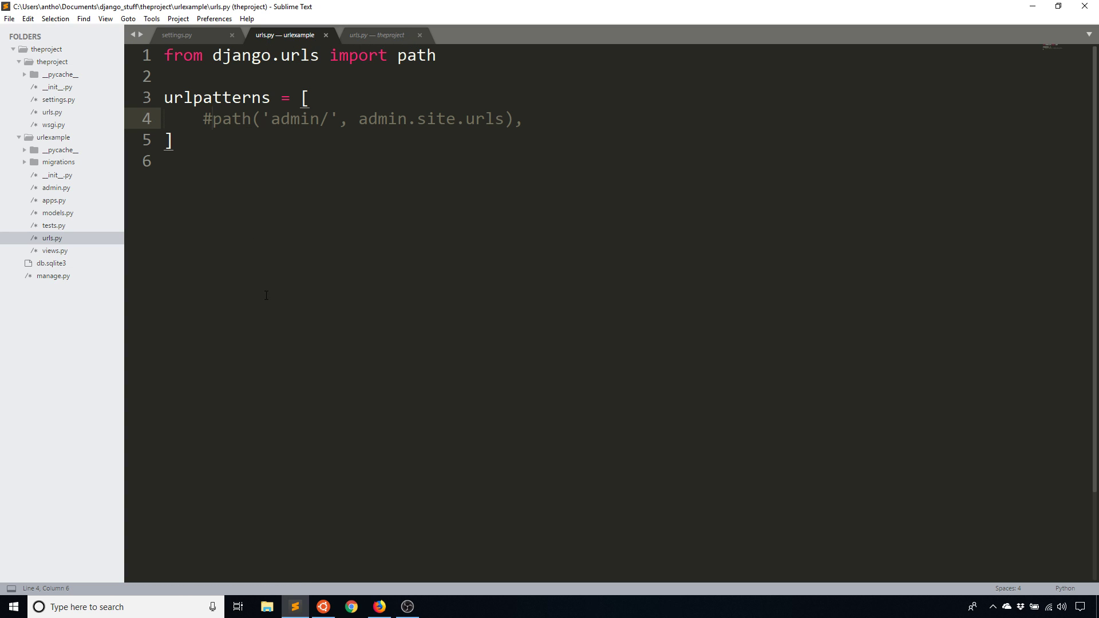
pyautogui.click(211, 118)
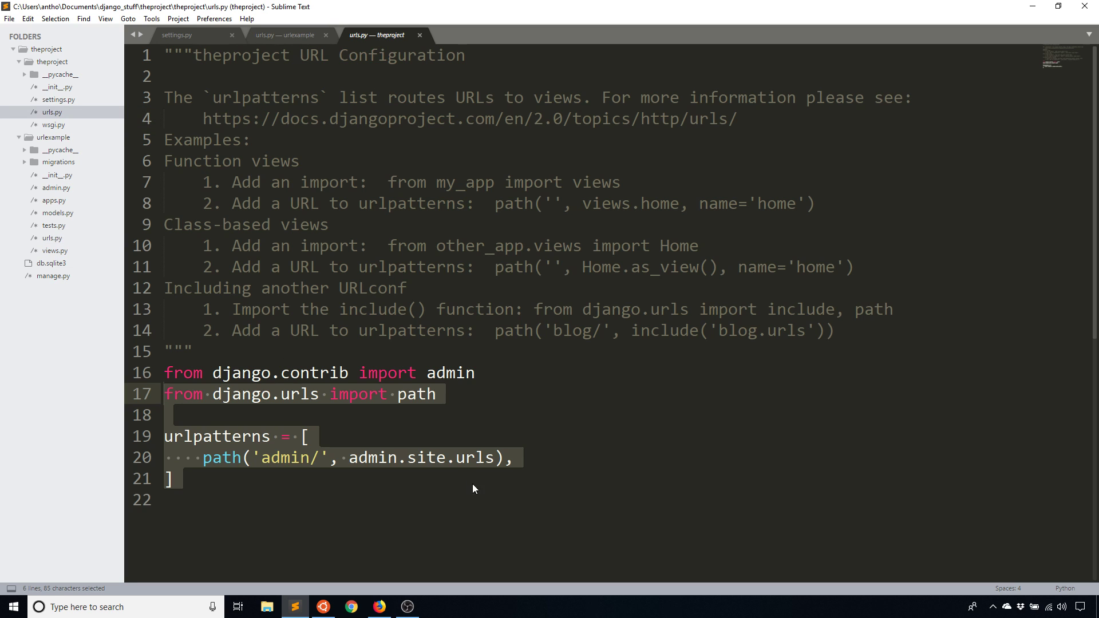
# Step: Import include in the project urls.py, add path('', include('urlexample.urls')), and save
pyautogui.click(522, 393)
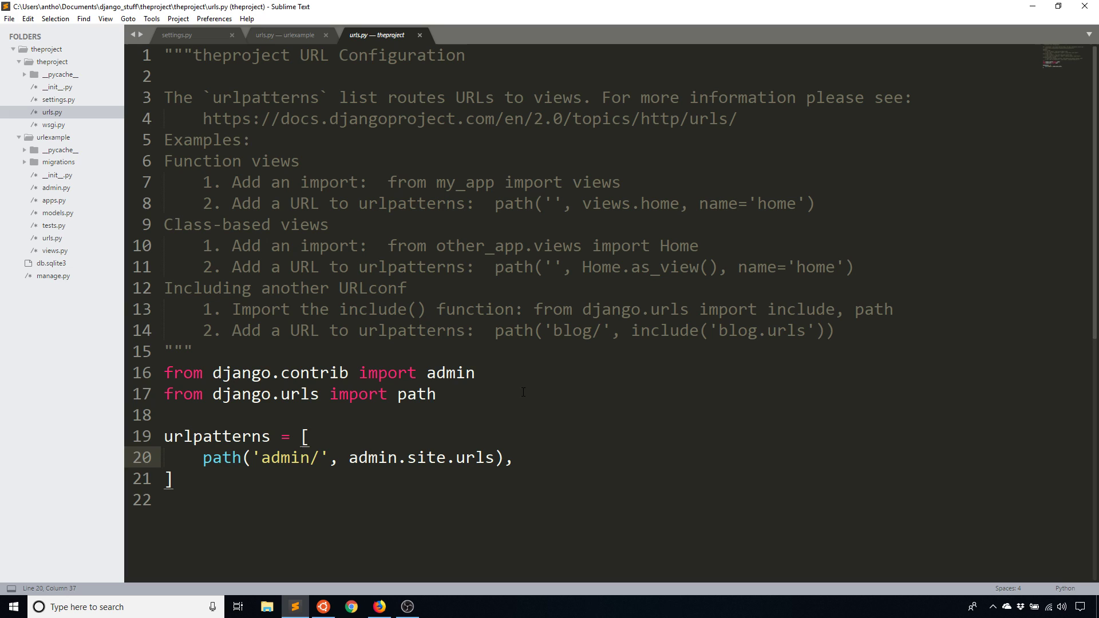
pyautogui.write(', include')
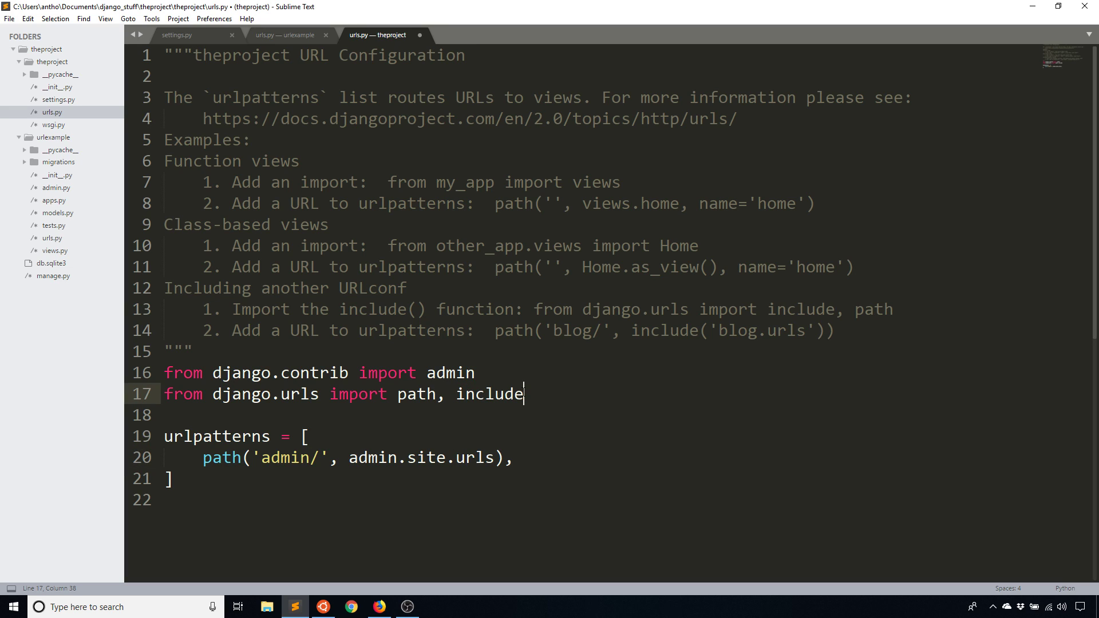
pyautogui.write("path('',")
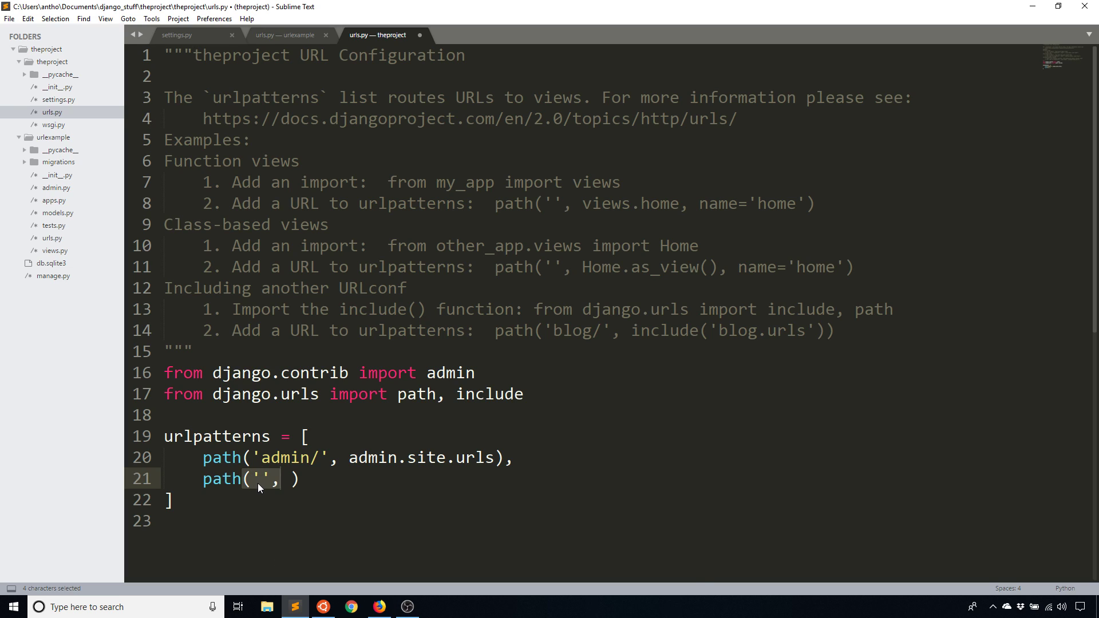
pyautogui.click(288, 479)
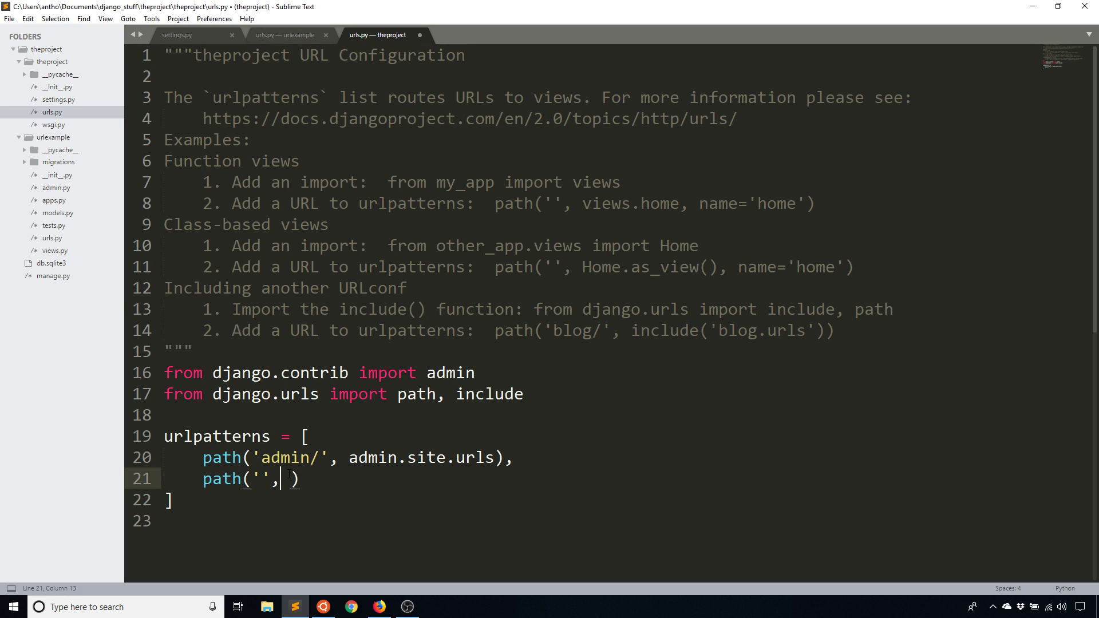
pyautogui.write('include(')
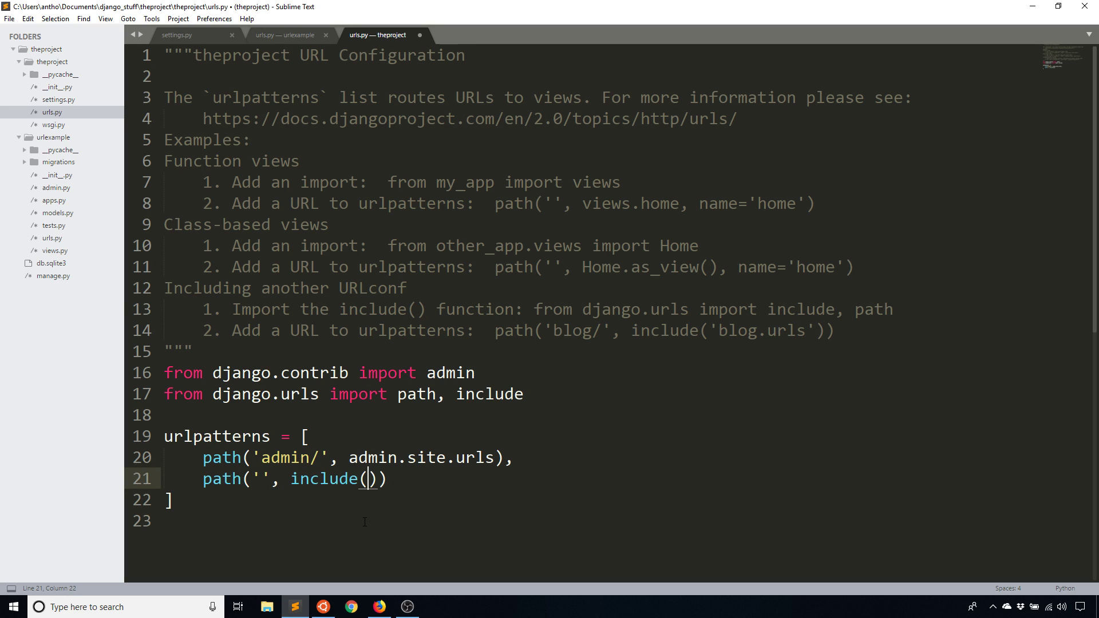
pyautogui.write("'urlexampl'")
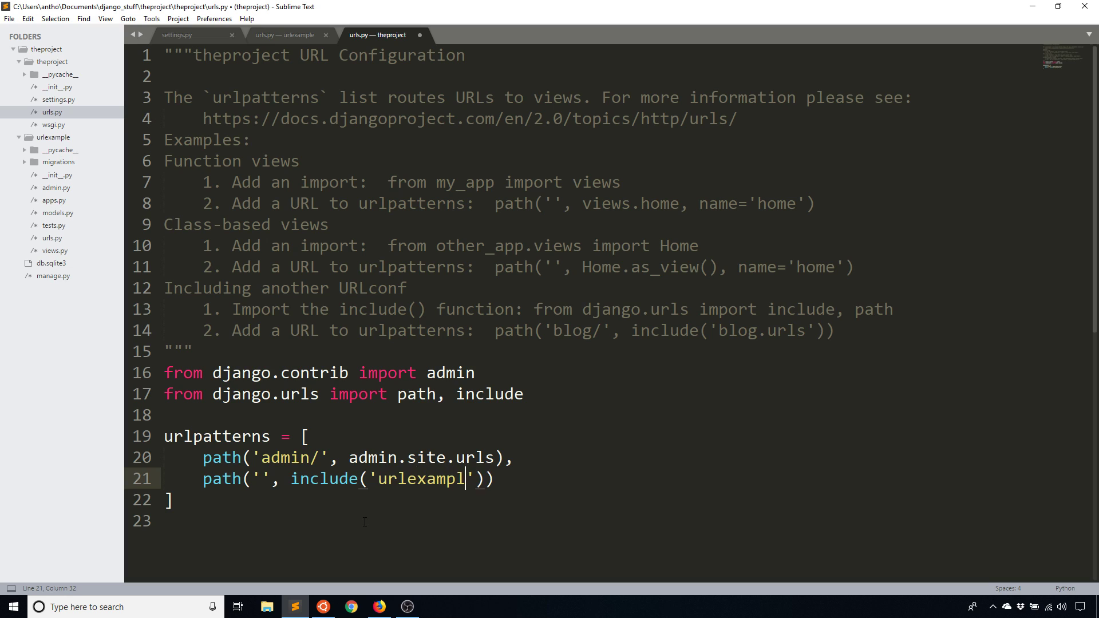
pyautogui.write('e.urls')
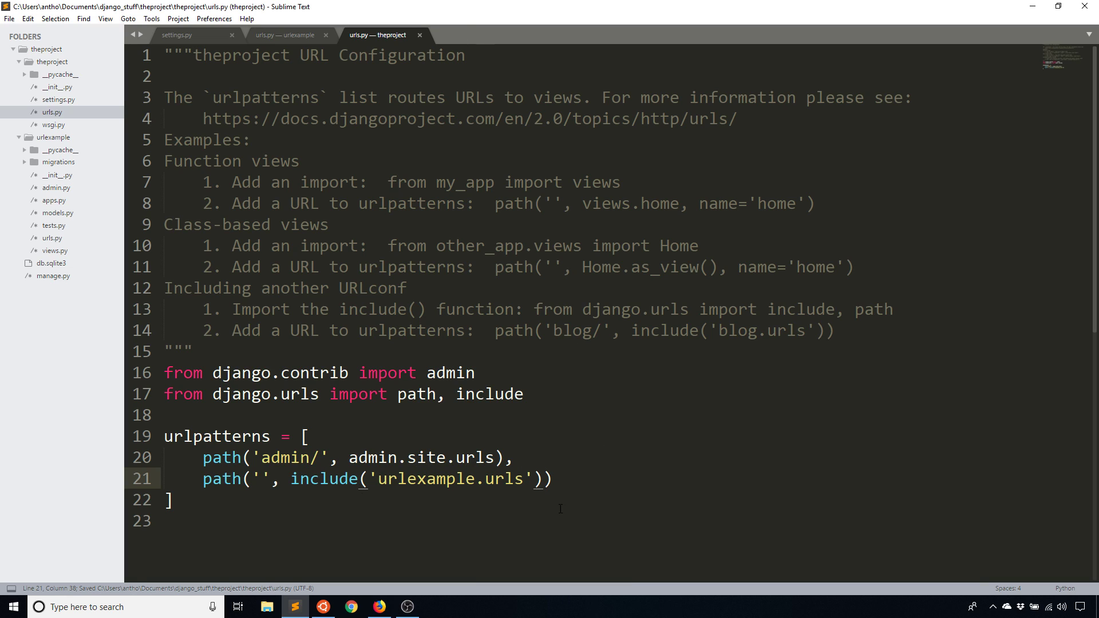
pyautogui.click(522, 479)
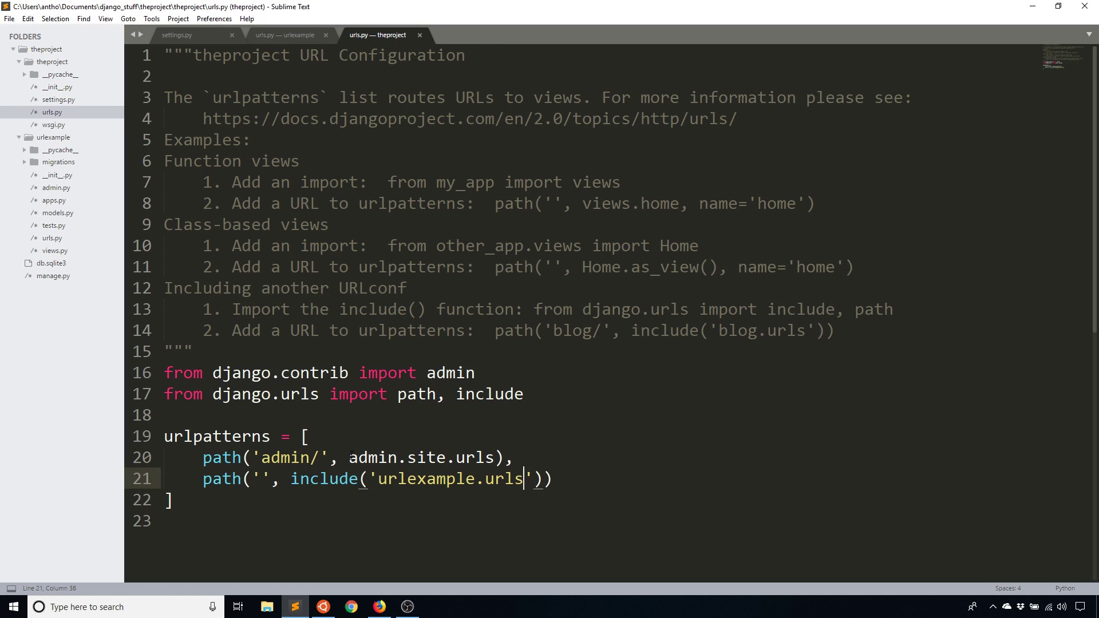
pyautogui.click(514, 458)
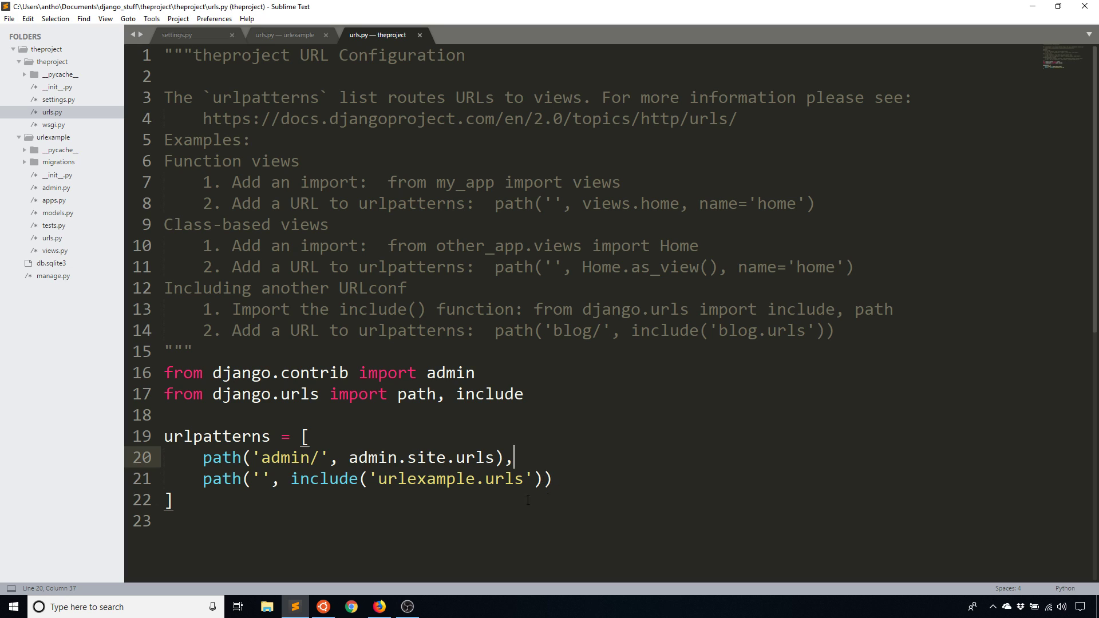
pyautogui.press('ctrl+s')
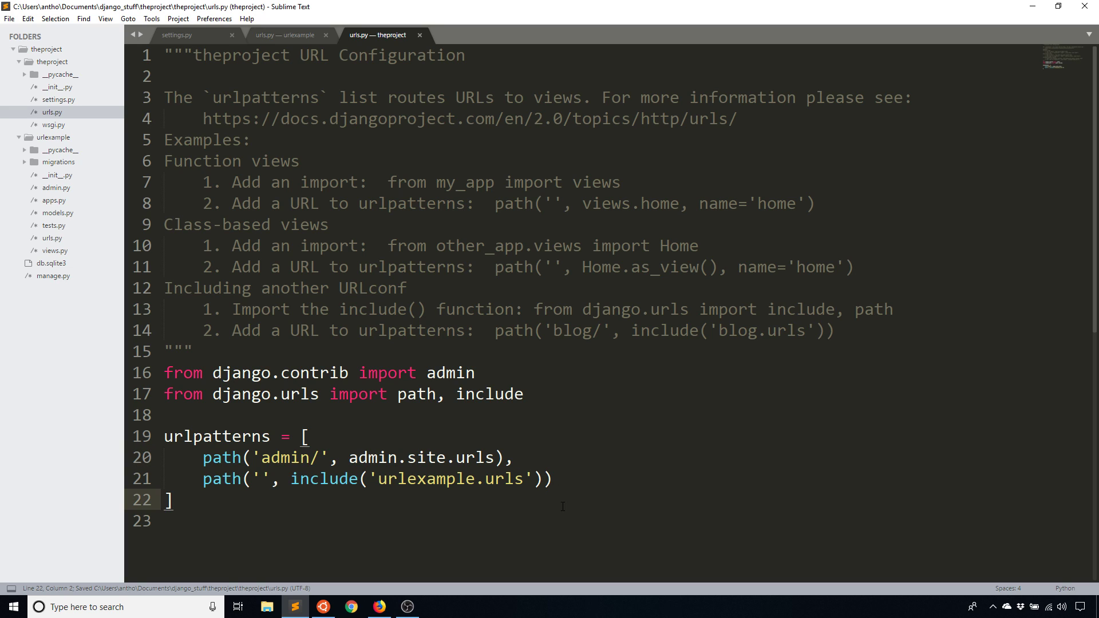
pyautogui.click(288, 35)
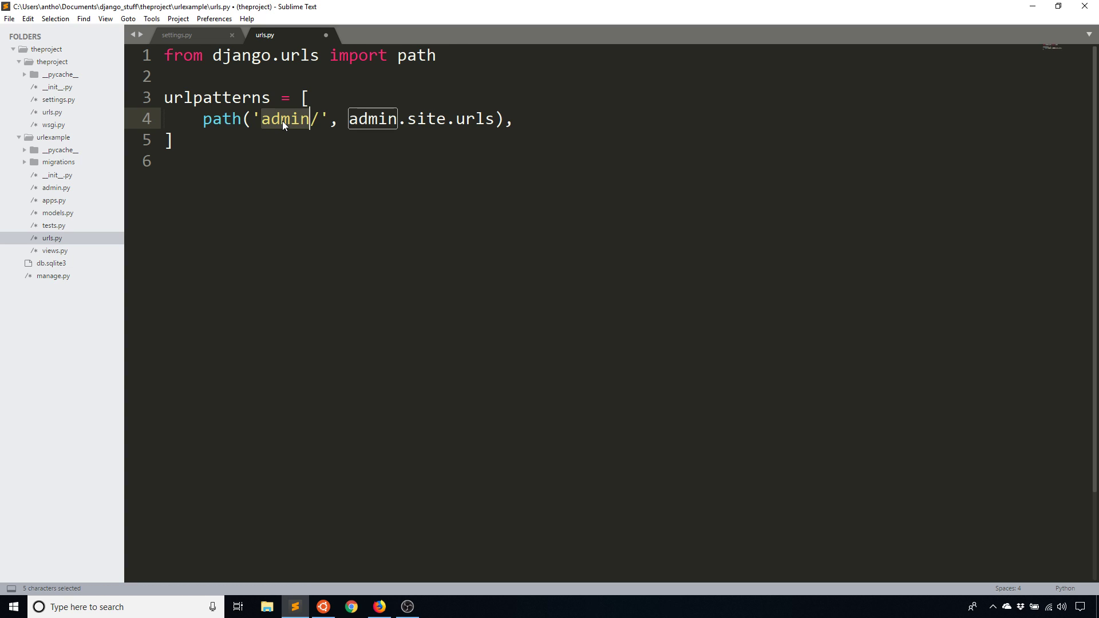
# Step: Route profile/ to views.profile with 'from . import views', and start def profile(request):
pyautogui.write('profile')
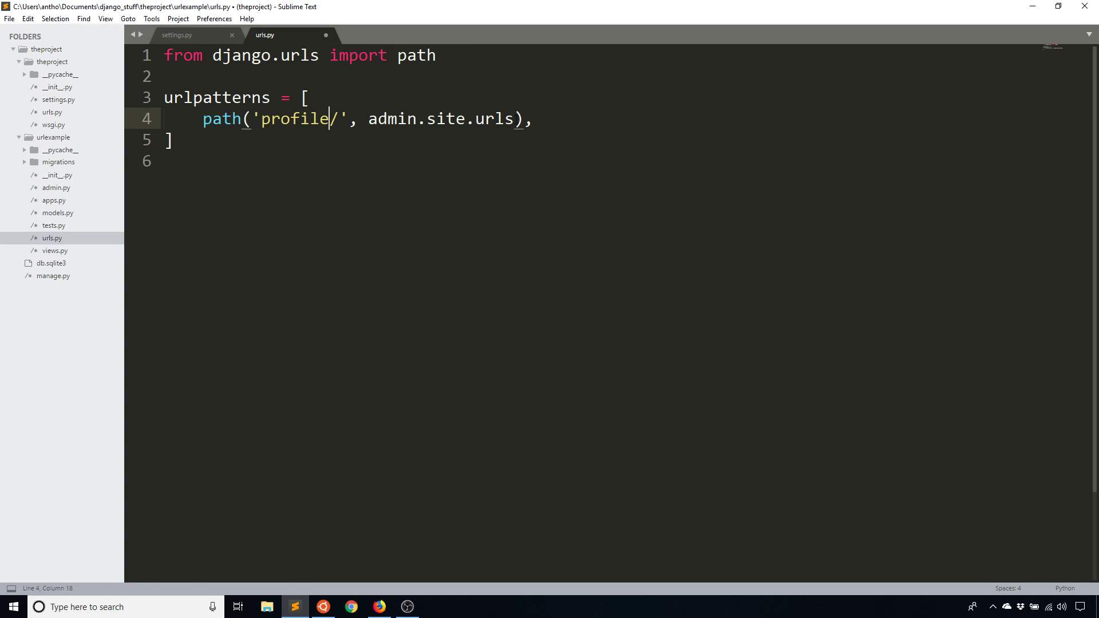
pyautogui.write('from . import')
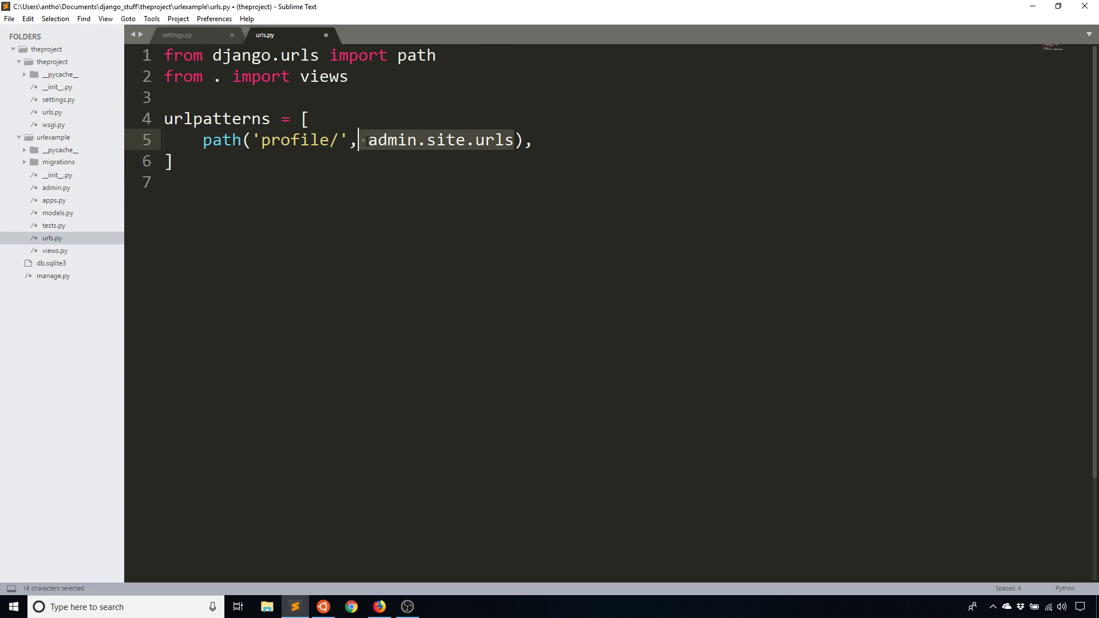
pyautogui.write('views')
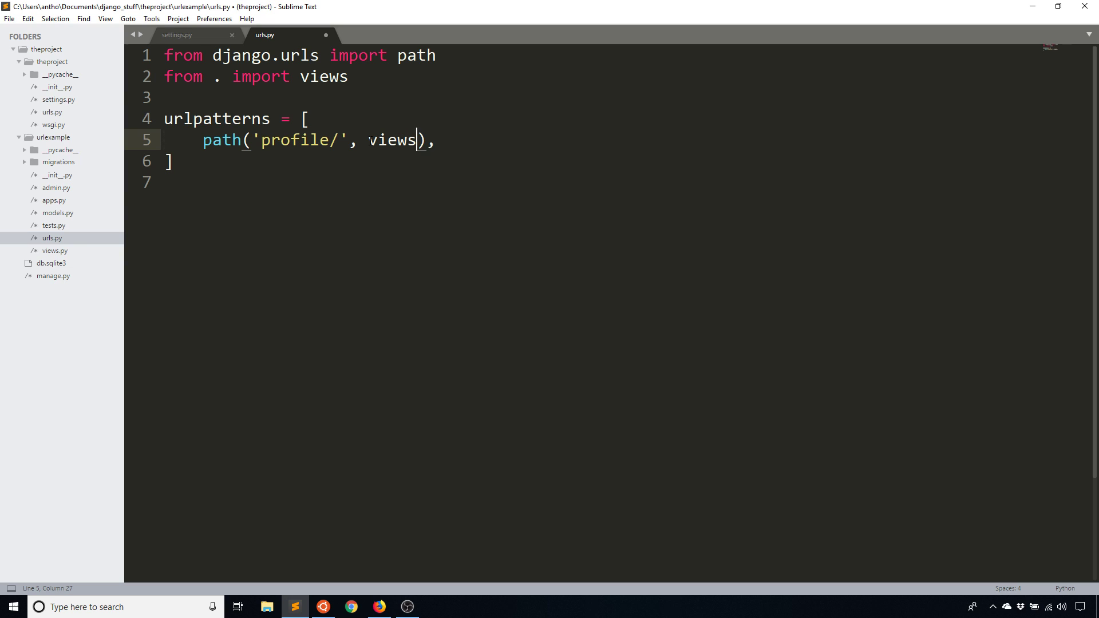
pyautogui.write('.profile')
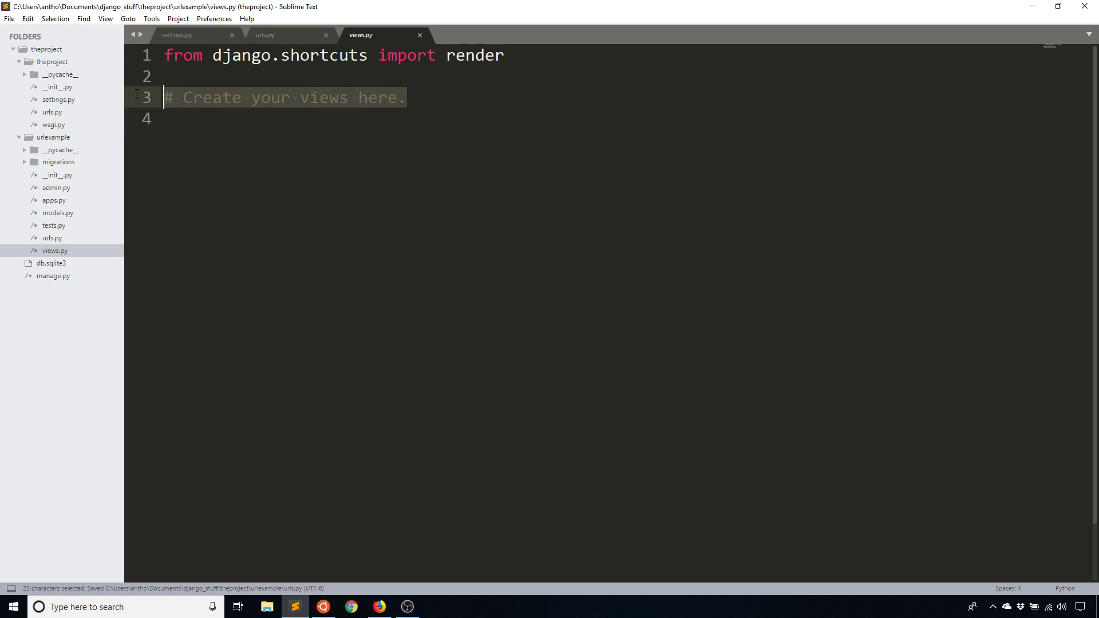
pyautogui.write('def profi')
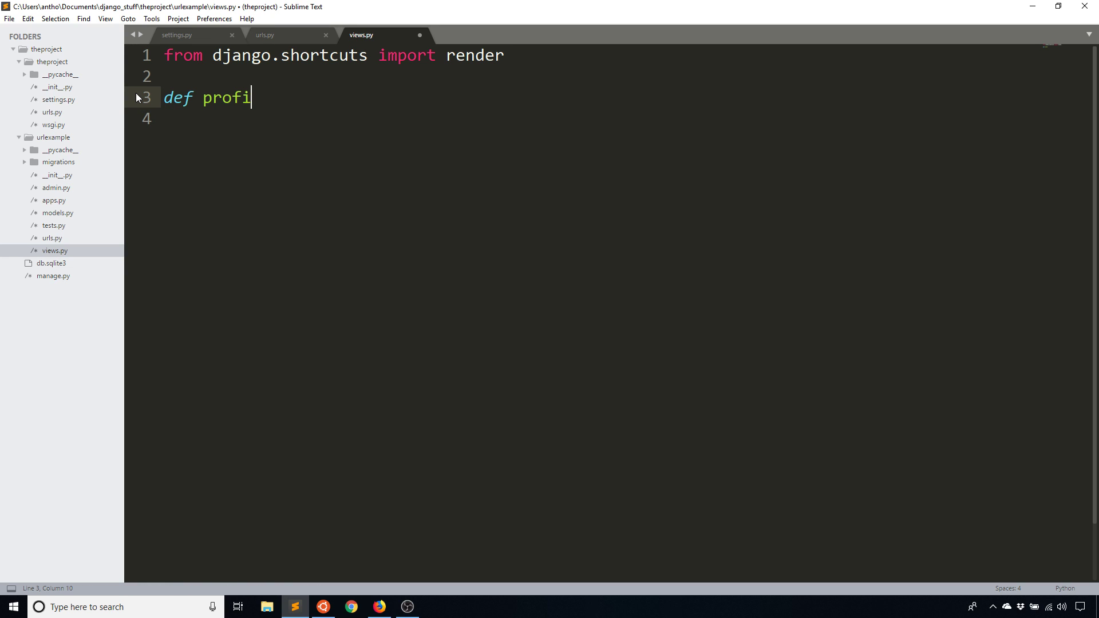
pyautogui.write('le(request):')
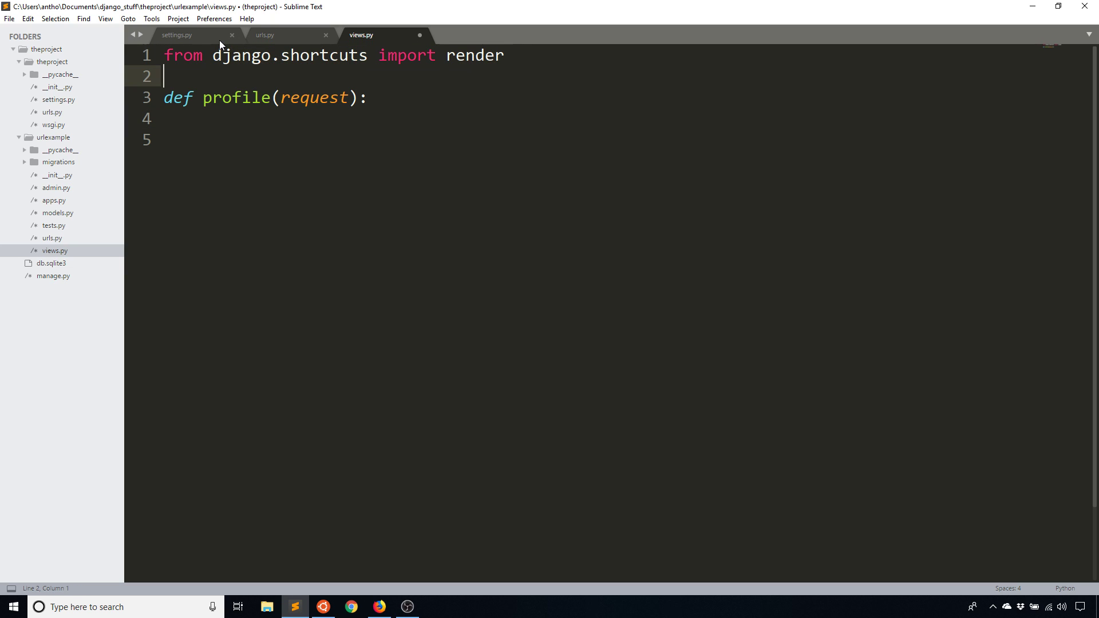
# Step: Import HttpResponse from django.http and return '<h1>This is the profile page!</h1>'
pyautogui.moveTo(280, 55); pyautogui.dragTo(504, 55)
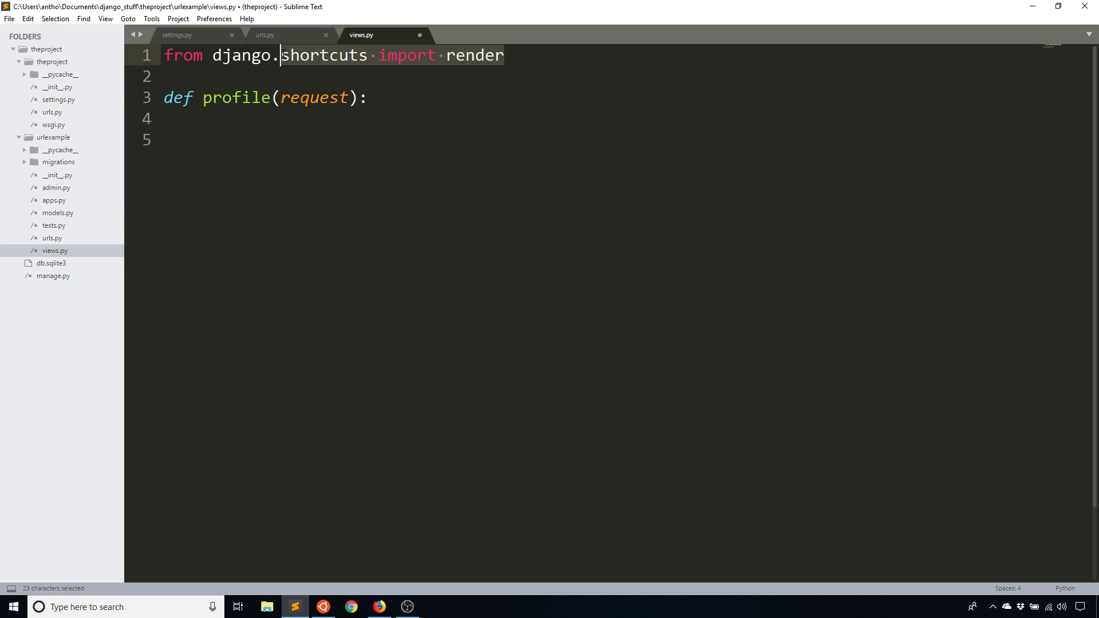
pyautogui.write('http')
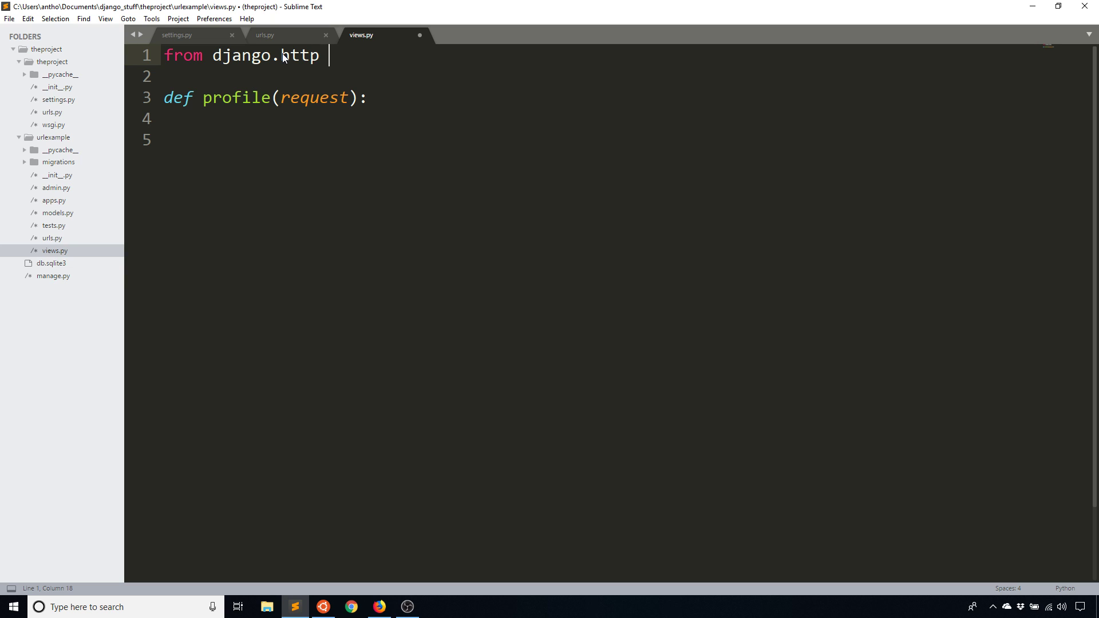
pyautogui.write('import HttpRe')
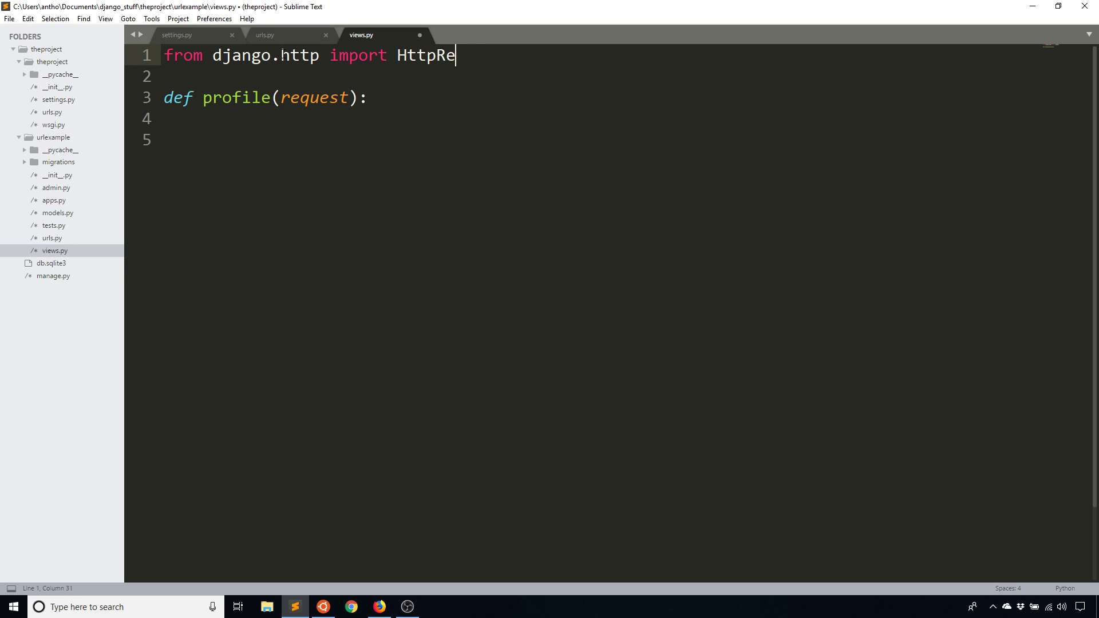
pyautogui.write('sponse')
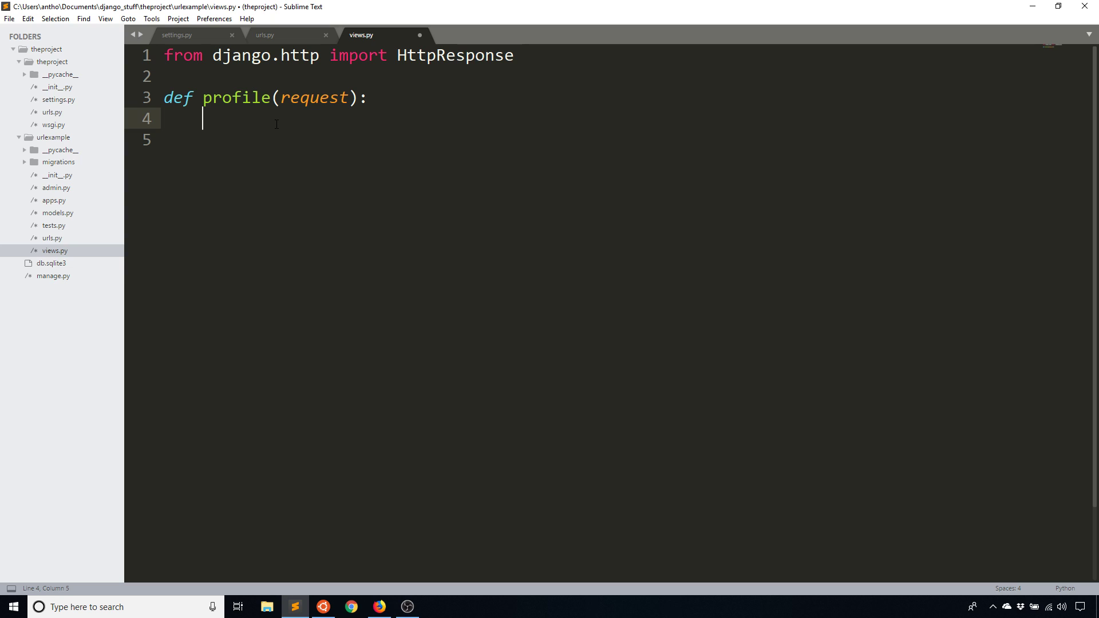
pyautogui.write('return HttpResponse')
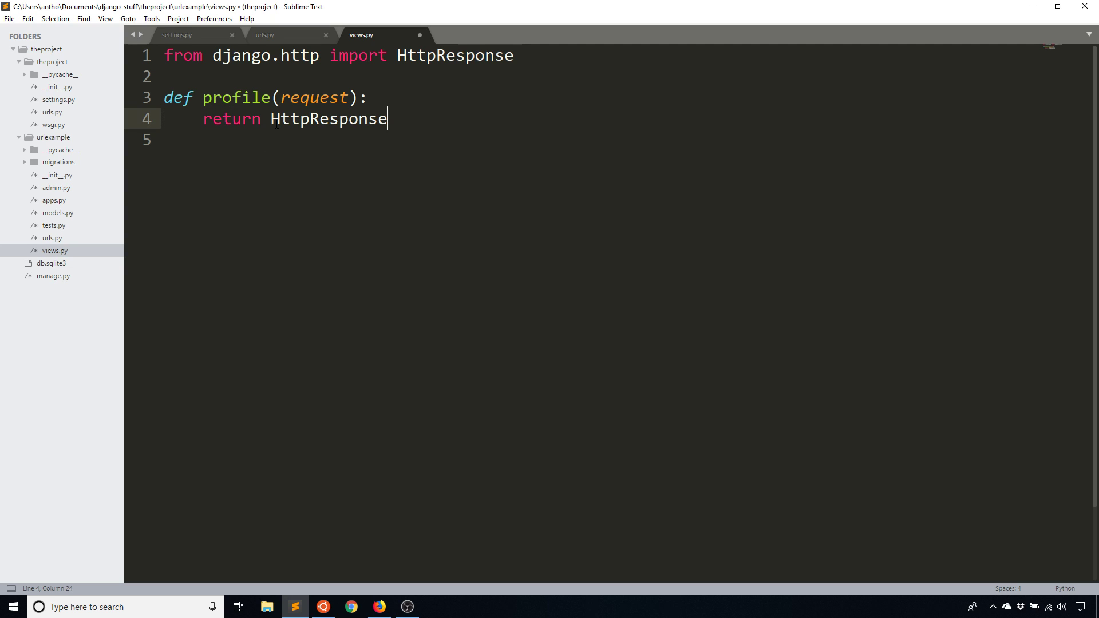
pyautogui.write("('<h1>')")
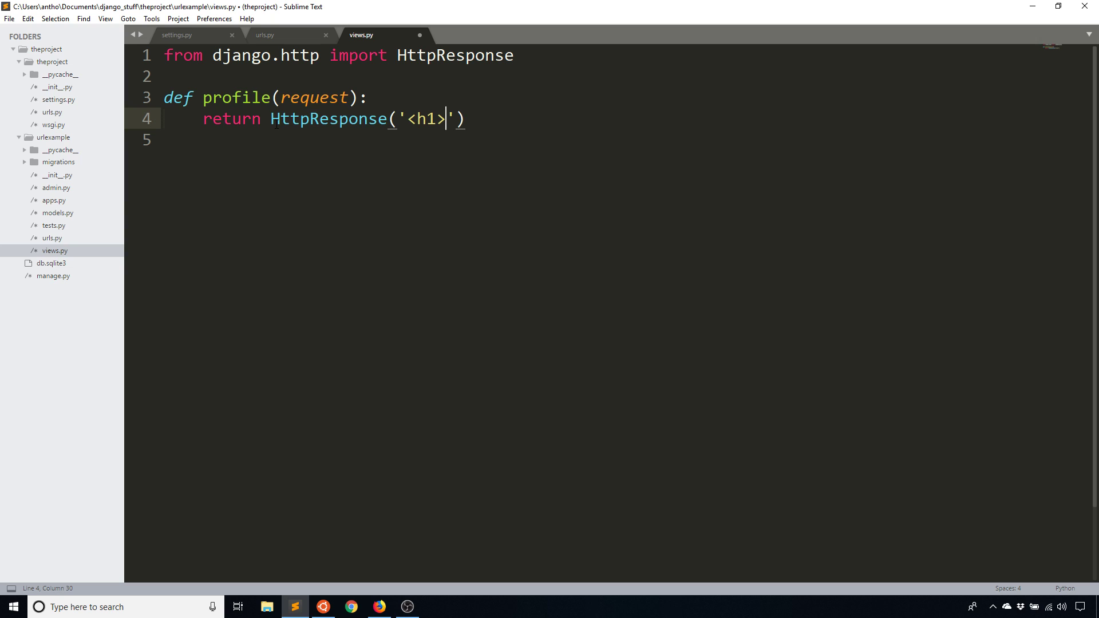
pyautogui.write('This is the profile page')
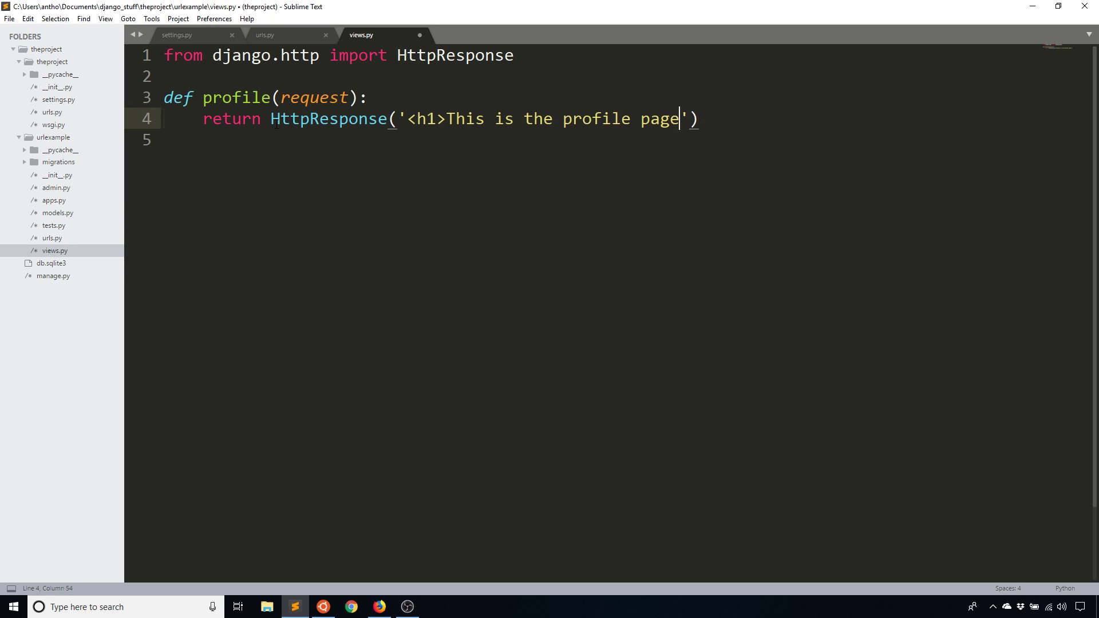
pyautogui.write('!</h1>')
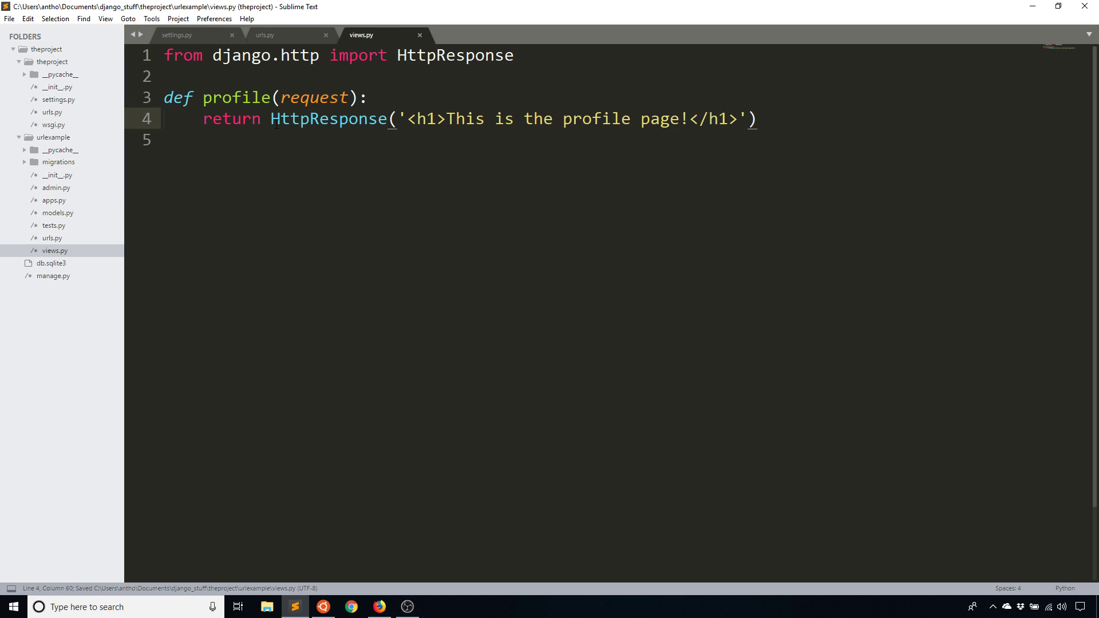
# Step: Review settings.py and return to the app urls.py showing the profile/ route to views.profile
pyautogui.click(287, 36)
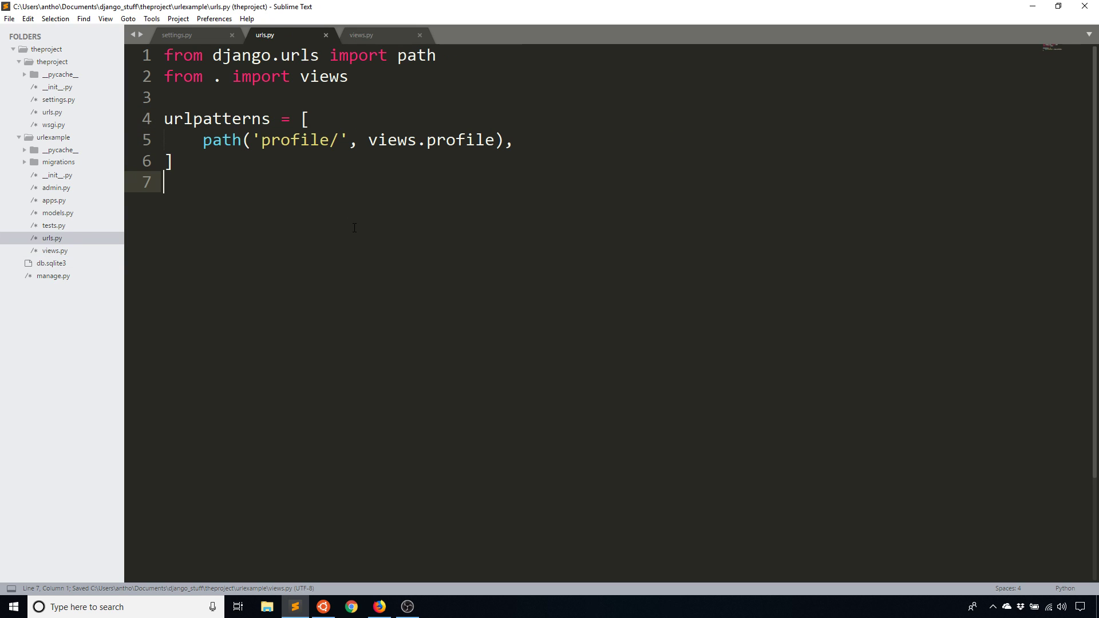
pyautogui.click(176, 35)
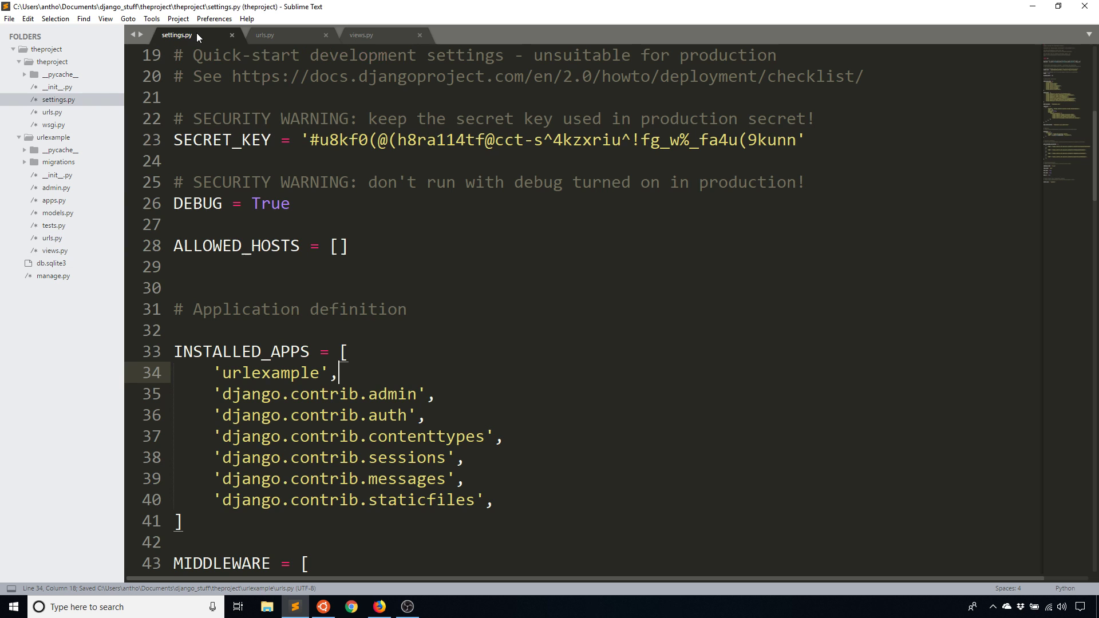
pyautogui.click(288, 36)
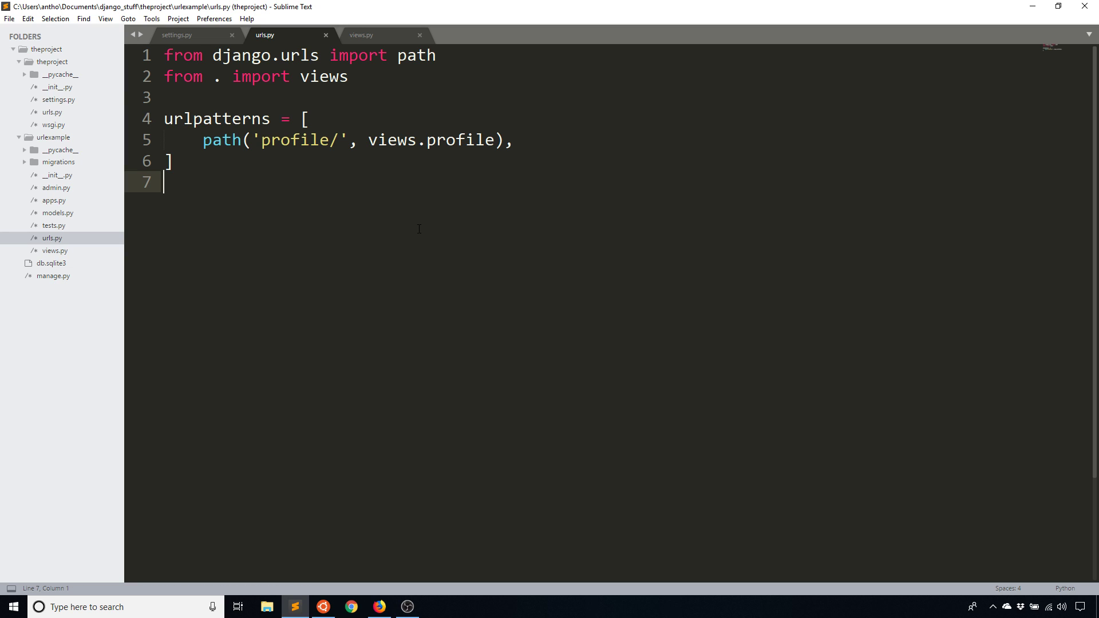
pyautogui.moveTo(333, 282)
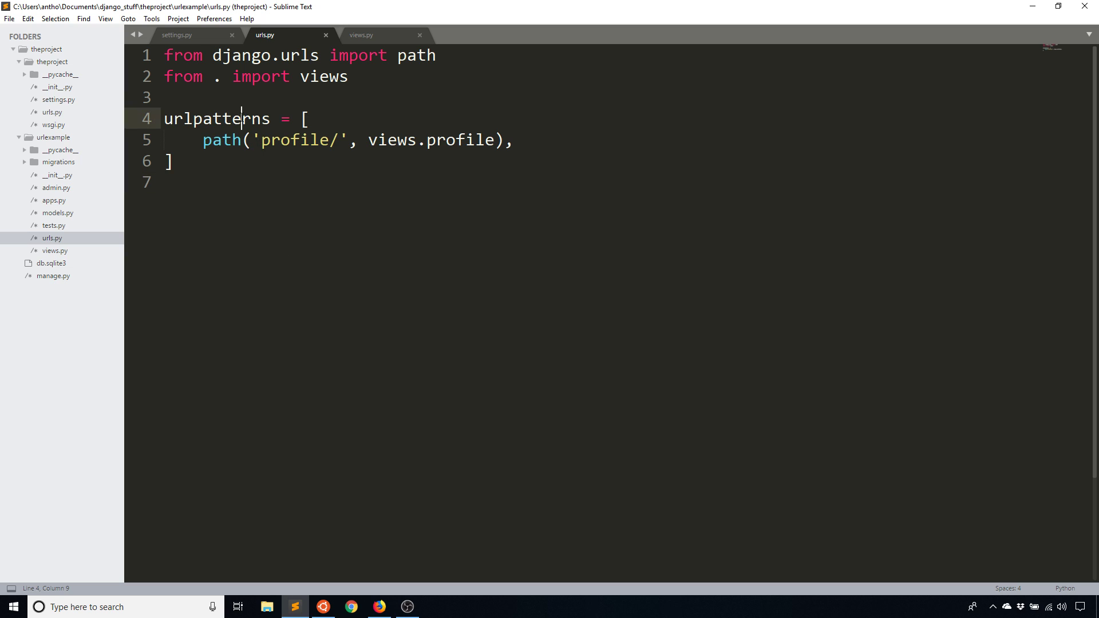
pyautogui.click(168, 182)
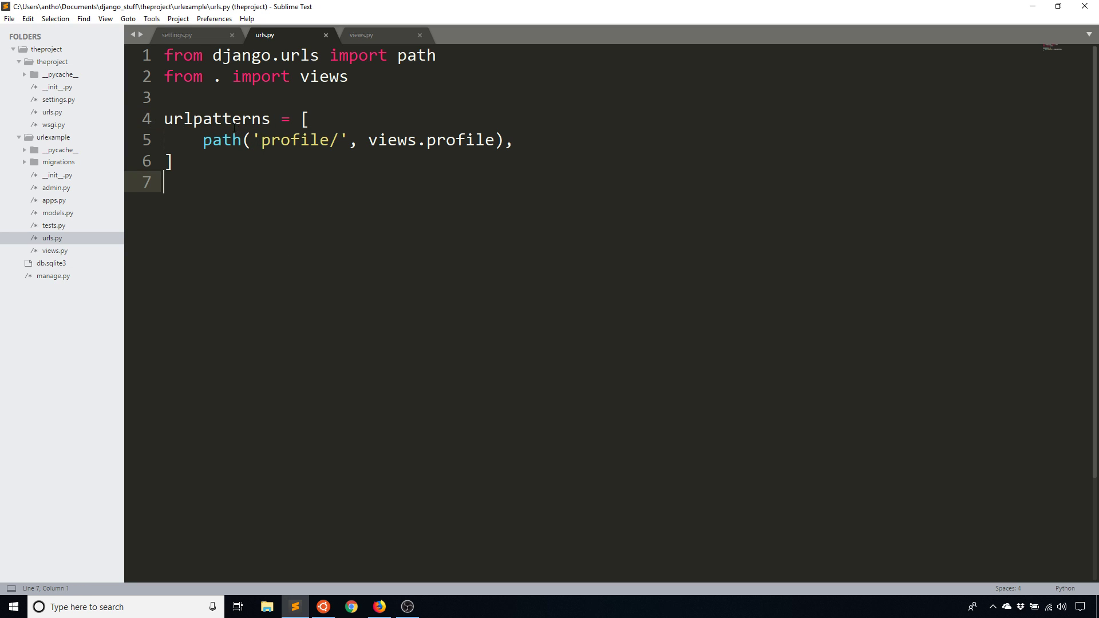
pyautogui.click(298, 140)
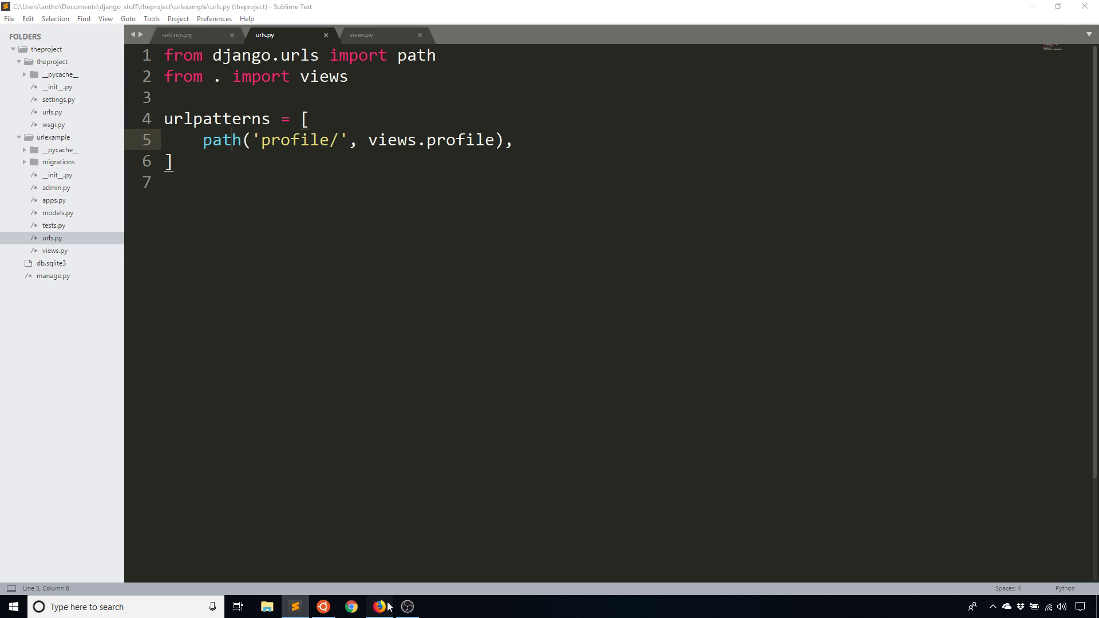
# Step: Load /profile/ in Firefox, then append a username to the URL to get a 404, and return to urls.py
pyautogui.click(379, 607)
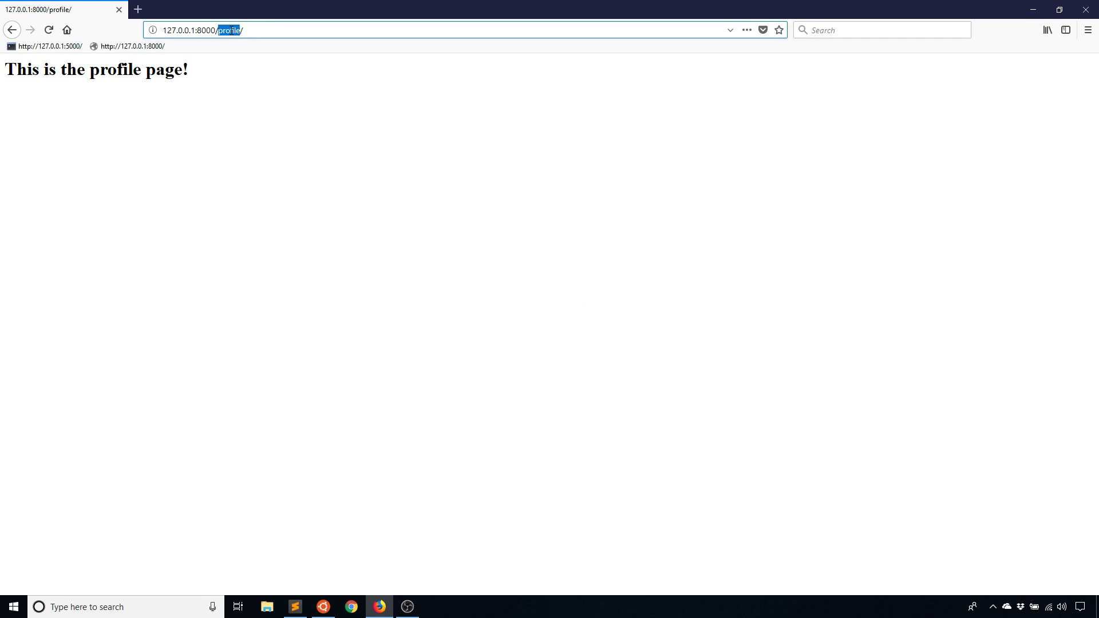
pyautogui.write('dasfdsf')
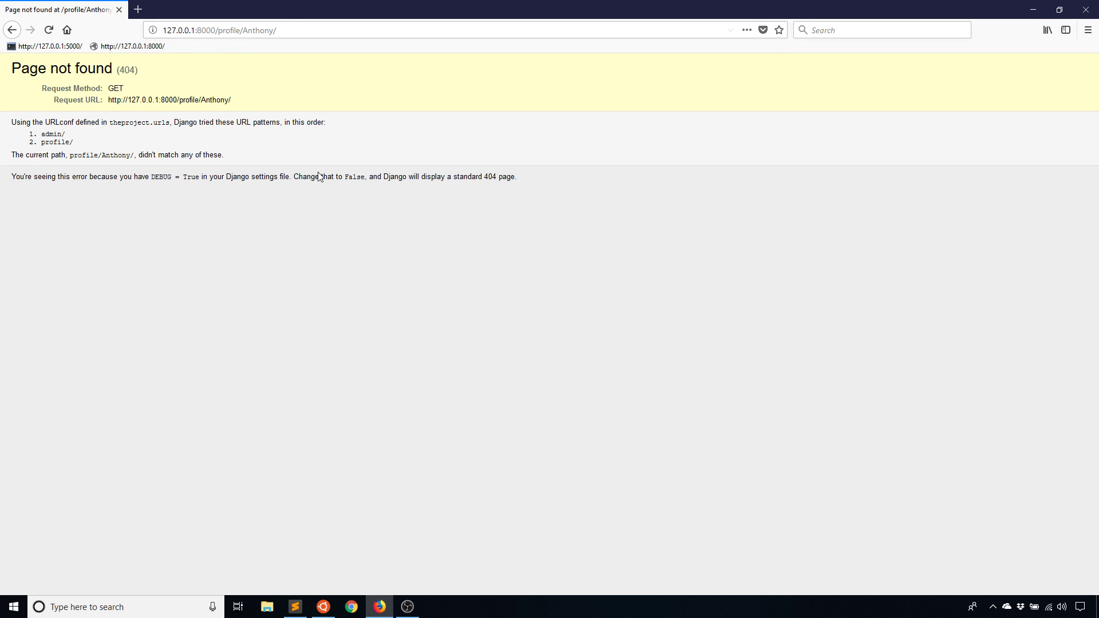
pyautogui.click(245, 29)
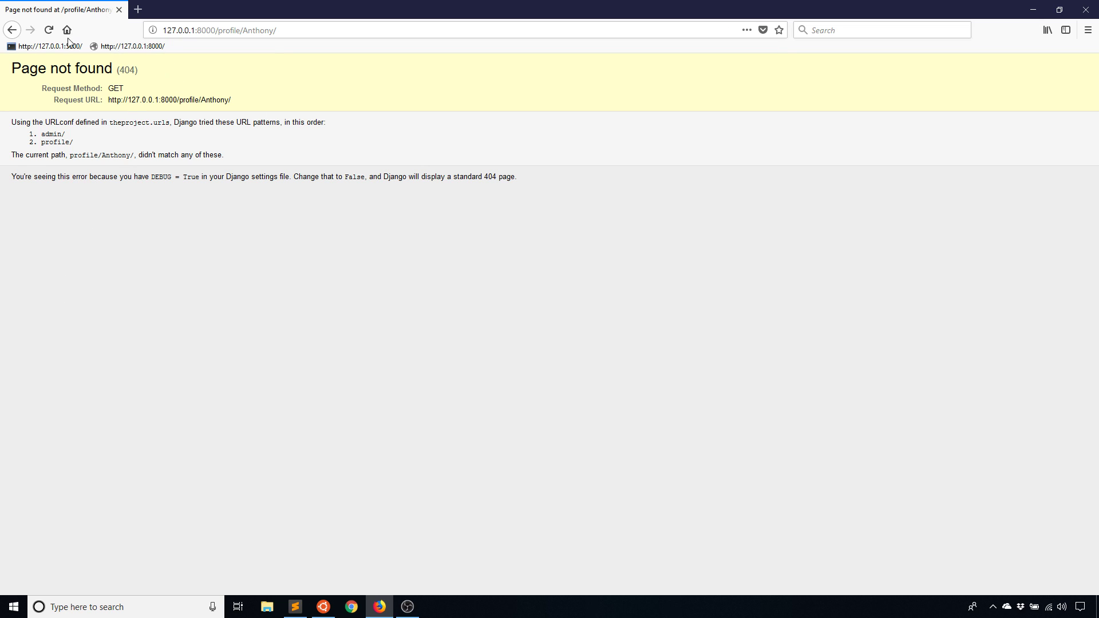
pyautogui.moveTo(272, 195)
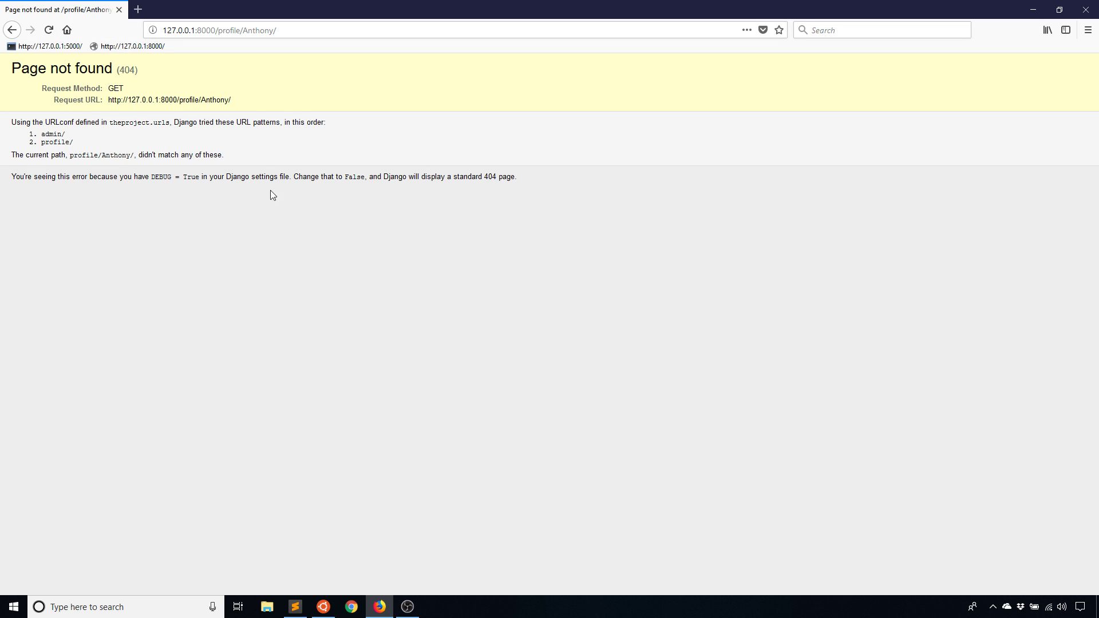
pyautogui.click(295, 607)
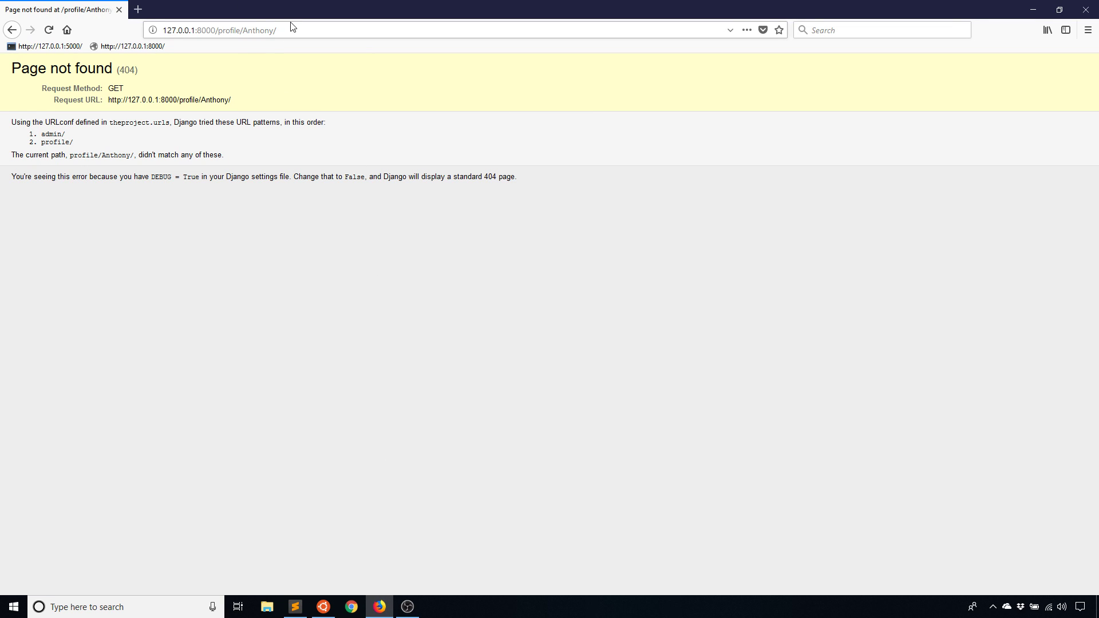
pyautogui.click(295, 607)
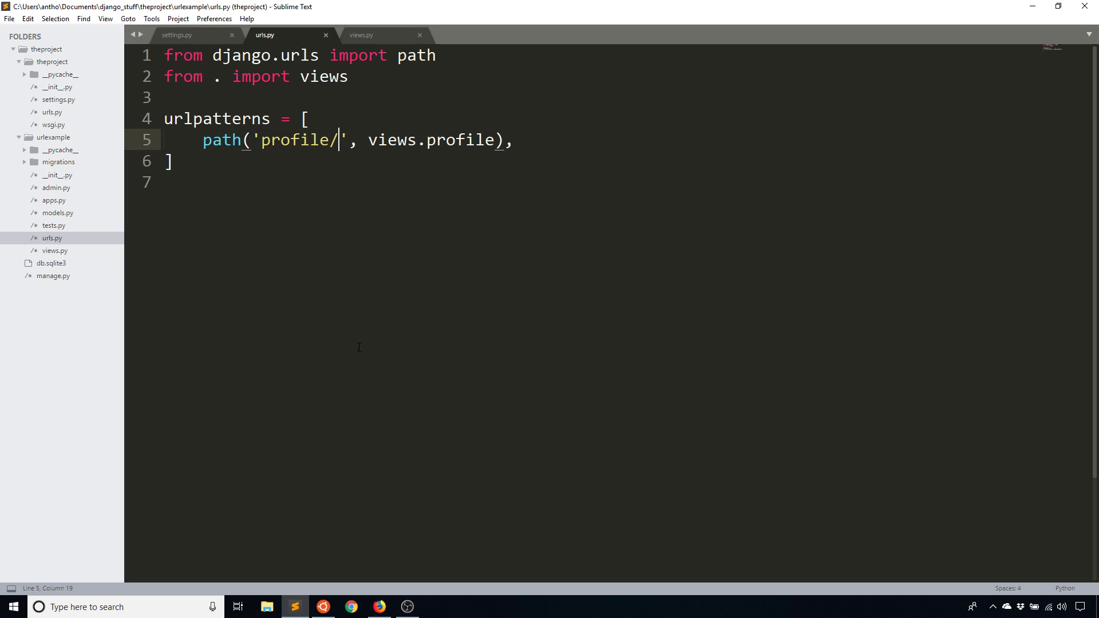
# Step: Change the route to 'profile/<username>/' and reload, revealing a TypeError about username
pyautogui.write('<')
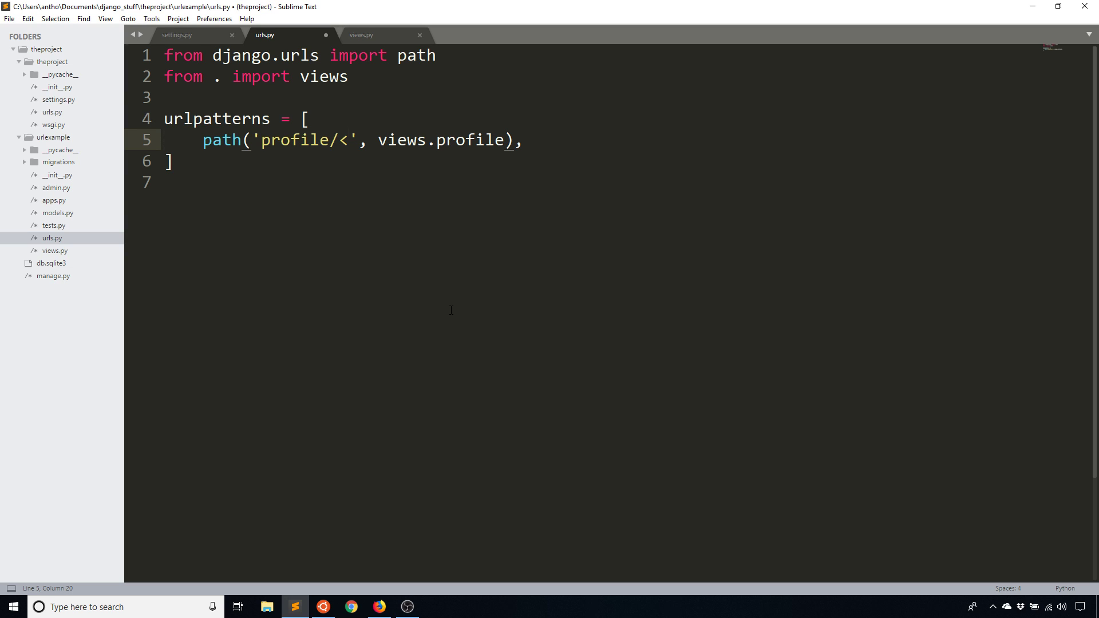
pyautogui.write('username>')
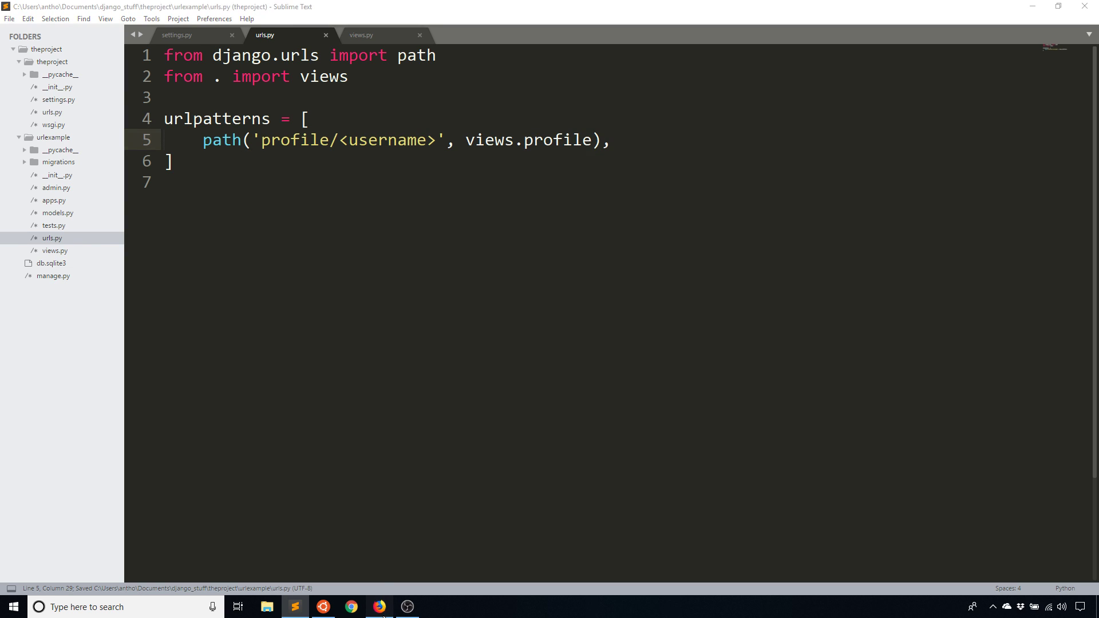
pyautogui.click(379, 607)
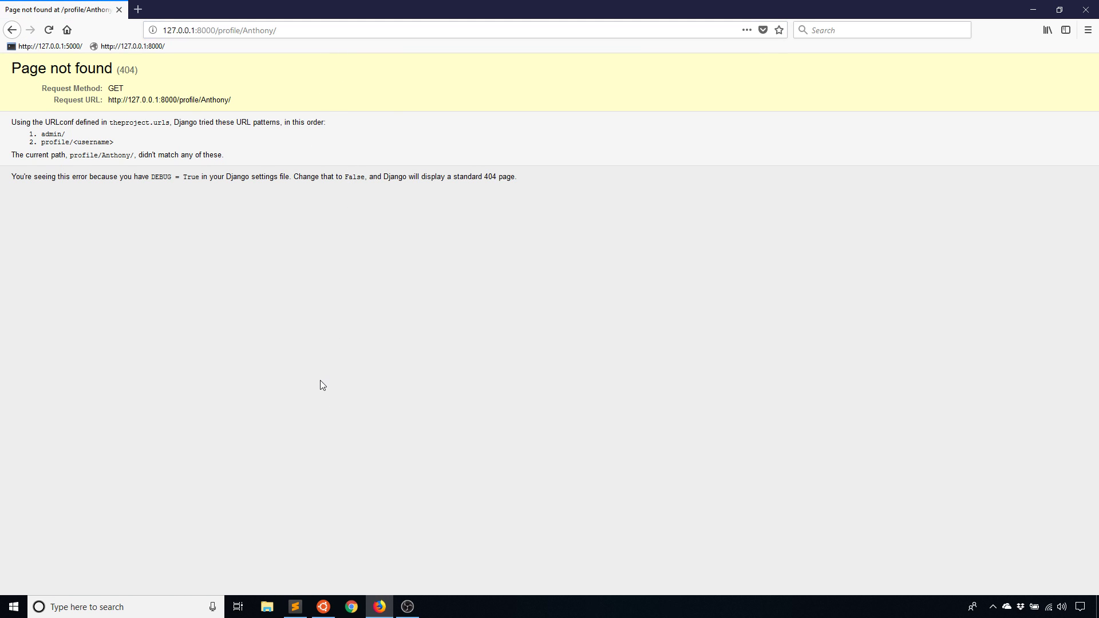
pyautogui.click(294, 607)
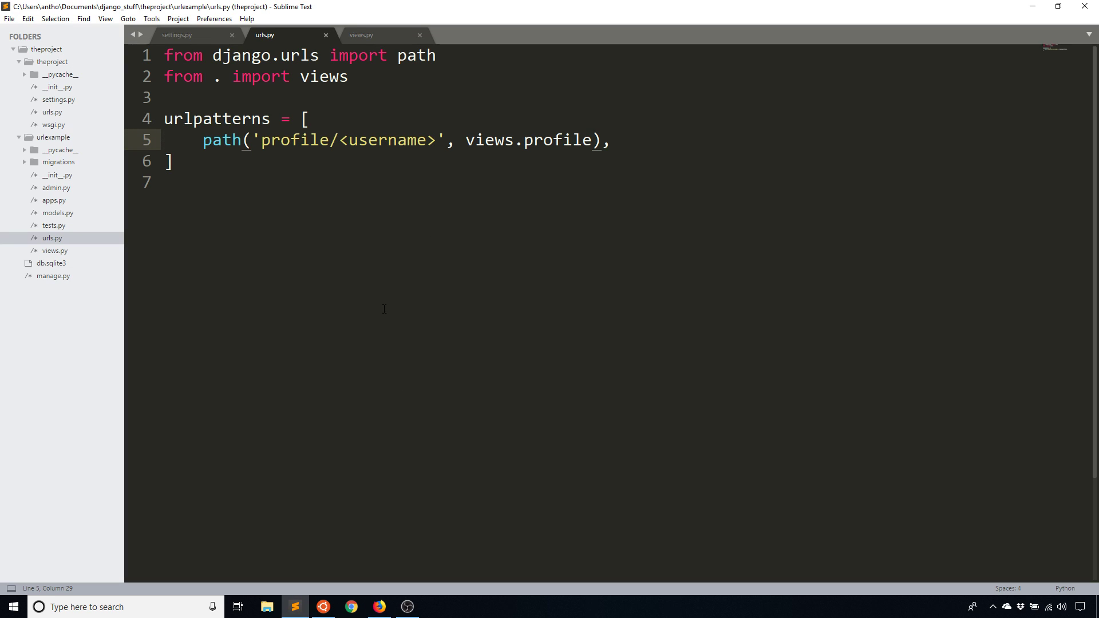
pyautogui.write('/profile/Anthony/')
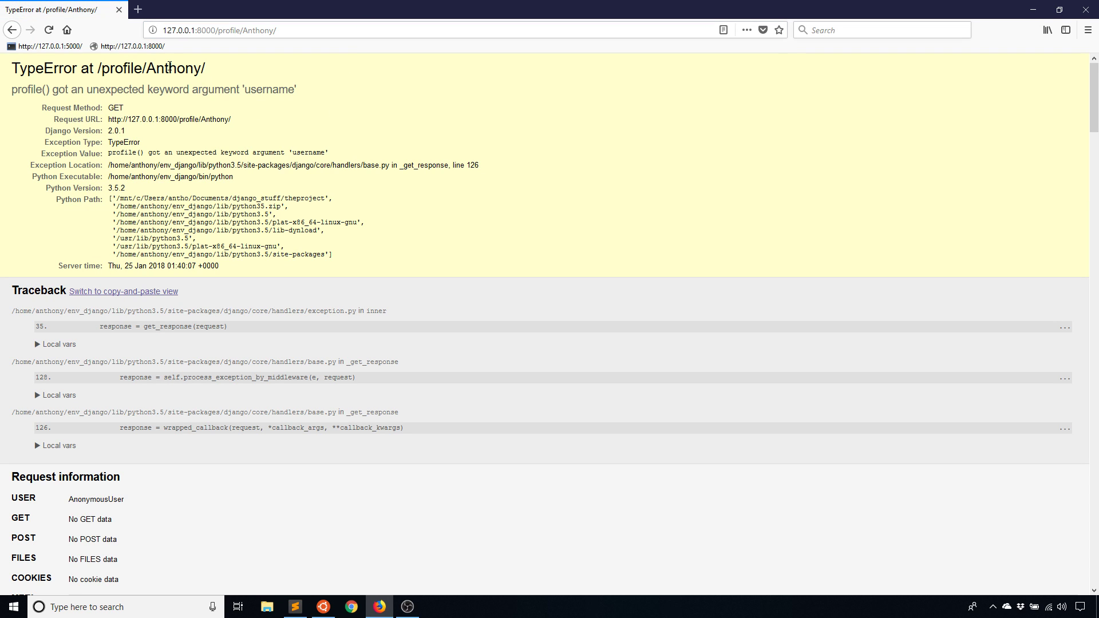
pyautogui.moveTo(161, 140)
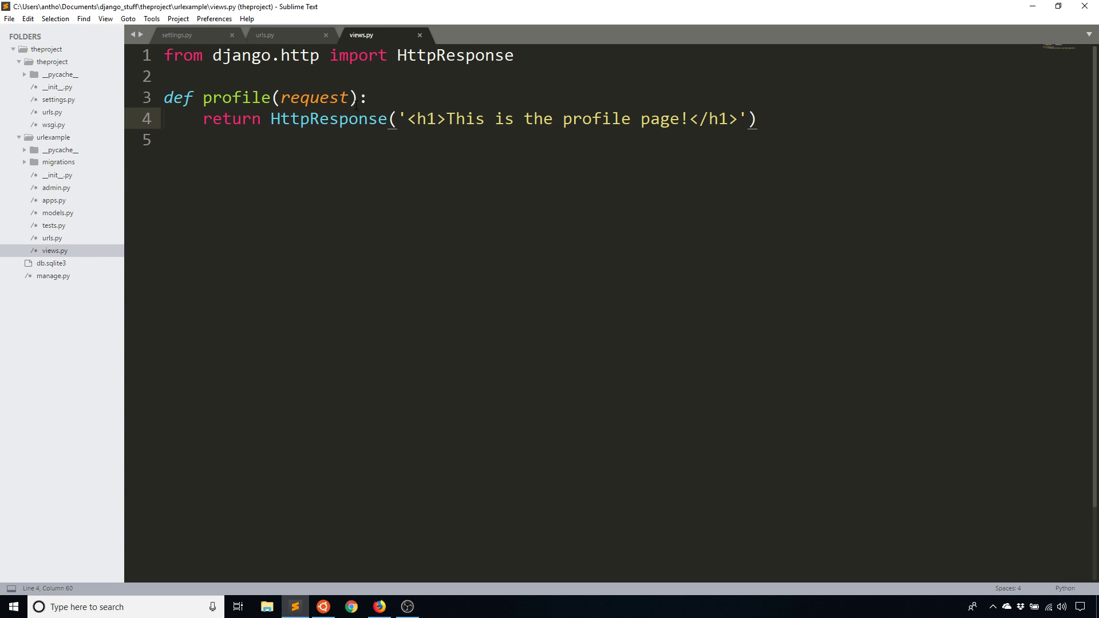
# Step: Add a username parameter to profile(), save, and reload /profile/Anthony/ successfully in Firefox
pyautogui.click(392, 97)
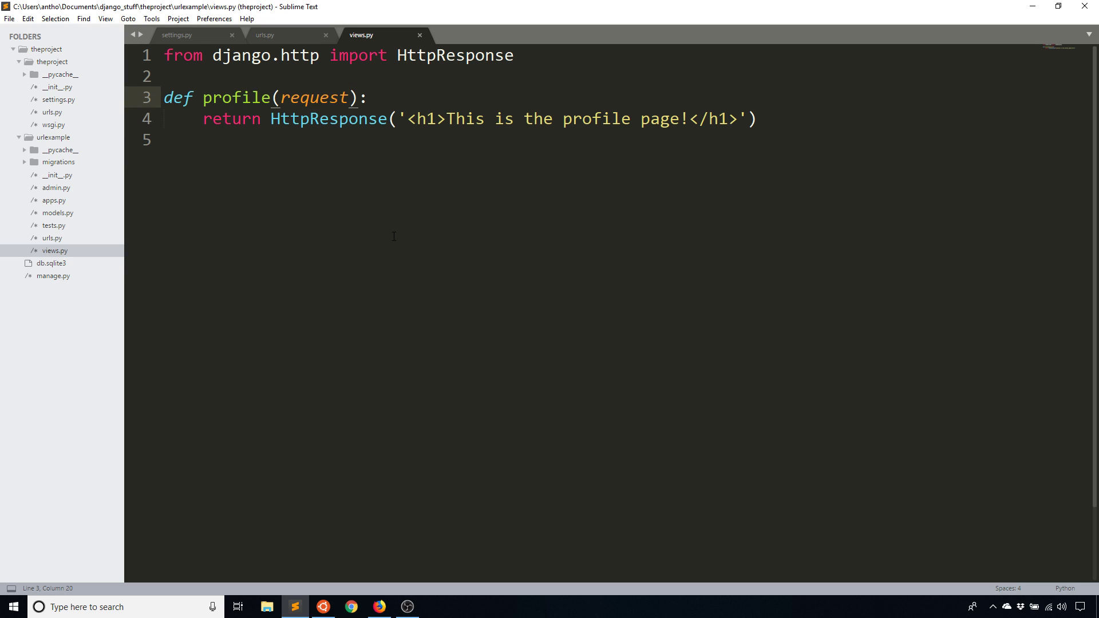
pyautogui.write(',')
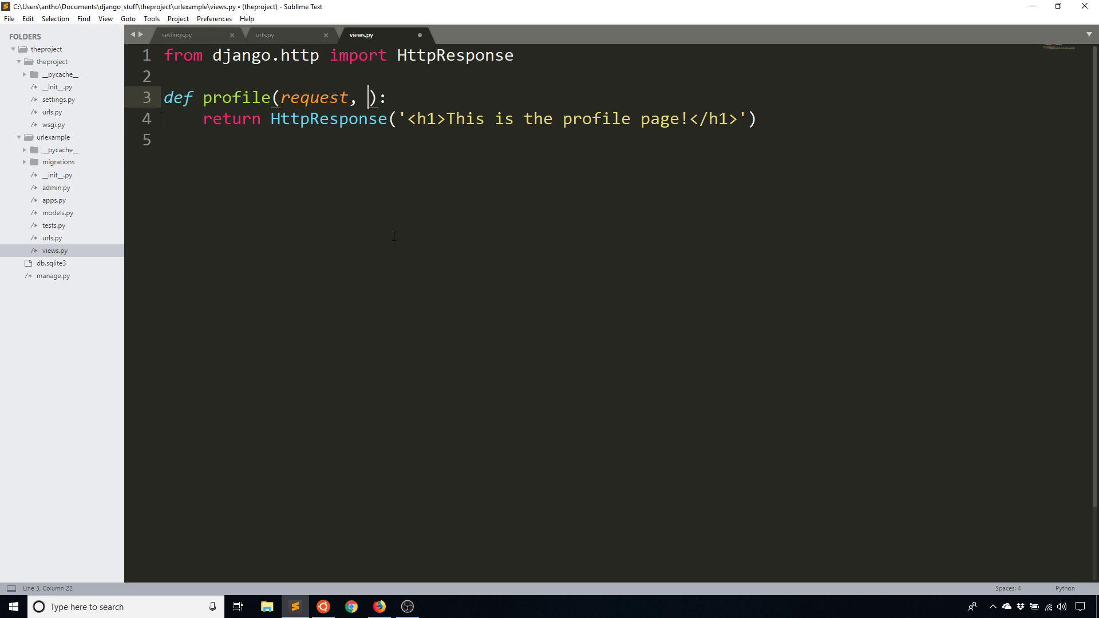
pyautogui.click(287, 34)
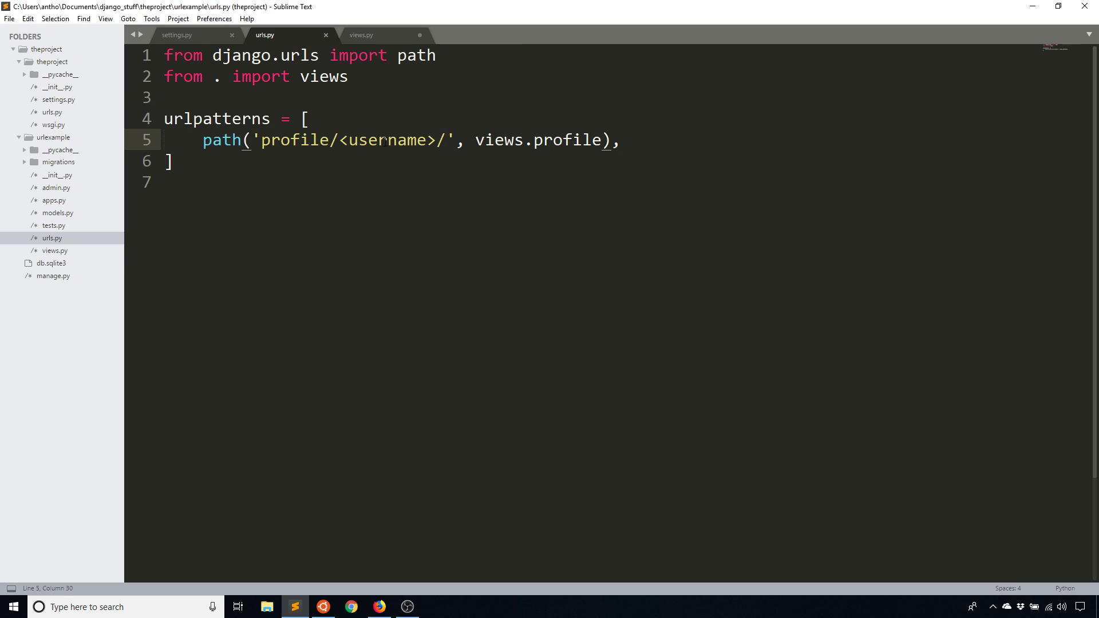
pyautogui.click(361, 35)
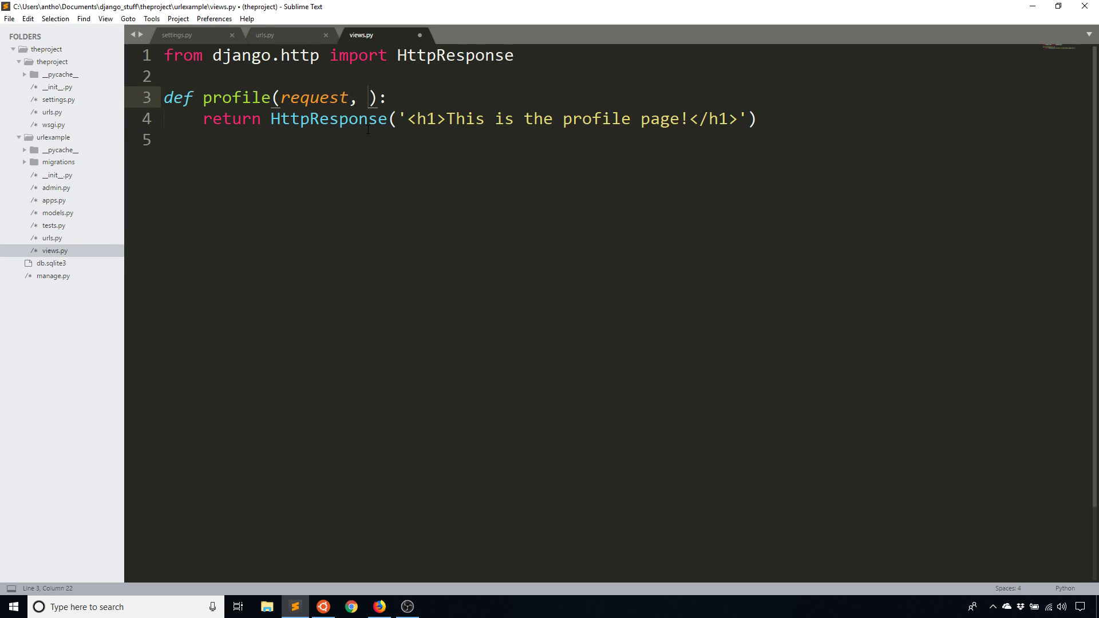
pyautogui.write('username')
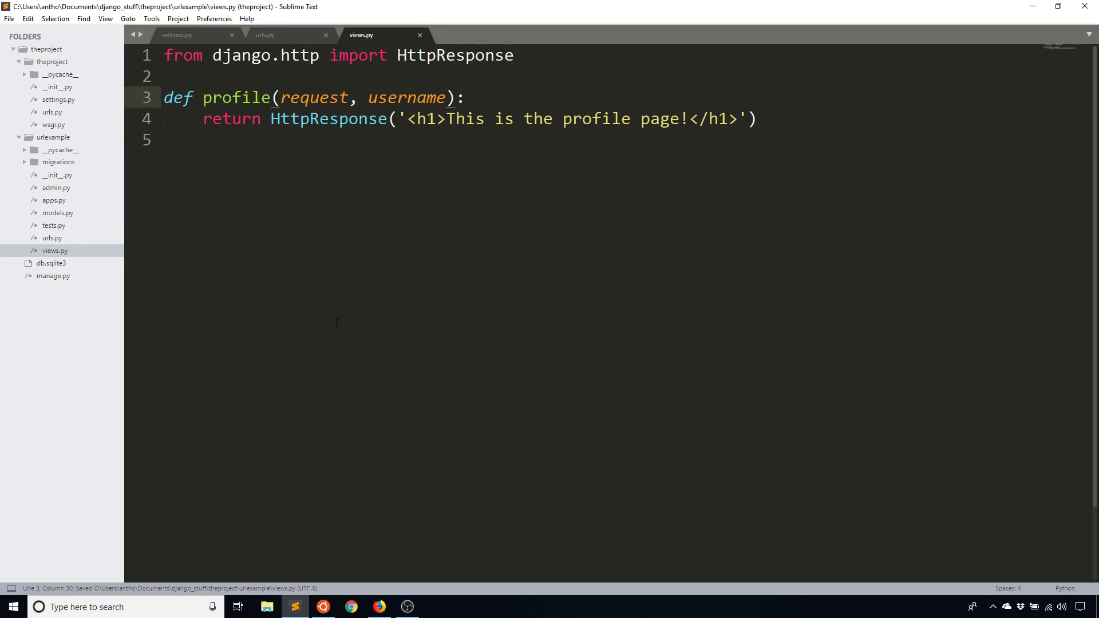
pyautogui.click(379, 607)
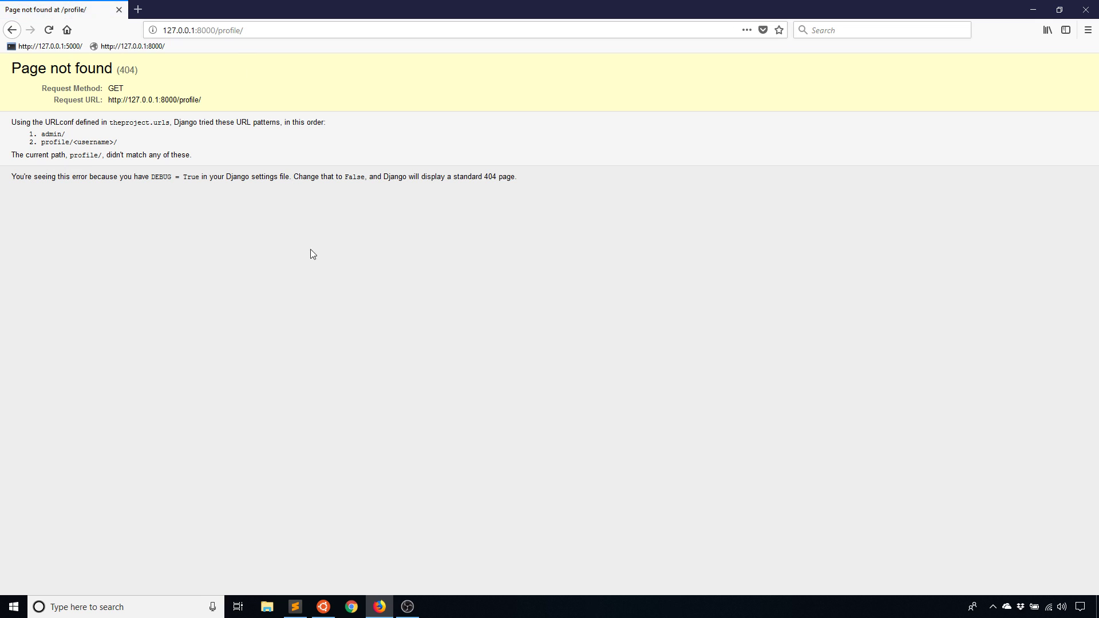
pyautogui.moveTo(331, 479)
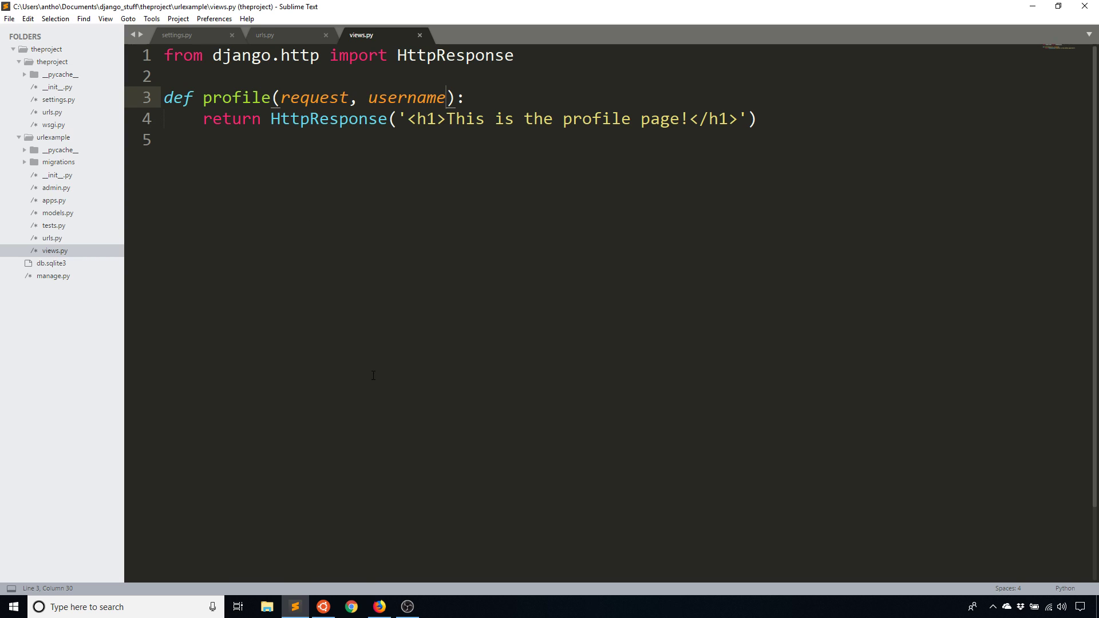
pyautogui.click(378, 606)
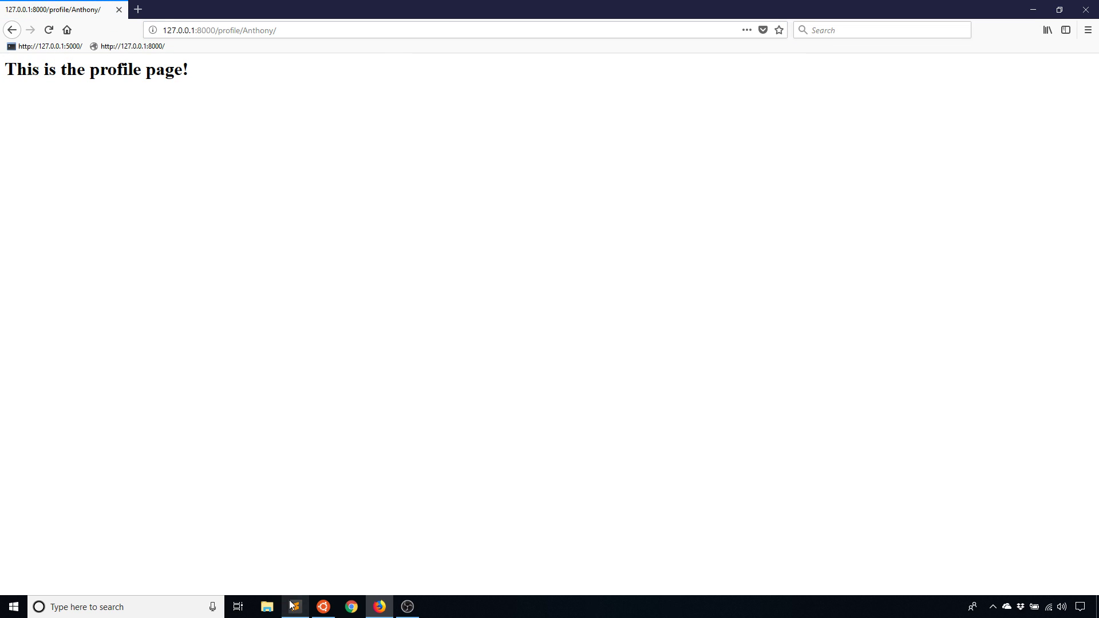
# Step: Extend the heading with 'The user is {}.' filled via .format(username)
pyautogui.click(295, 606)
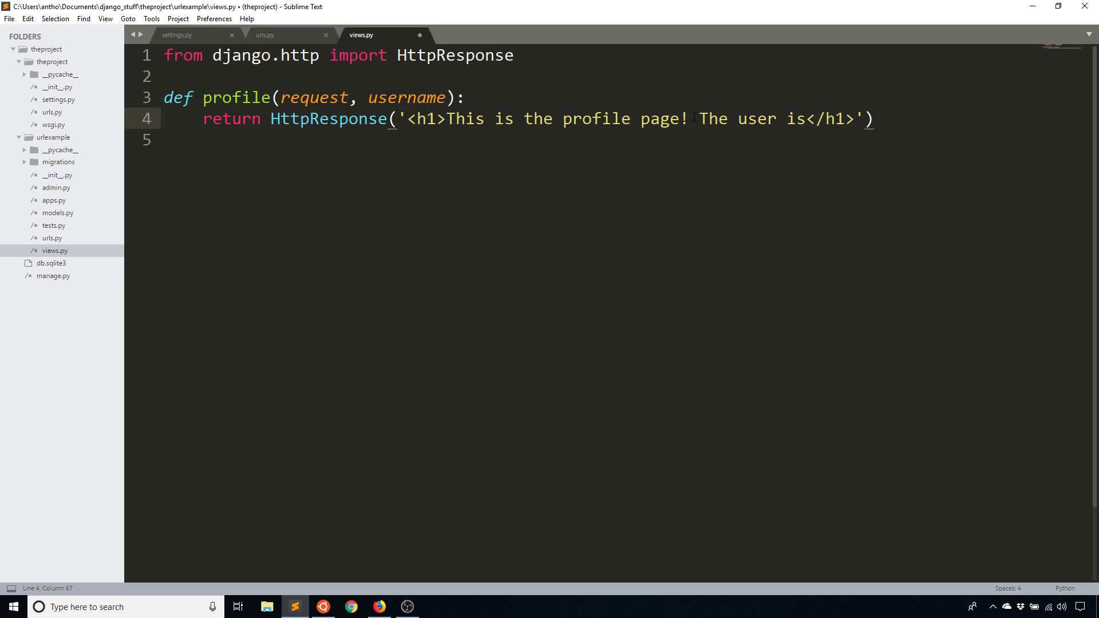
pyautogui.write('{}')
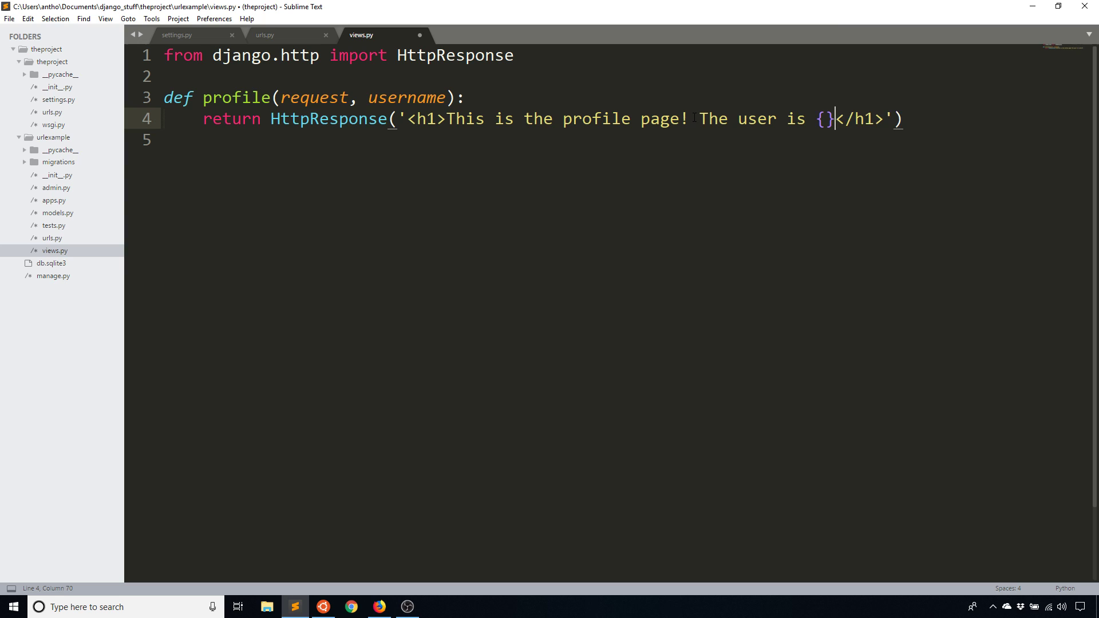
pyautogui.write('.</h1>.')
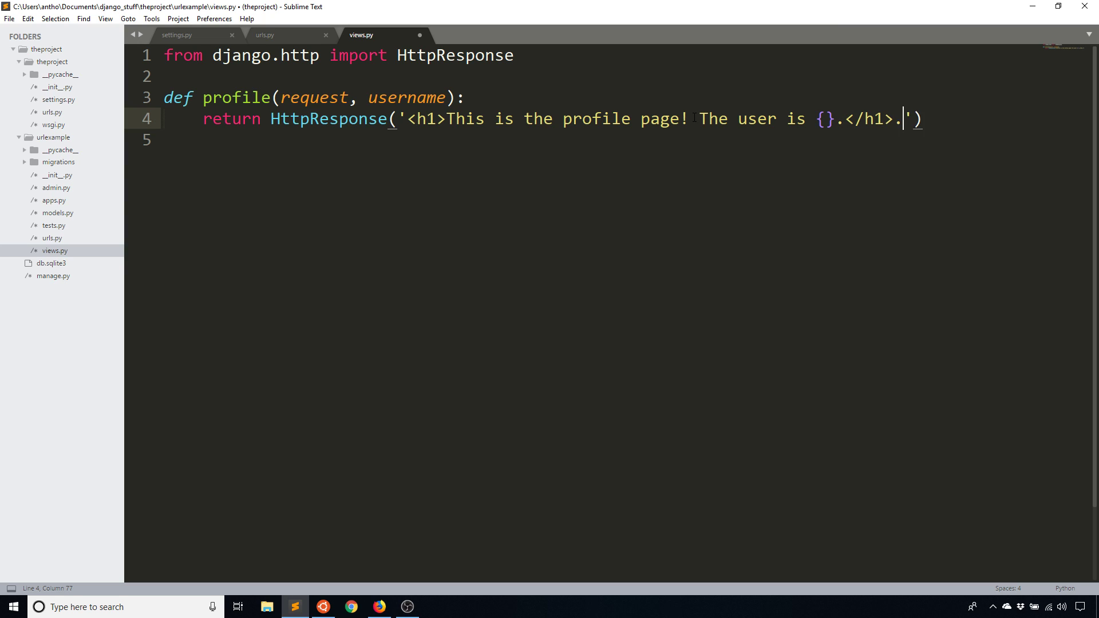
pyautogui.write('for')
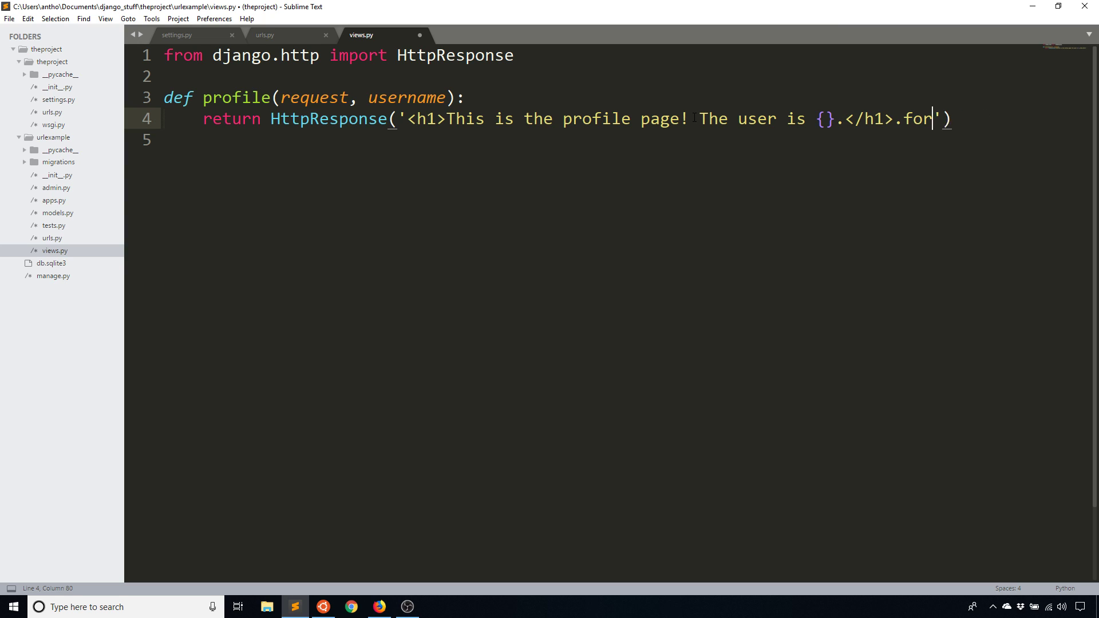
pyautogui.press('Backspace')
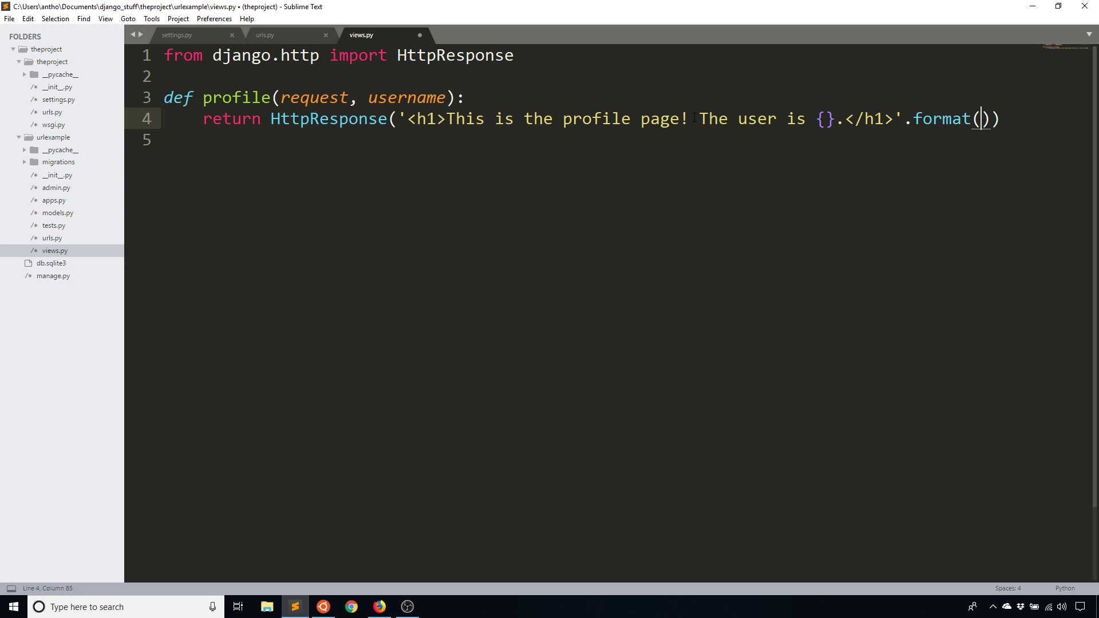
pyautogui.write('usern')
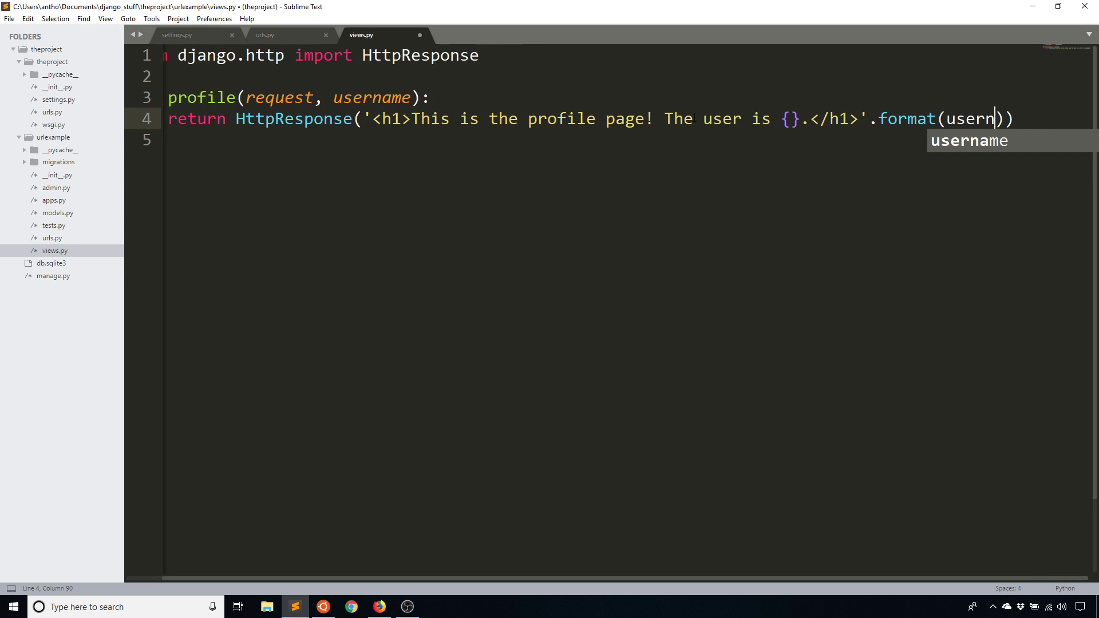
# Step: Refresh the page in Firefox and swap the URL name to John to see it rendered
pyautogui.click(378, 607)
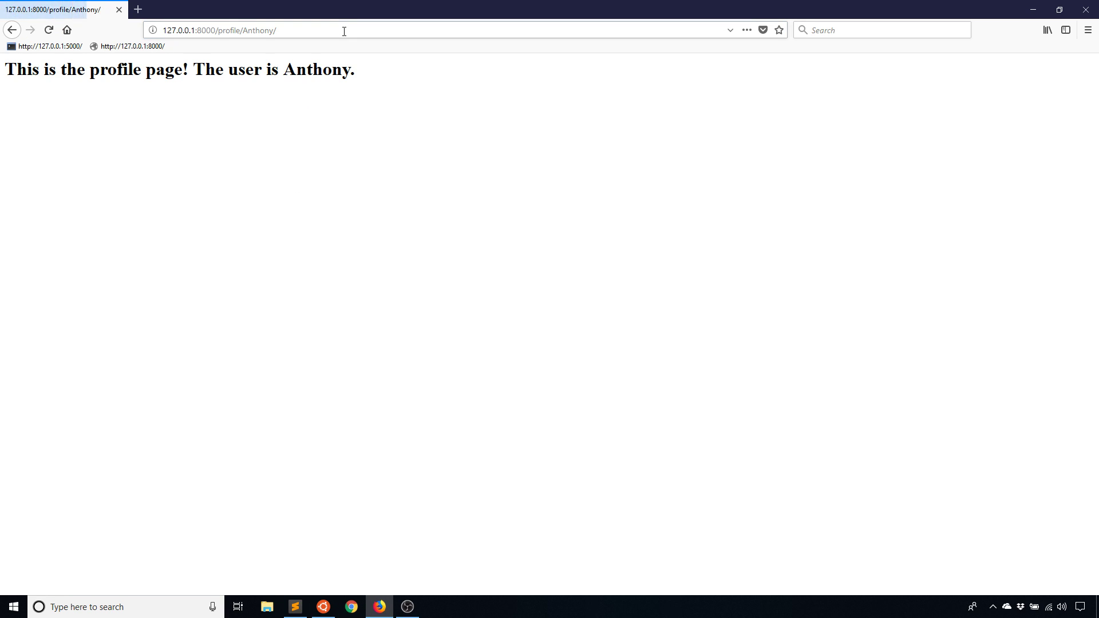
pyautogui.doubleClick(258, 30)
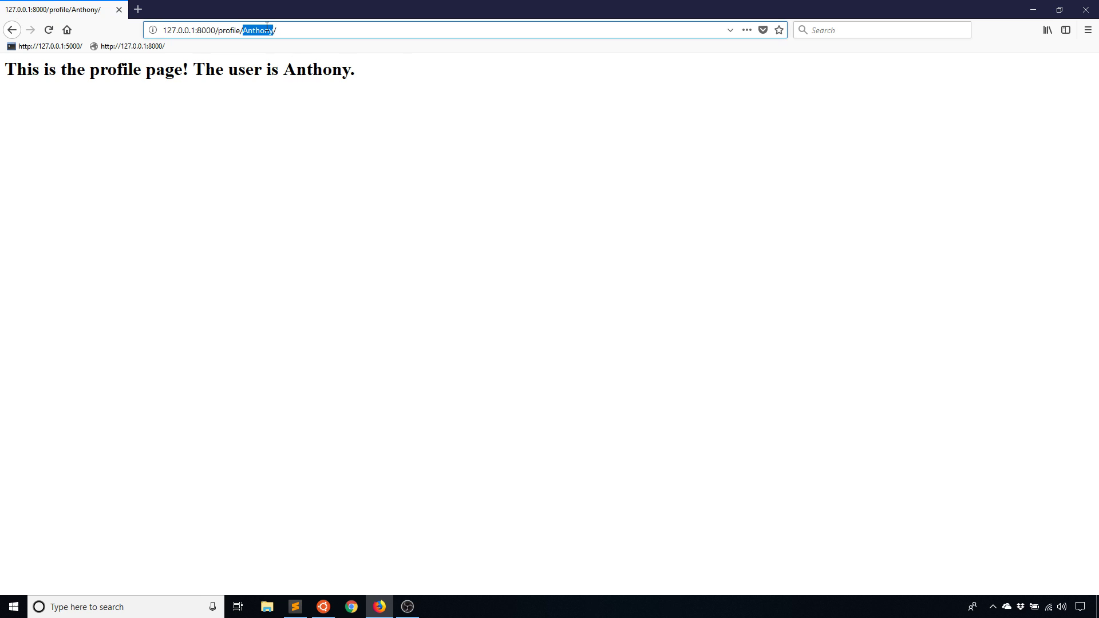
pyautogui.write('John')
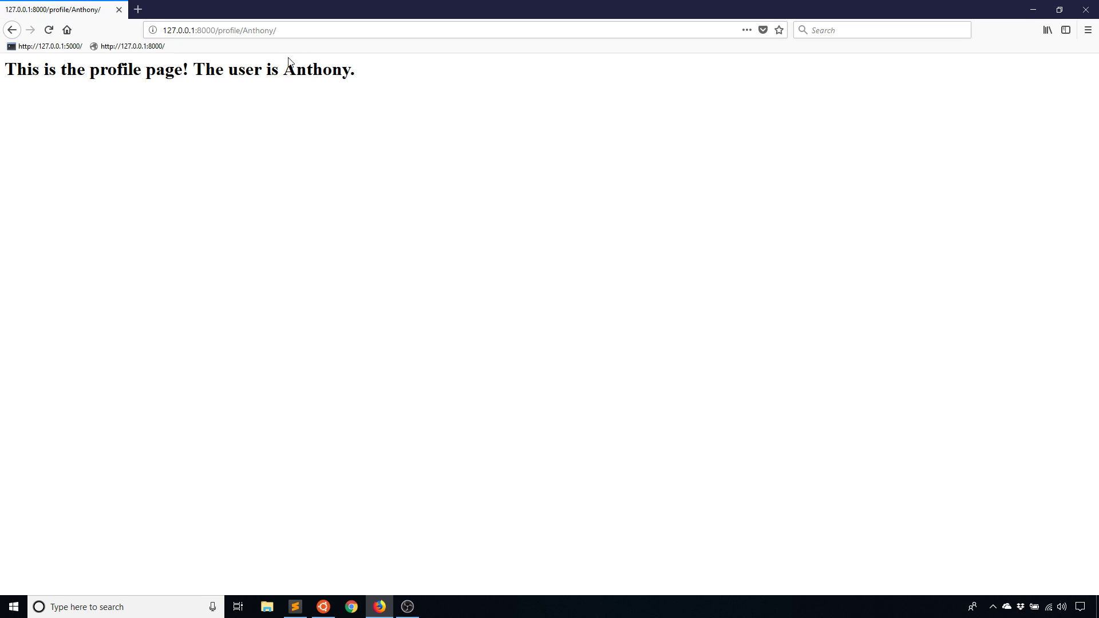
pyautogui.moveTo(395, 247)
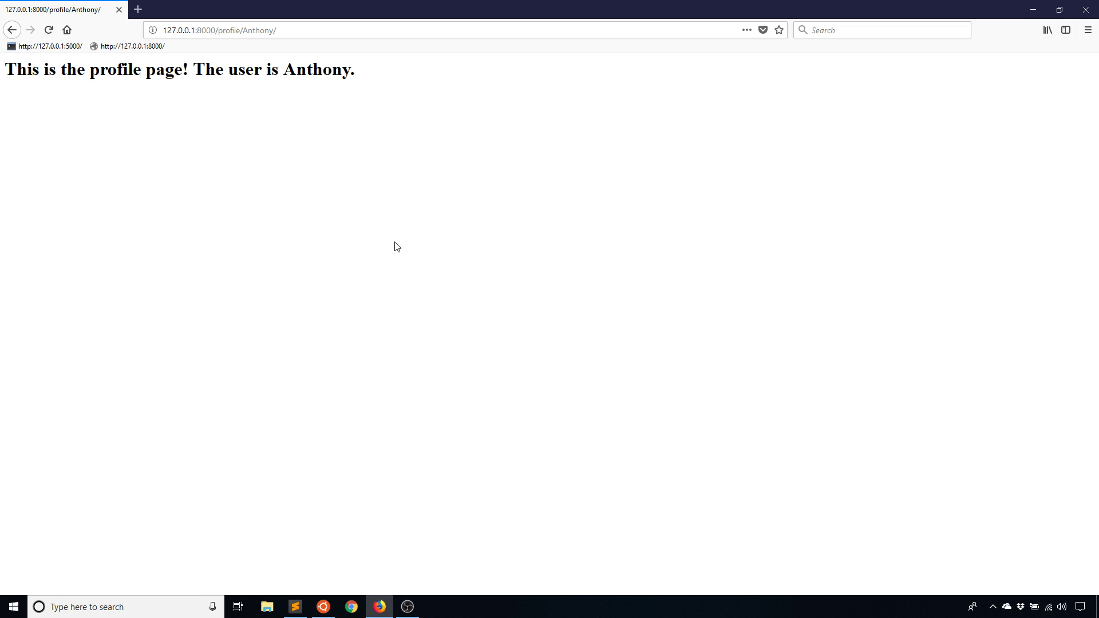
pyautogui.moveTo(245, 339)
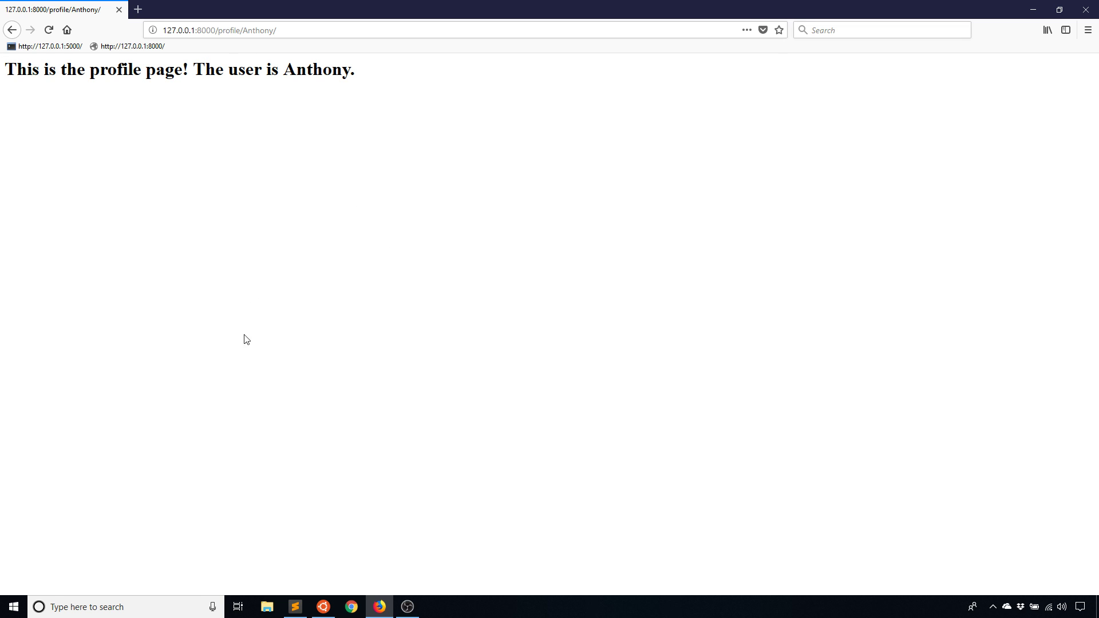
# Step: Give the profile view a username='Default User' default
pyautogui.click(295, 607)
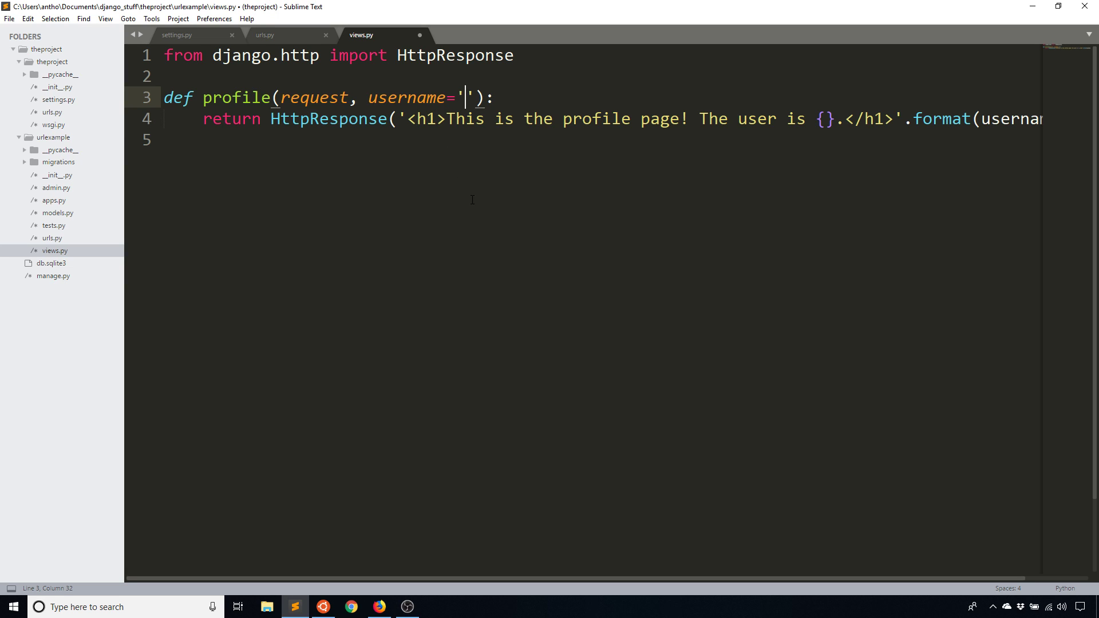
pyautogui.write('Default User')
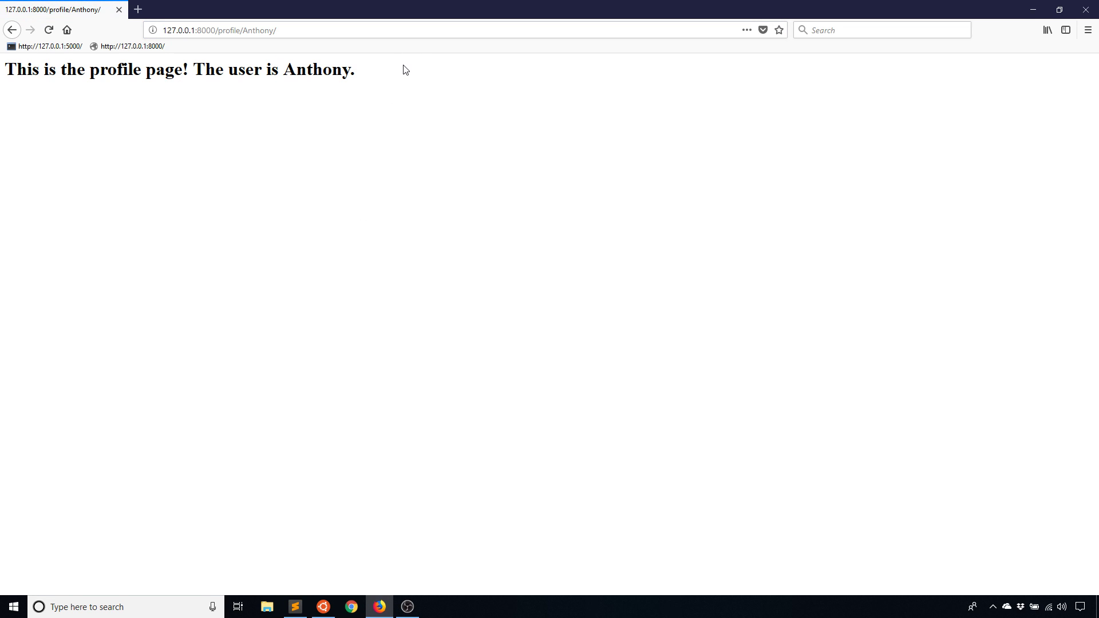
pyautogui.click(294, 607)
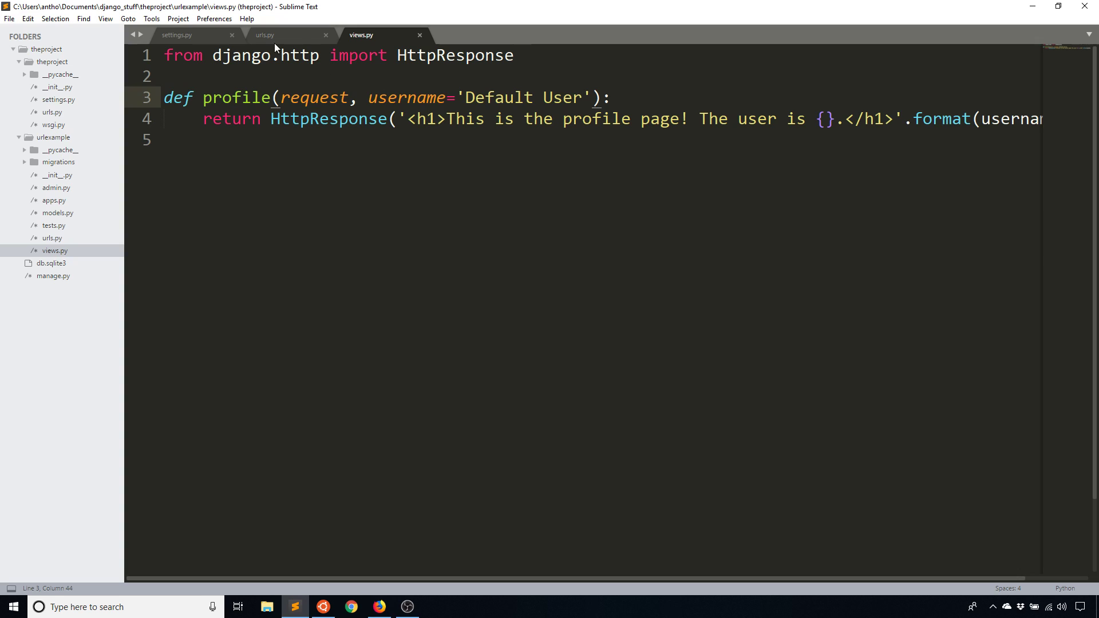
# Step: Add a second route path('profile/', views.profile) in the app urls.py
pyautogui.click(264, 36)
pyautogui.write("path('")
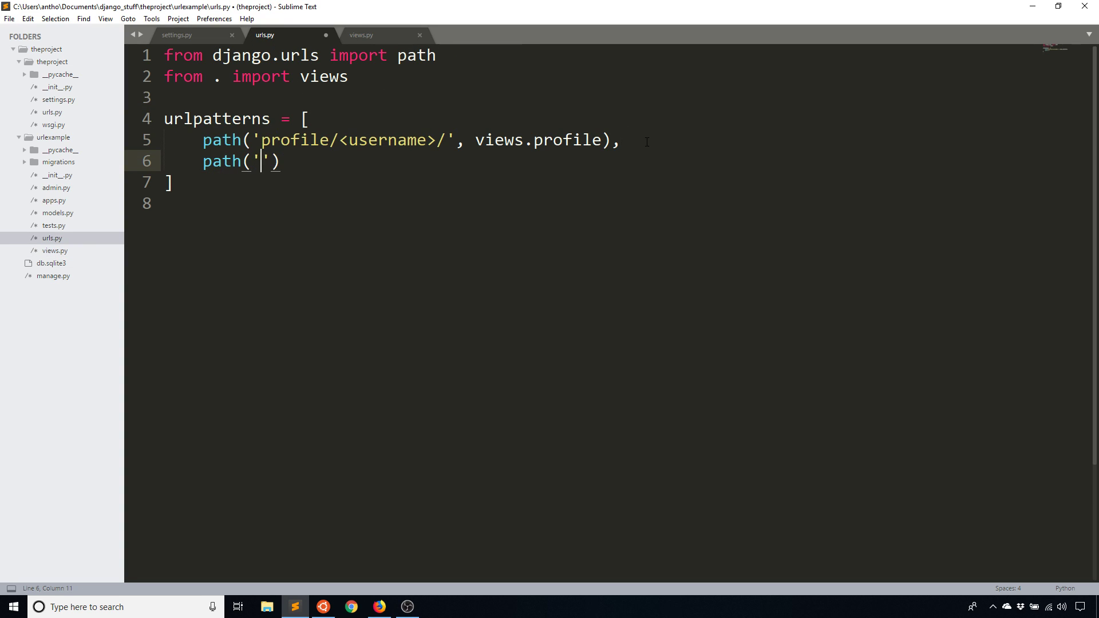
pyautogui.write('profile/')
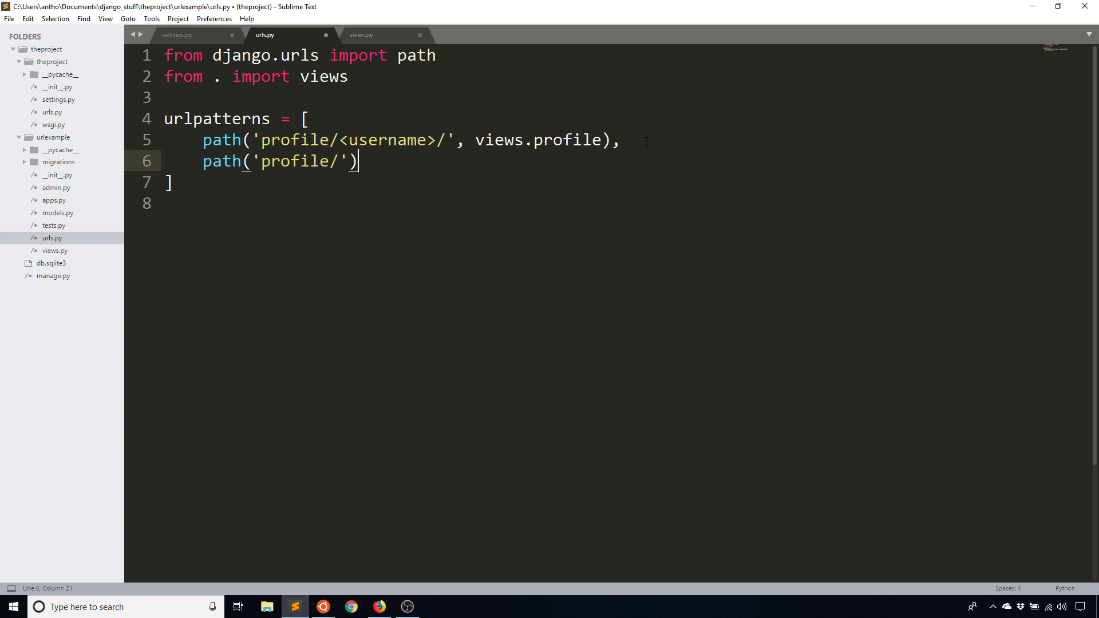
pyautogui.write(', view')
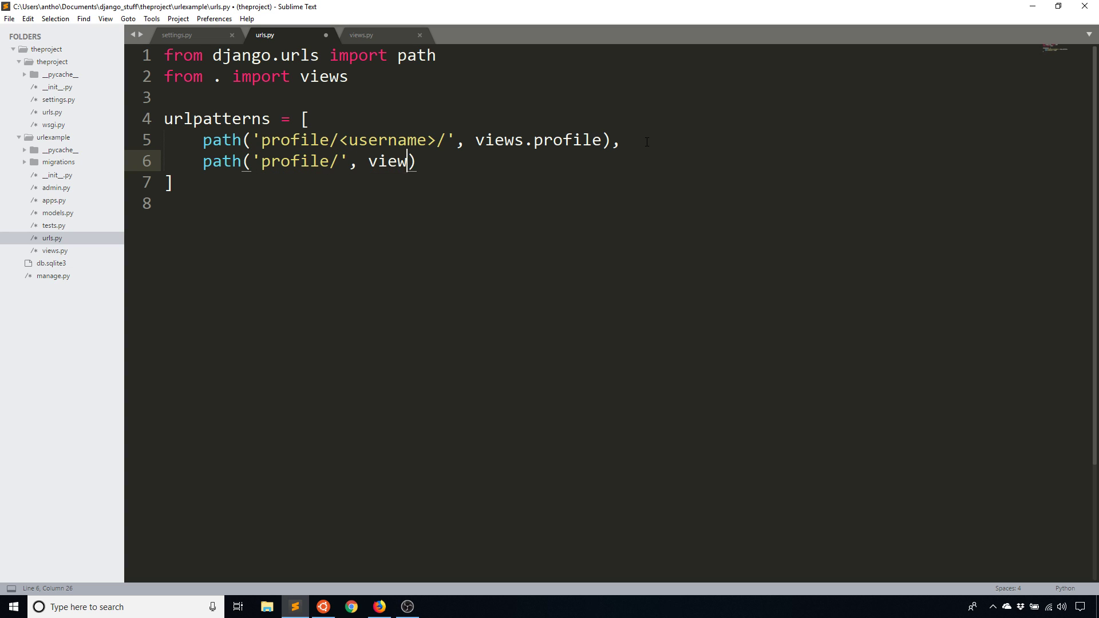
pyautogui.write('s.profile')
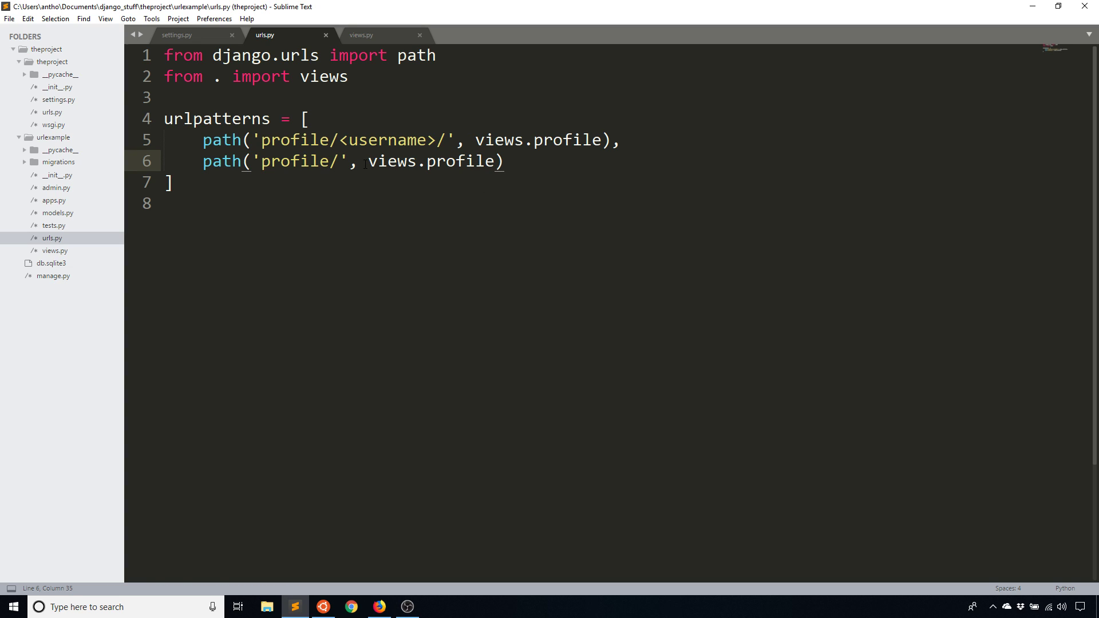
pyautogui.moveTo(433, 258)
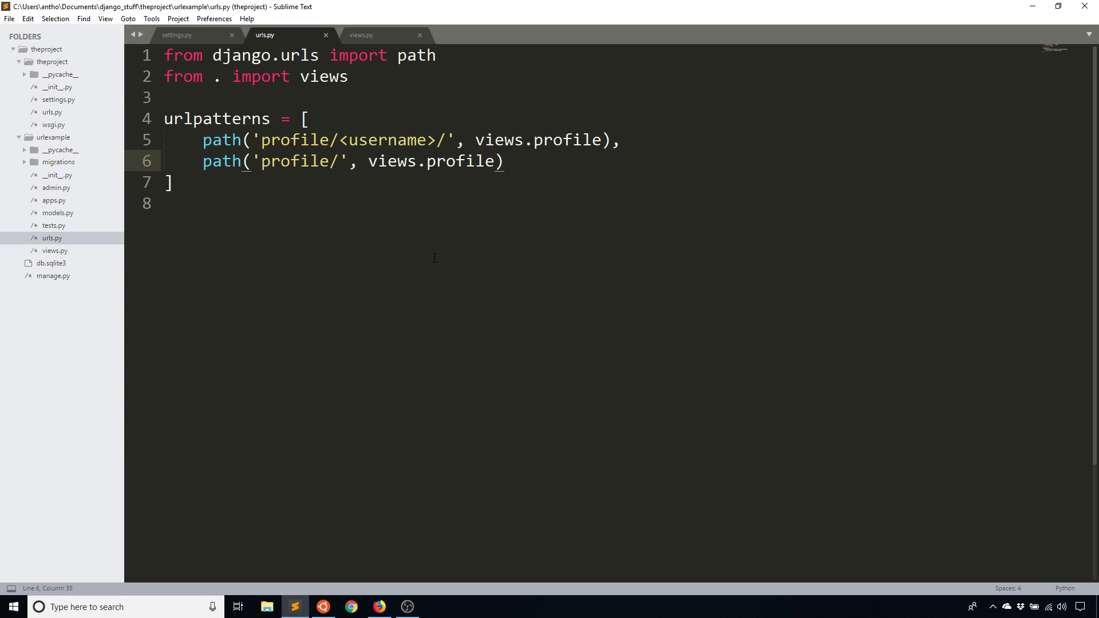
pyautogui.moveTo(370, 35)
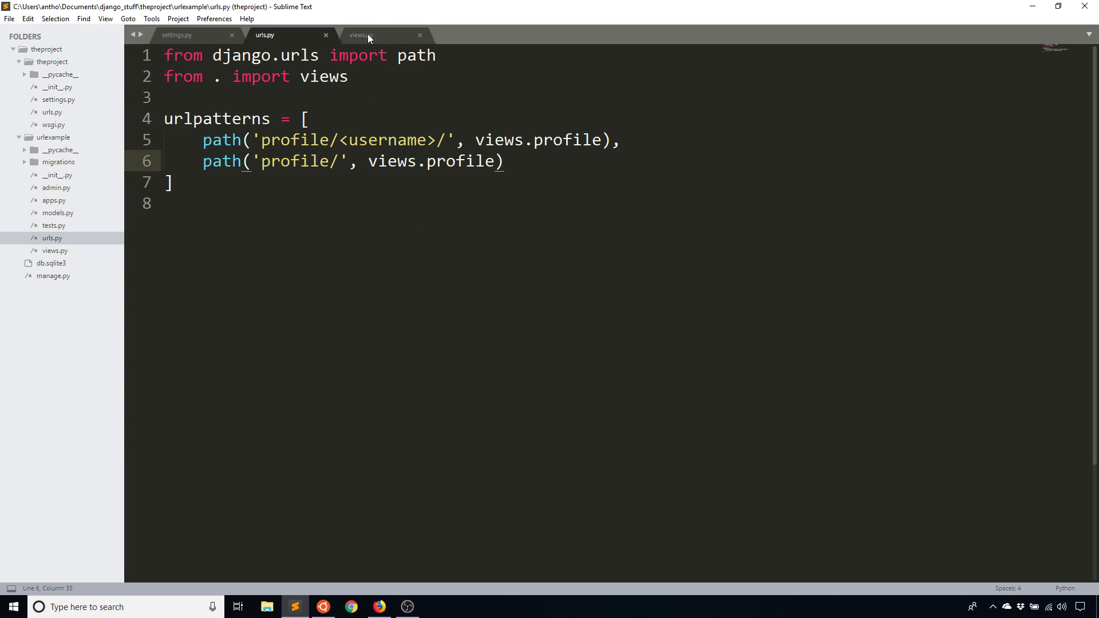
# Step: Confirm /profile/ shows 'The user is Default User.' in Firefox and return to views.py
pyautogui.click(361, 36)
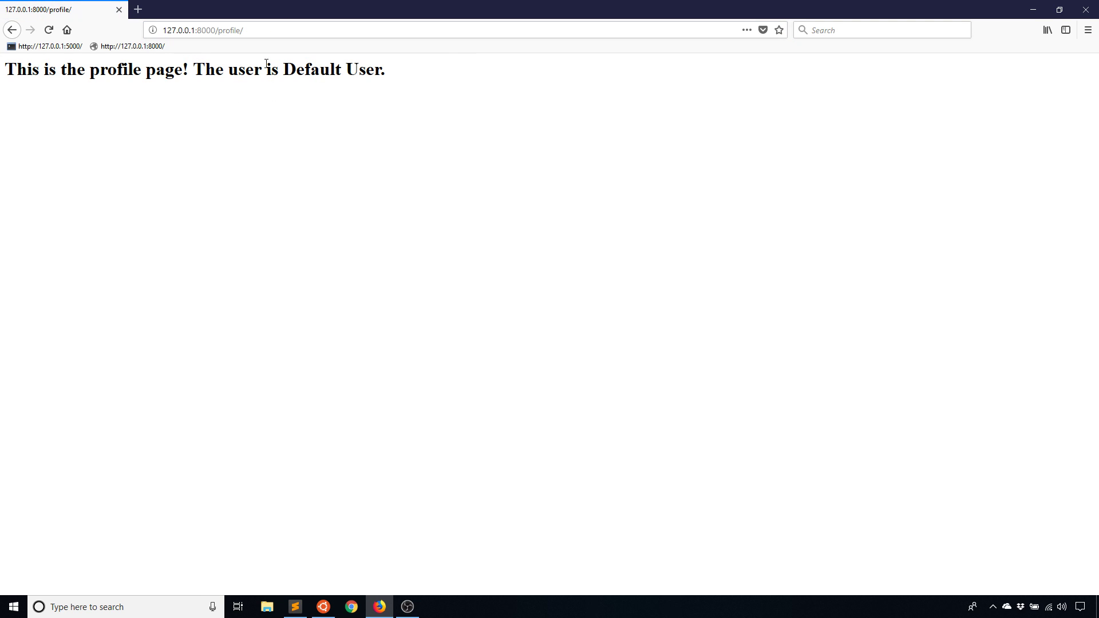
pyautogui.moveTo(414, 81)
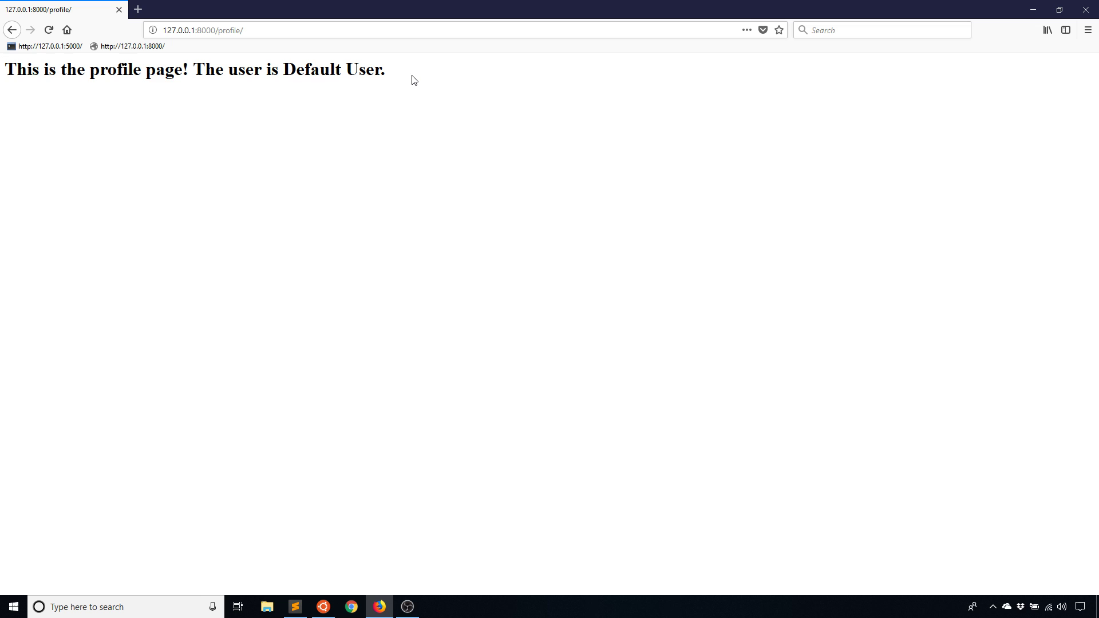
pyautogui.moveTo(404, 126)
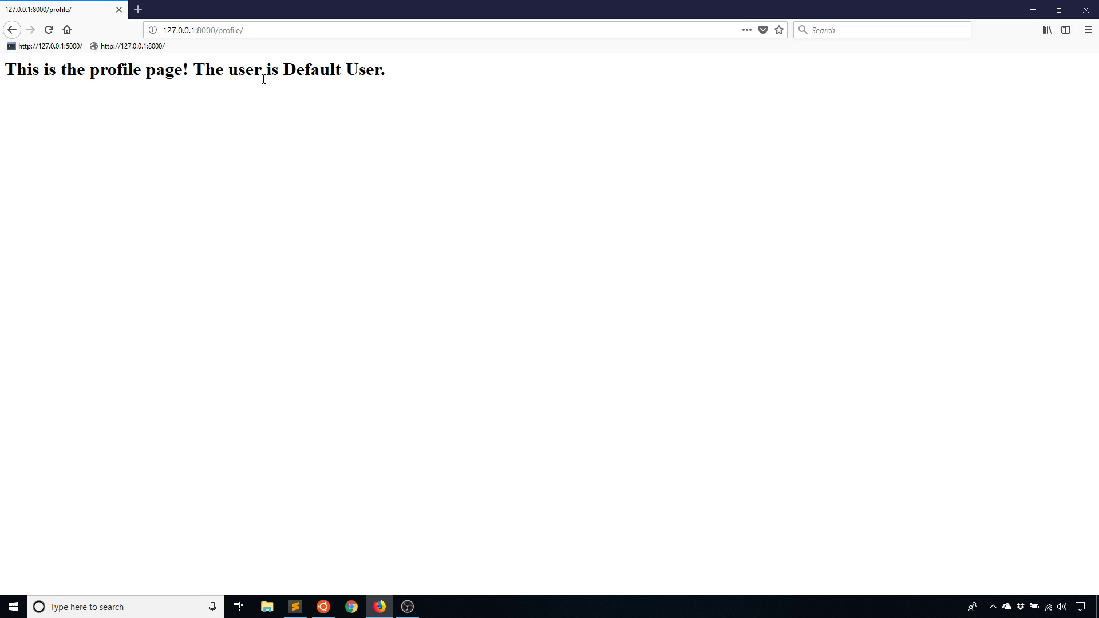
pyautogui.moveTo(300, 600)
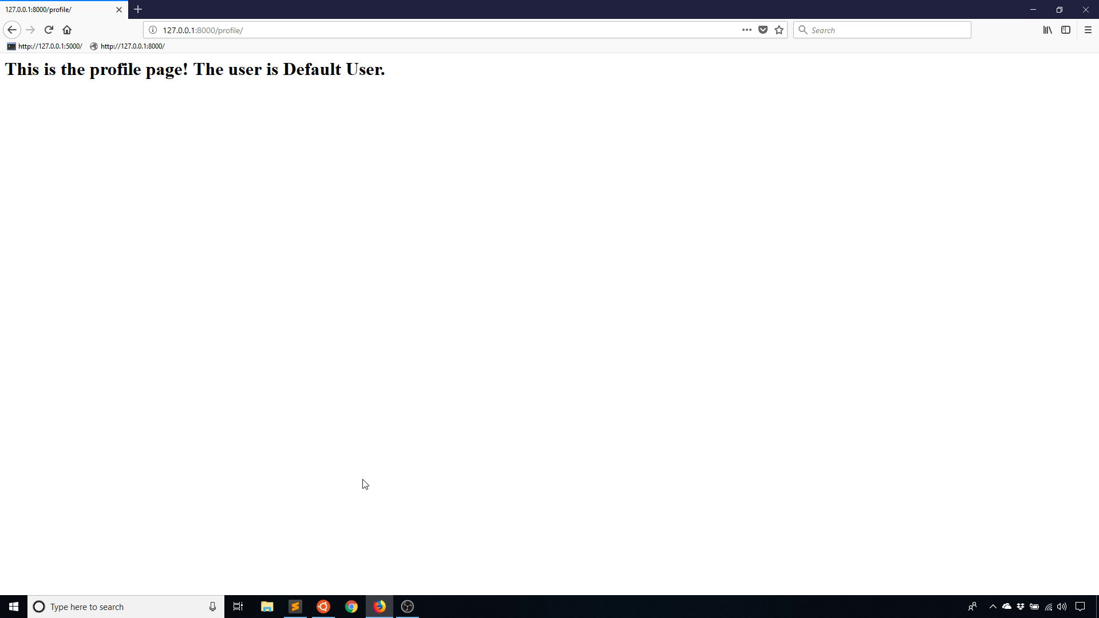
pyautogui.click(294, 606)
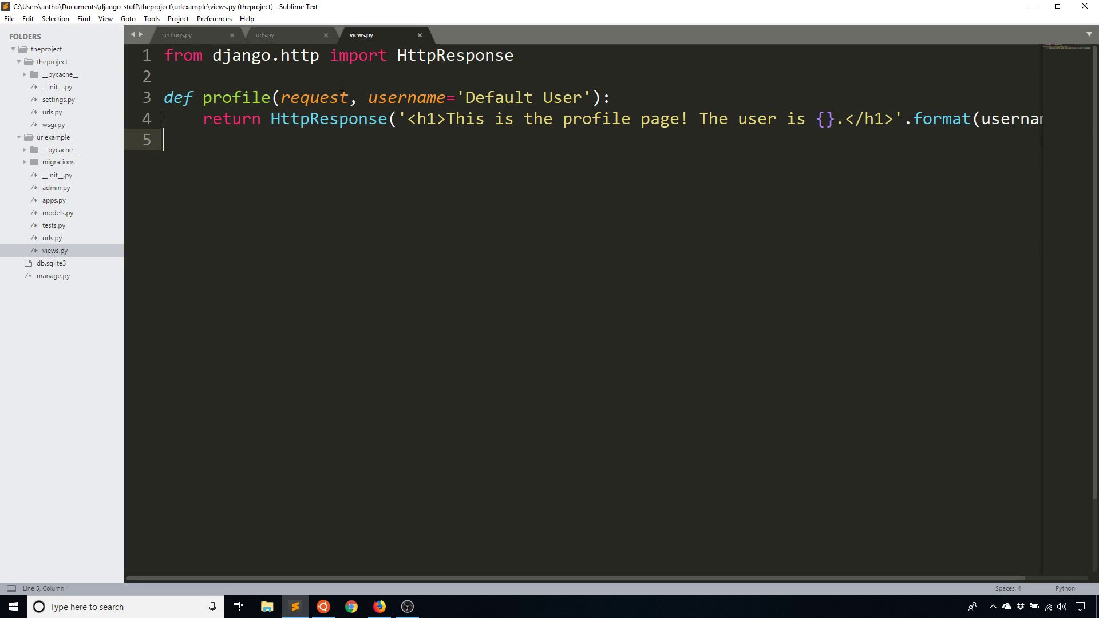
# Step: Add an int: converter before username in the first route of urls.py, then back it out
pyautogui.click(290, 35)
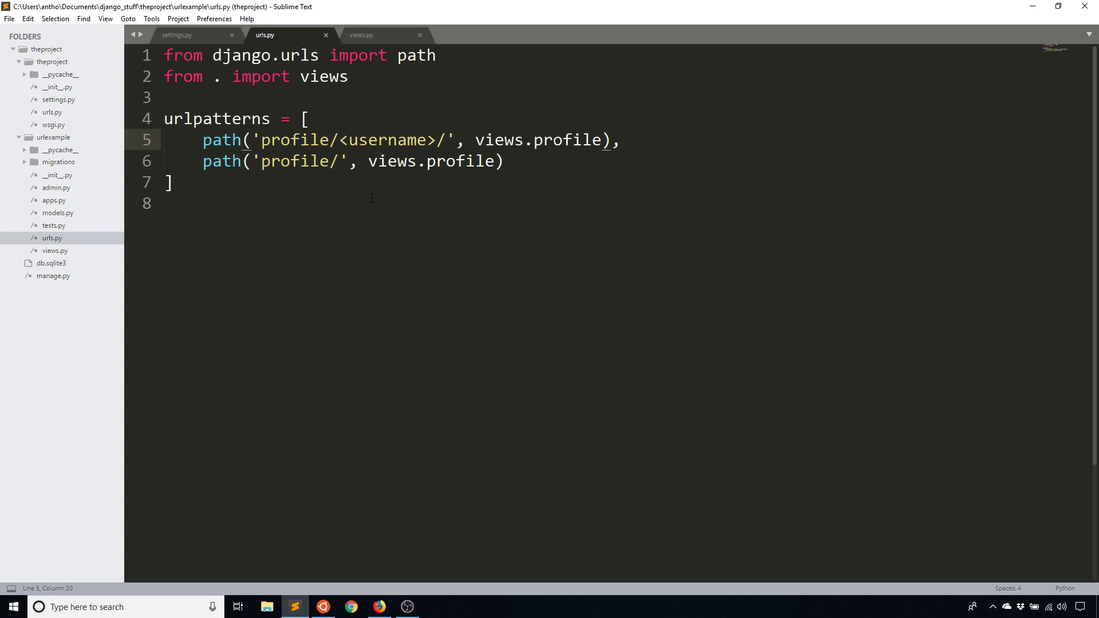
pyautogui.write('str:')
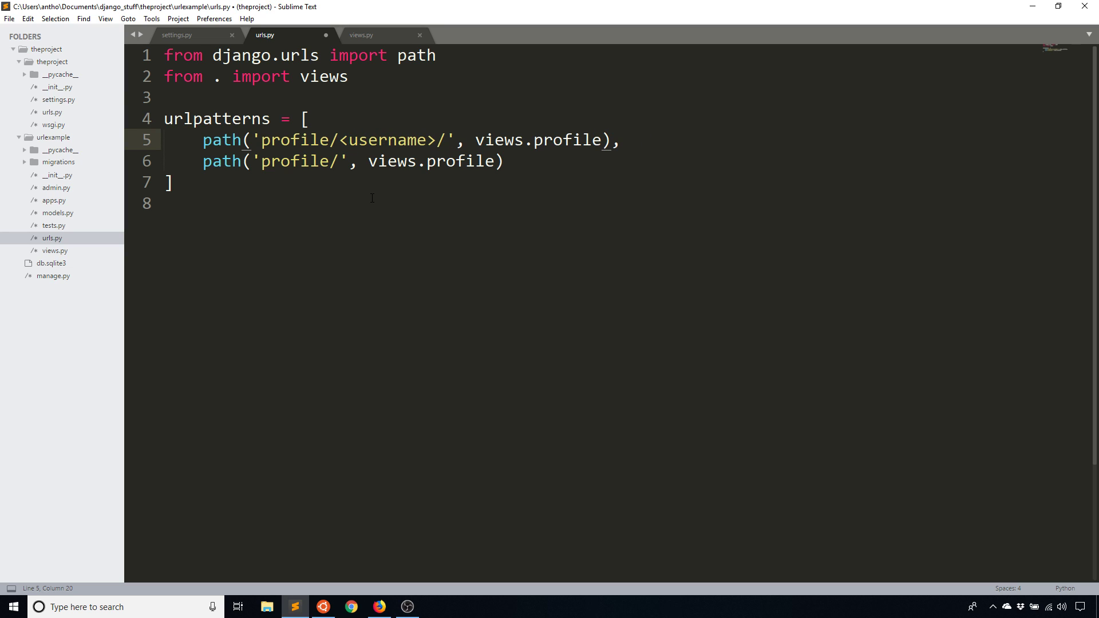
pyautogui.write('int')
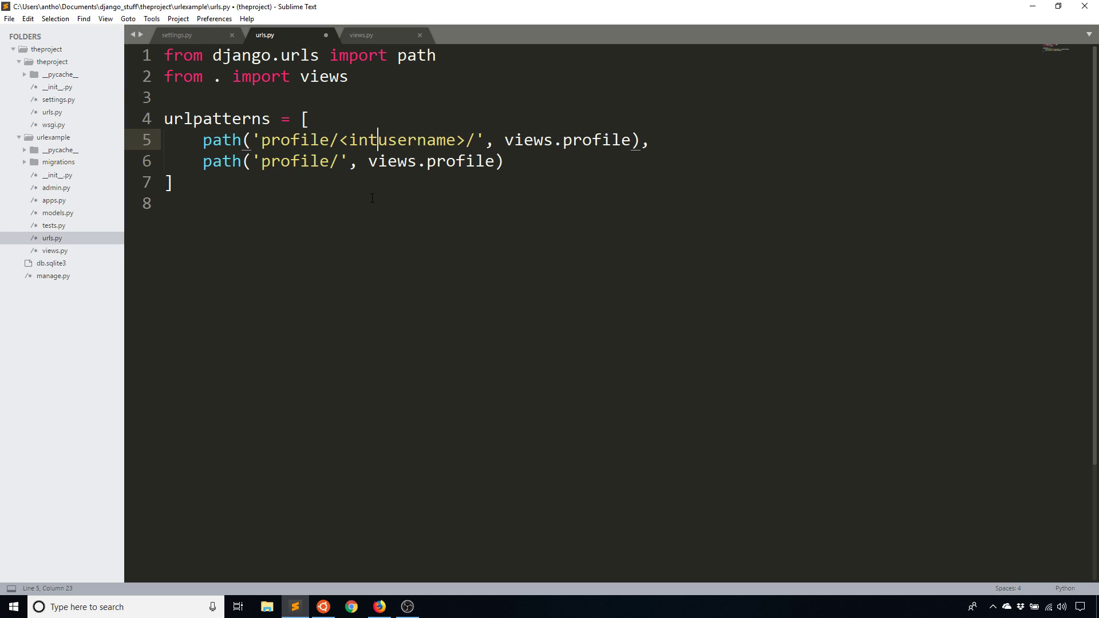
pyautogui.write(':')
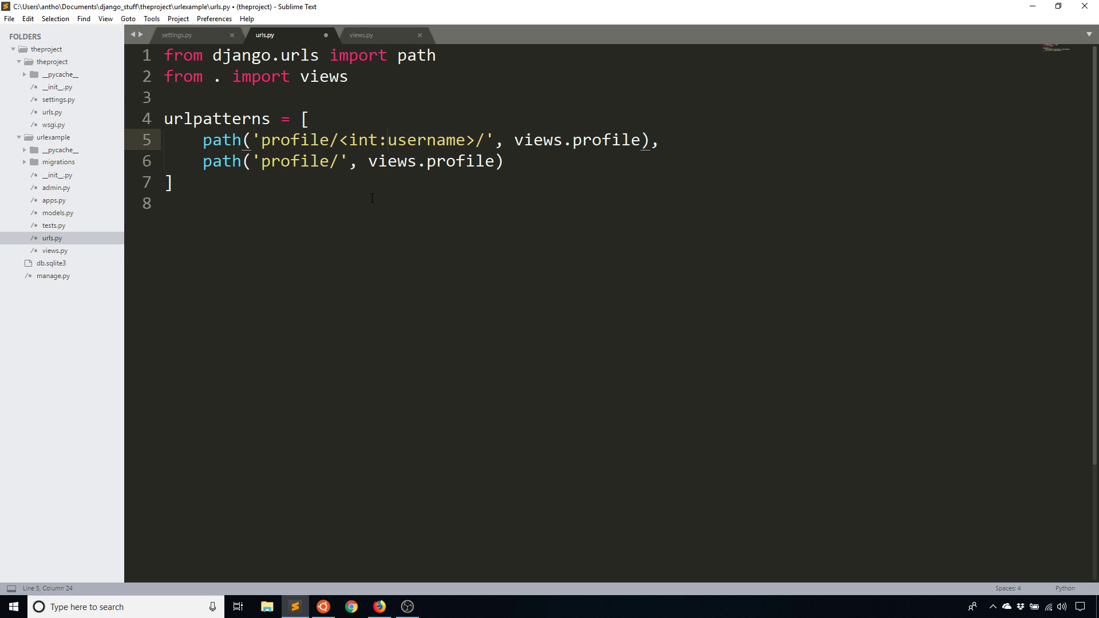
pyautogui.press('BackSpace')
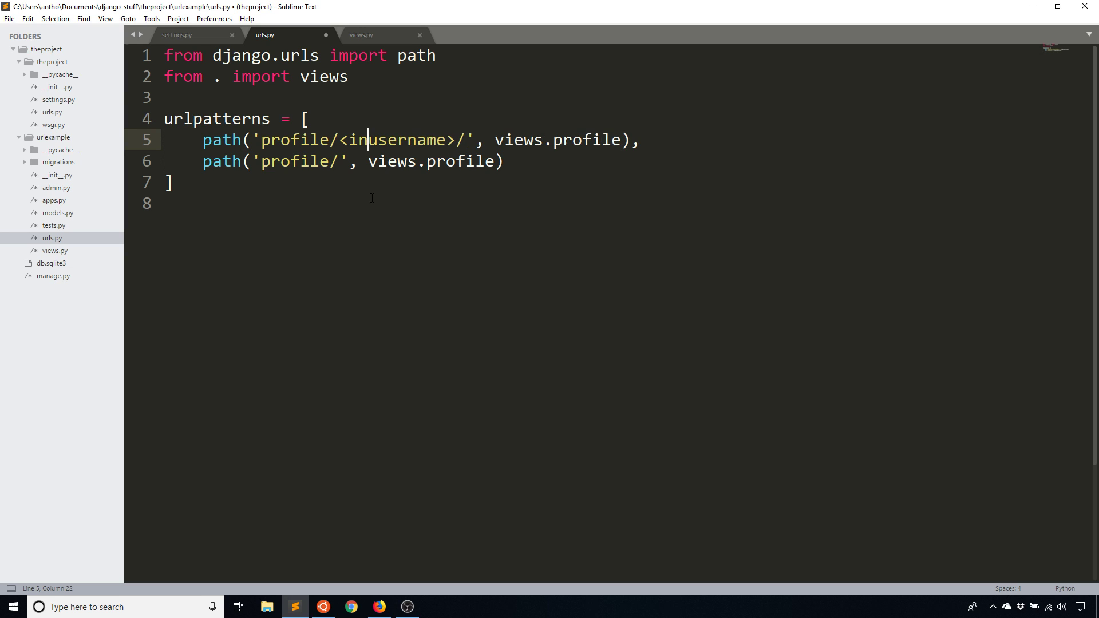
# Step: Try slug:username on the route, then replace slug with int again
pyautogui.write('slug:')
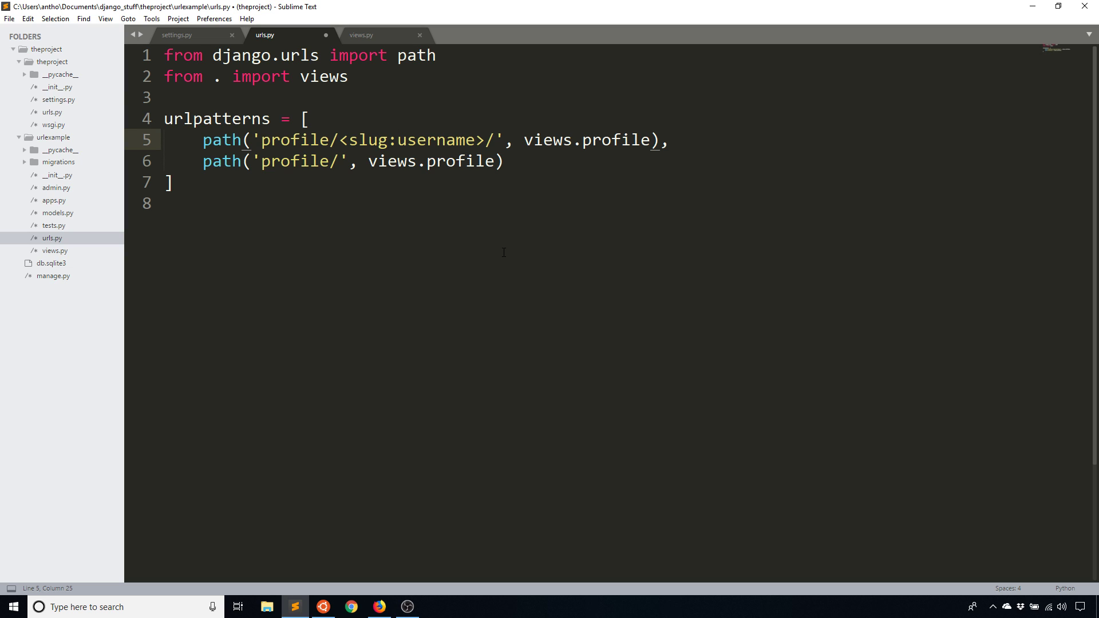
pyautogui.click(398, 139)
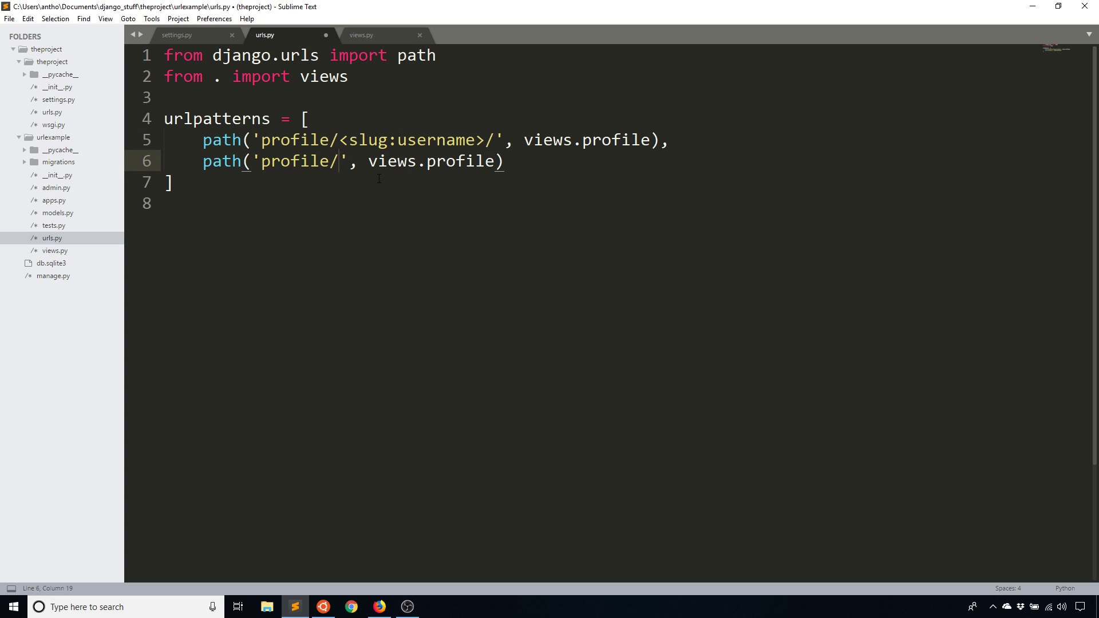
pyautogui.doubleClick(367, 140)
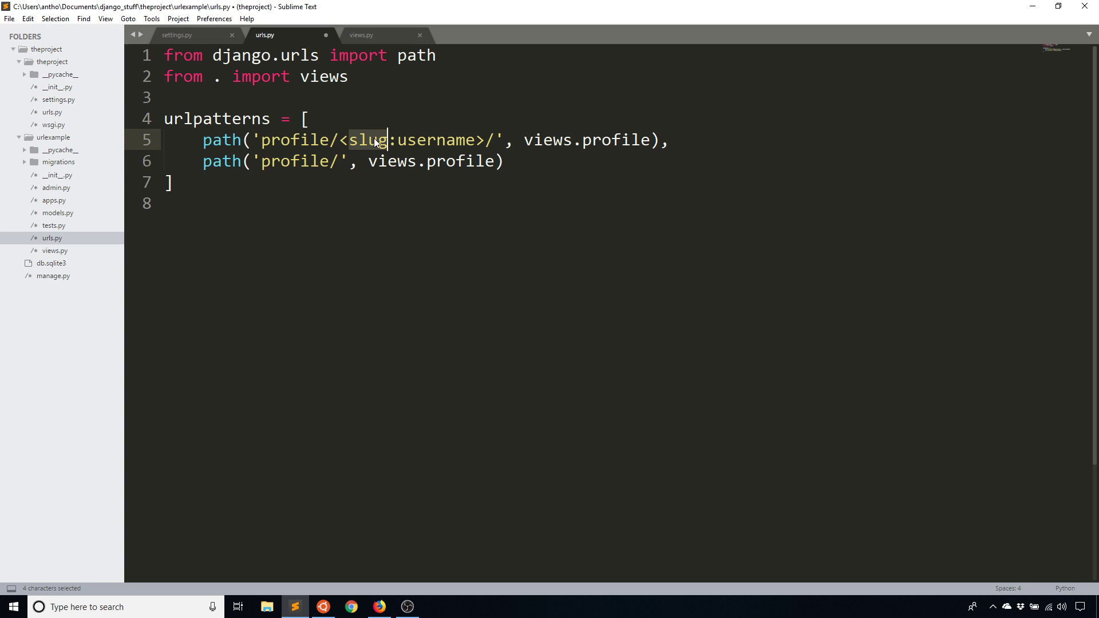
pyautogui.write('int')
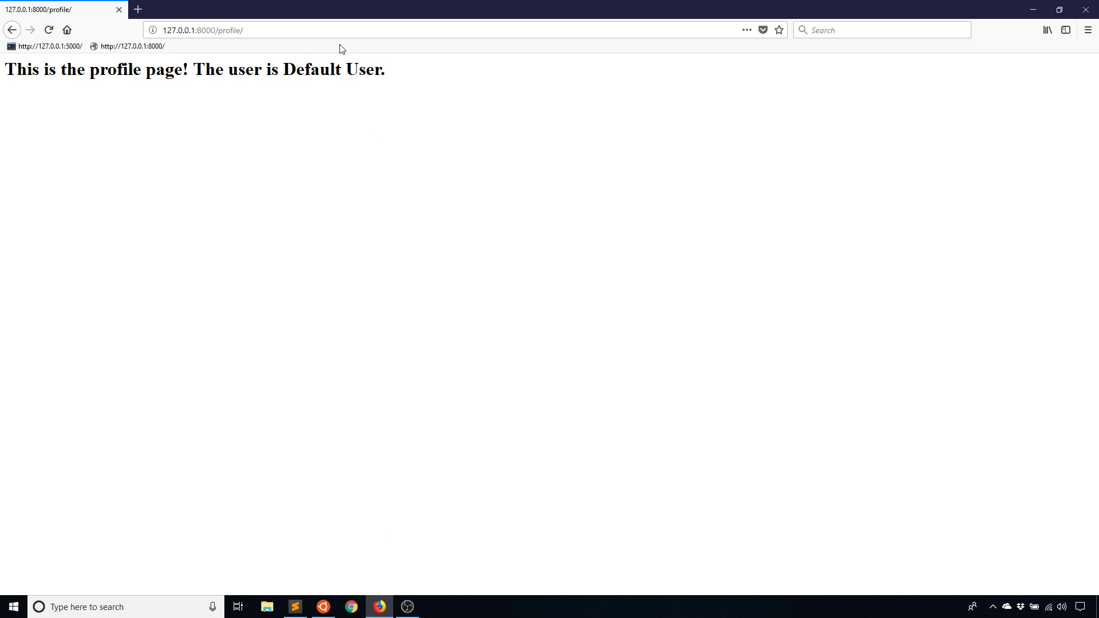
# Step: Test /profile/Anthony/, /profile/50/ and /profile/John/ against the <int:username> route
pyautogui.click(372, 30)
pyautogui.write('Anthony/')
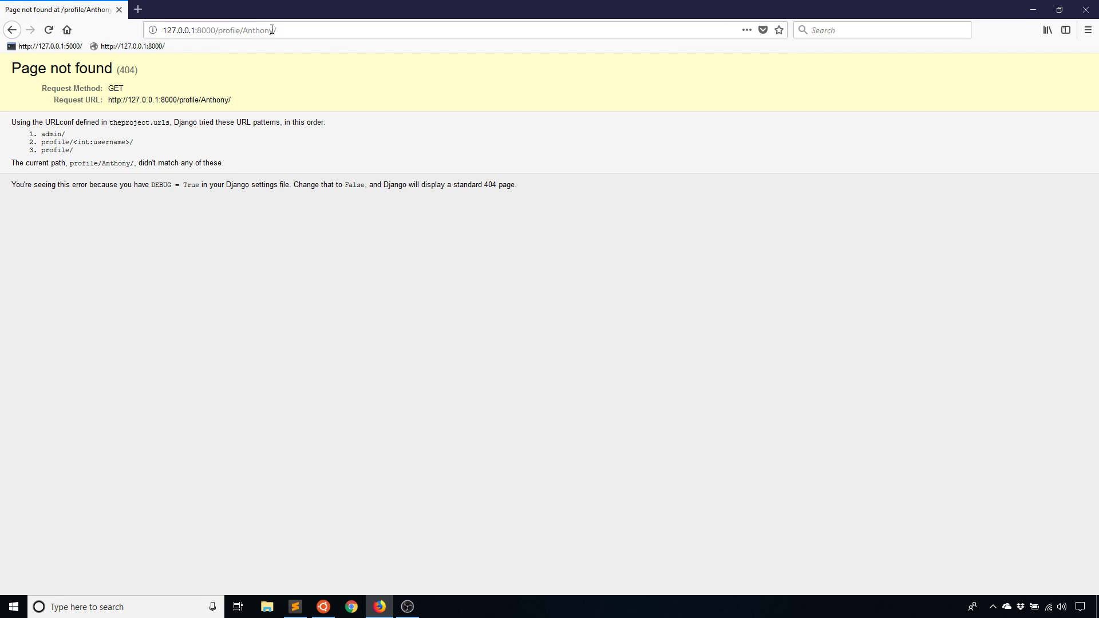
pyautogui.moveTo(323, 607)
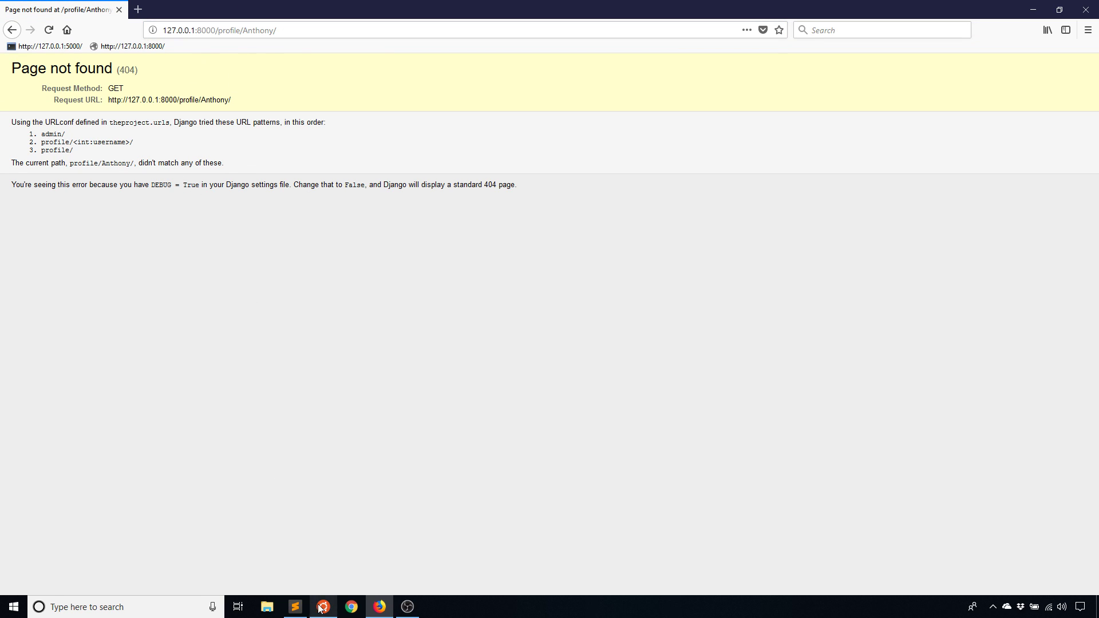
pyautogui.click(294, 607)
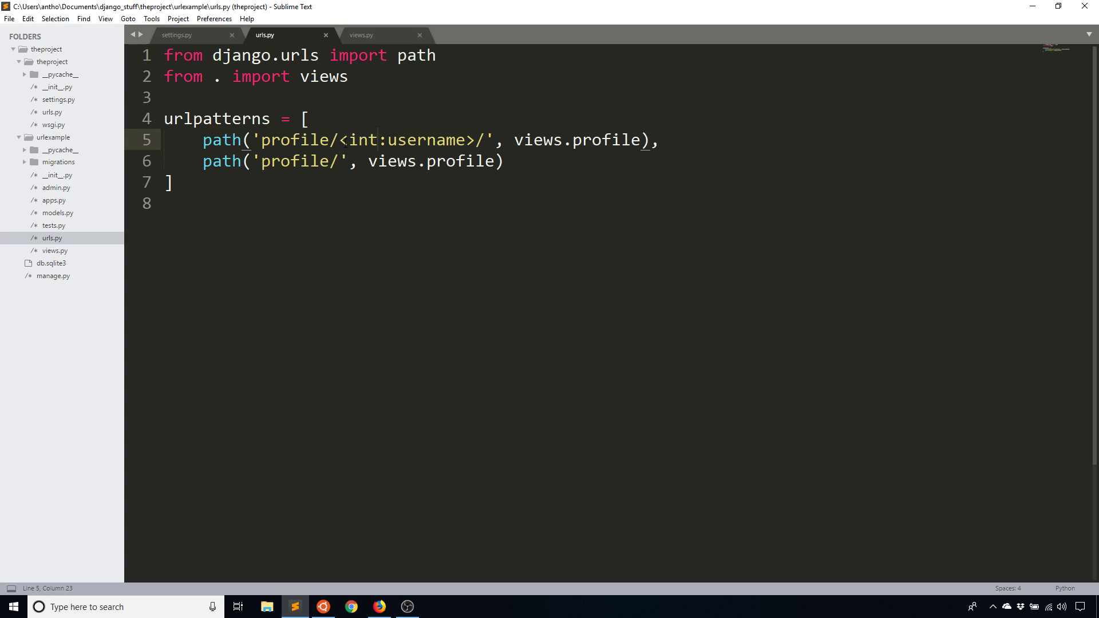
pyautogui.moveTo(339, 140); pyautogui.dragTo(474, 140)
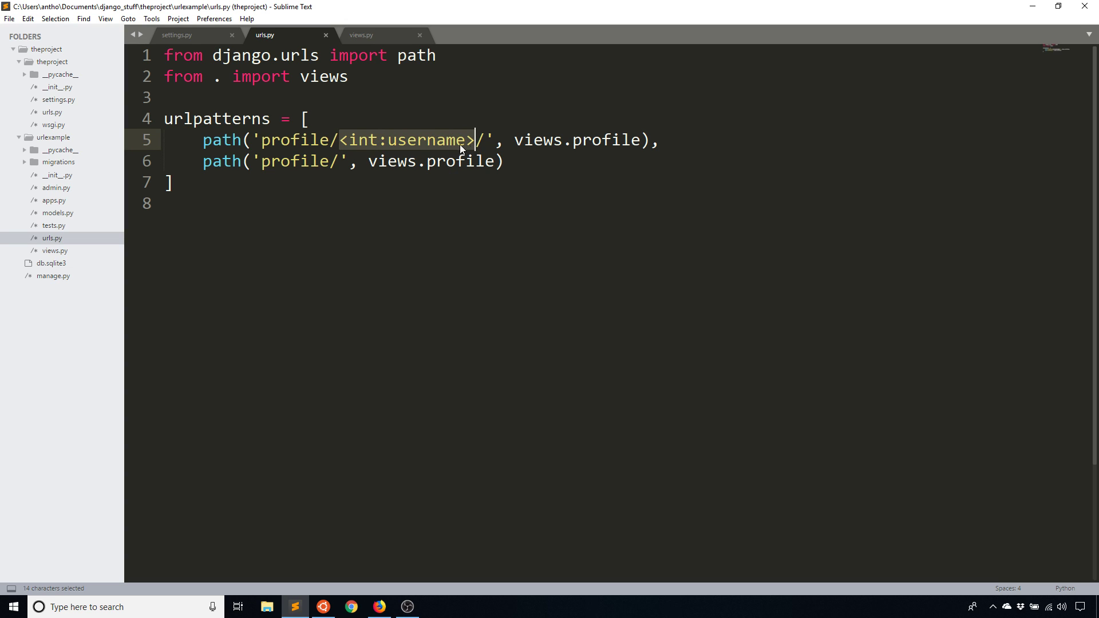
pyautogui.click(475, 140)
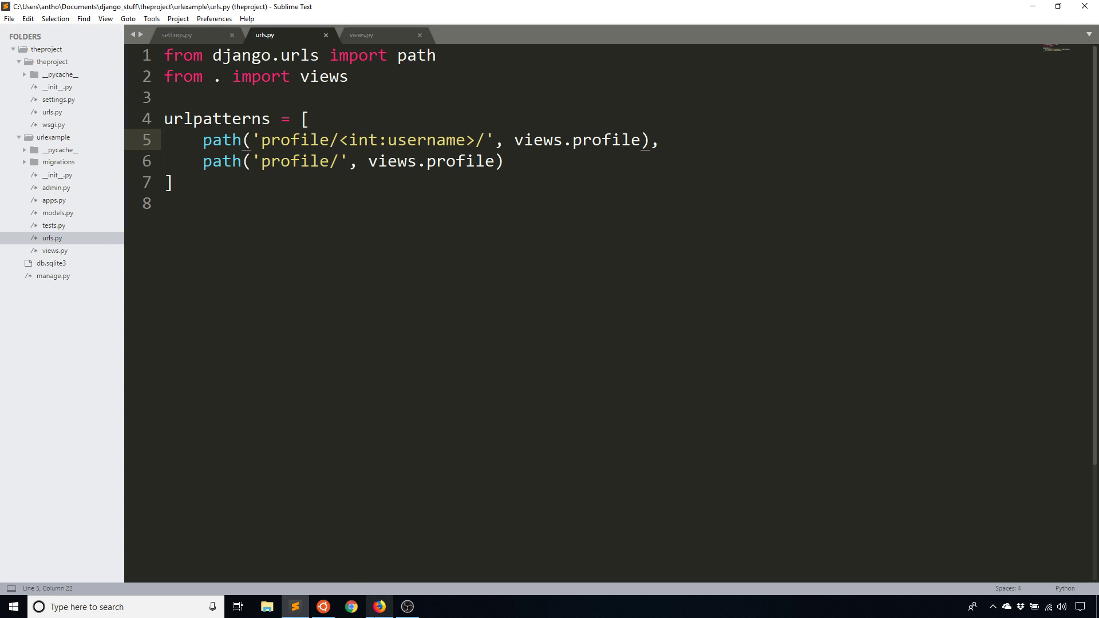
pyautogui.click(379, 607)
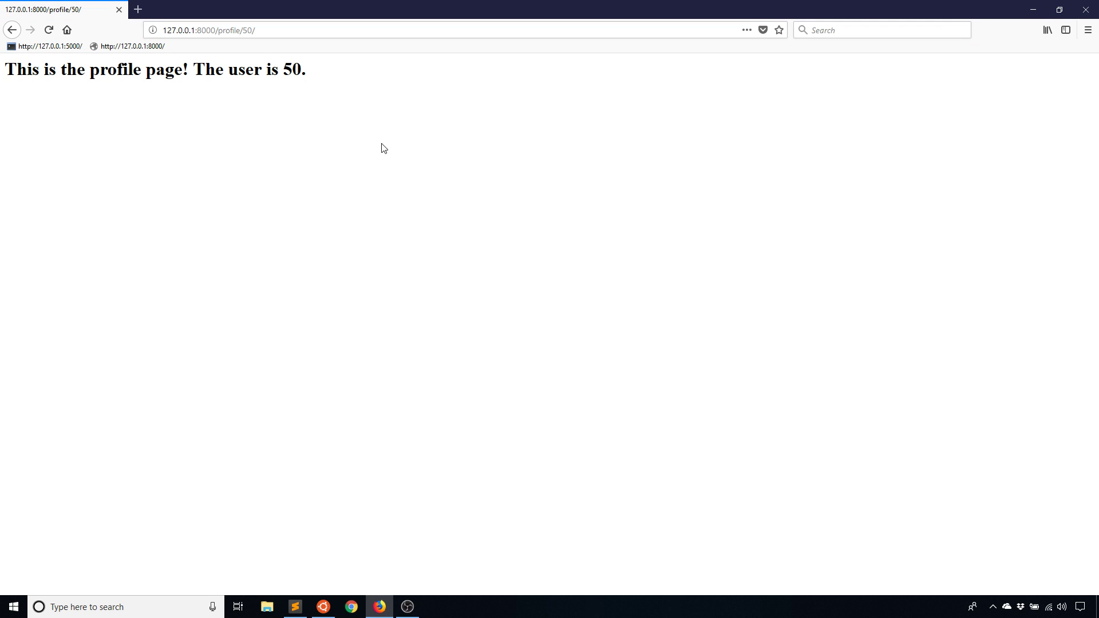
pyautogui.moveTo(304, 574)
pyautogui.write('John')
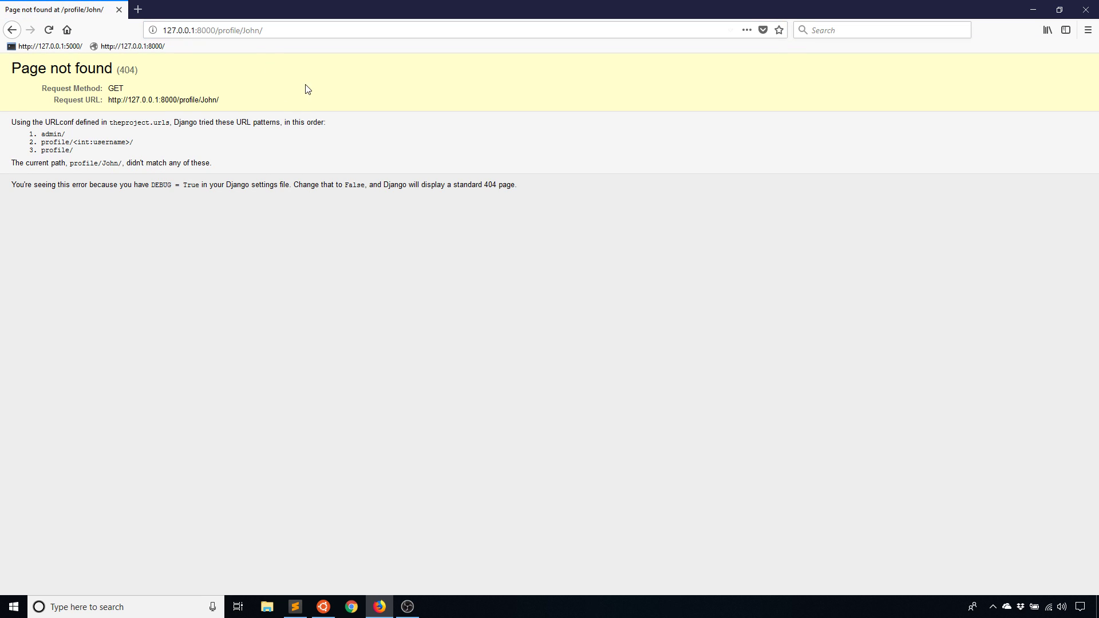
pyautogui.click(294, 607)
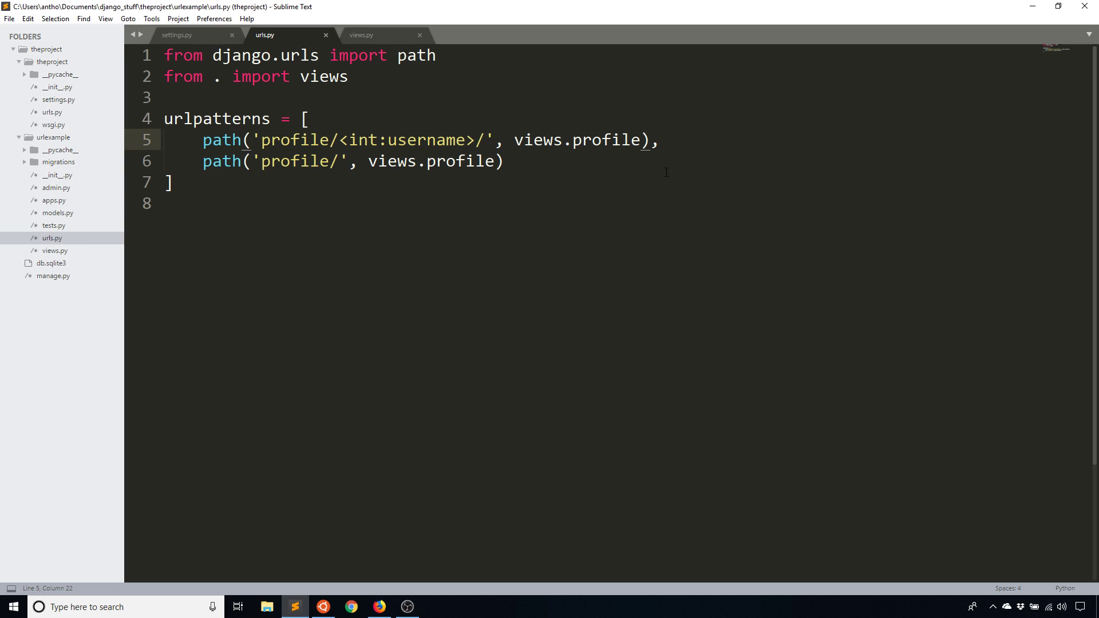
# Step: Add path('profile/<slug:article>/', views.profile) below the int username route
pyautogui.click(503, 161)
pyautogui.write('path(')
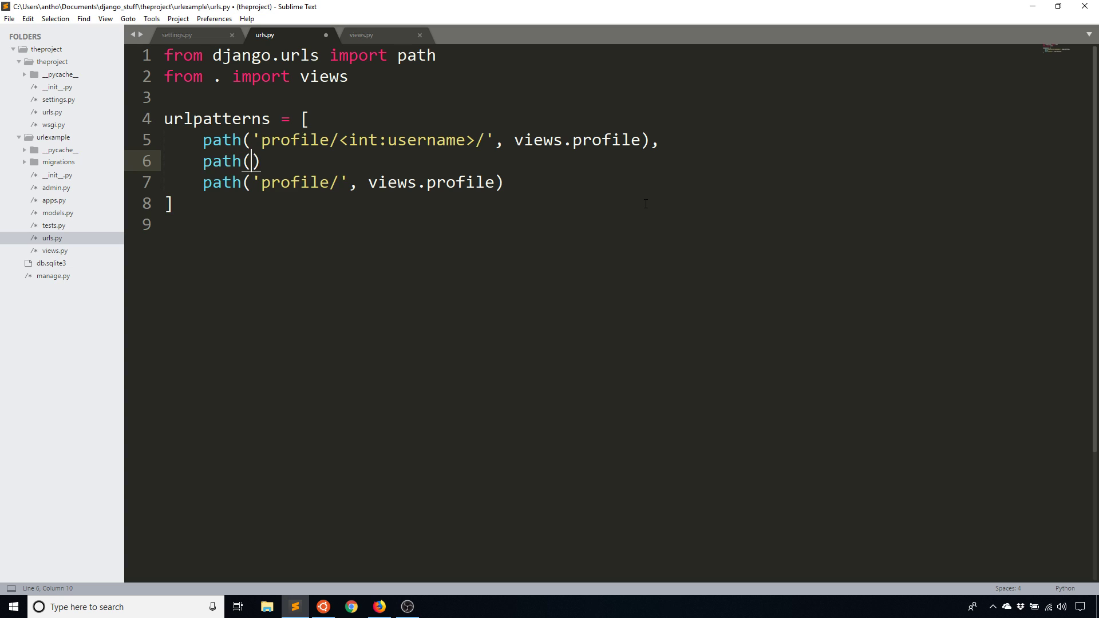
pyautogui.write("'profile/'")
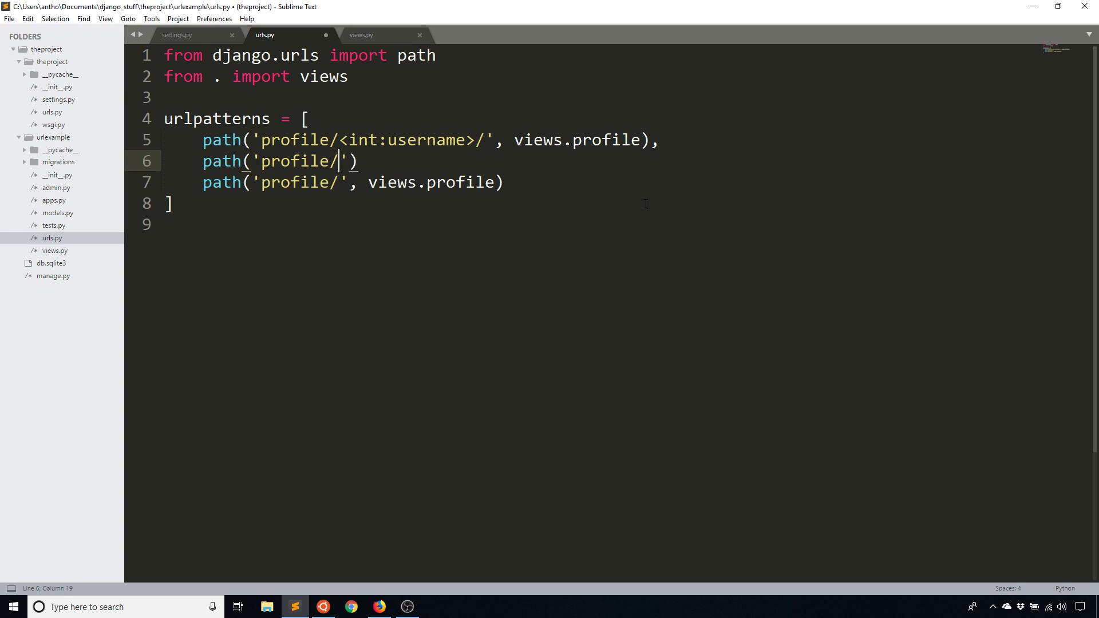
pyautogui.write('<slug:')
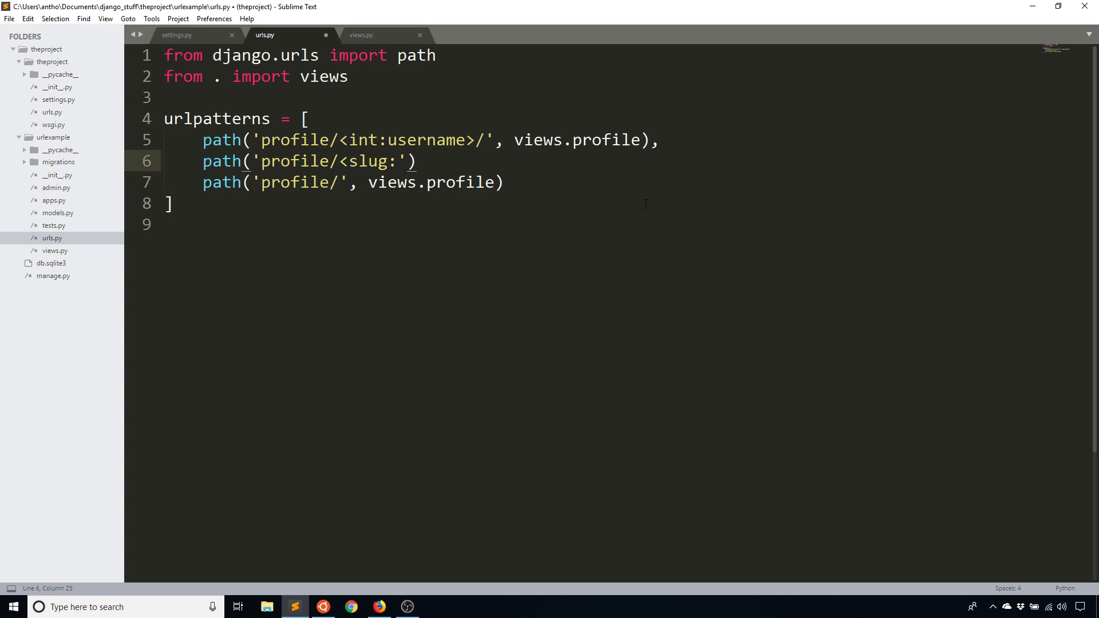
pyautogui.write('article>')
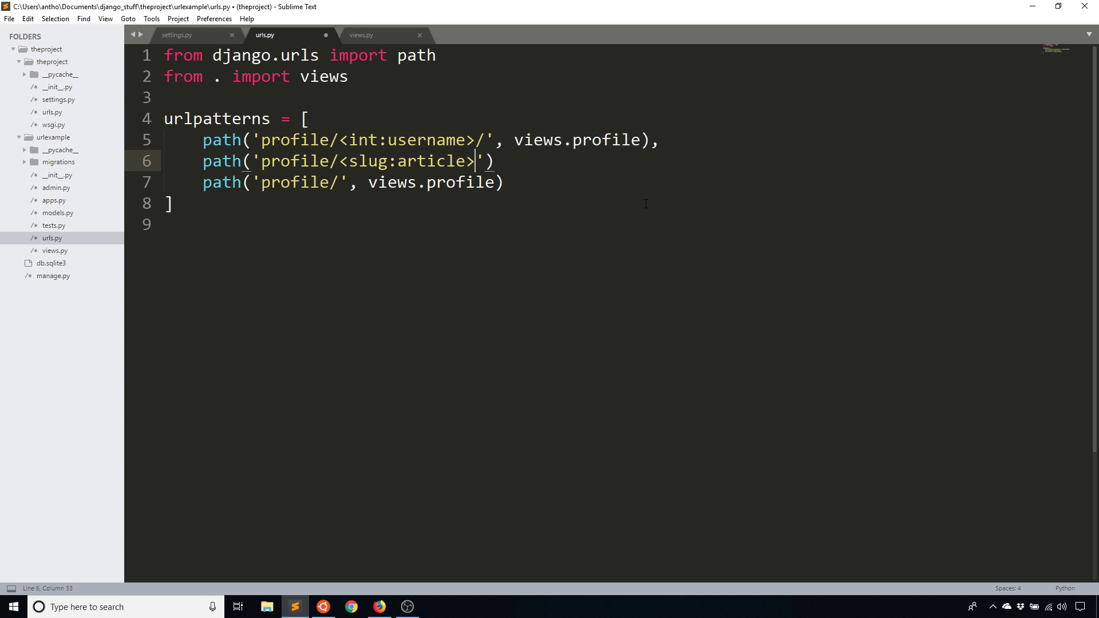
pyautogui.write('/,')
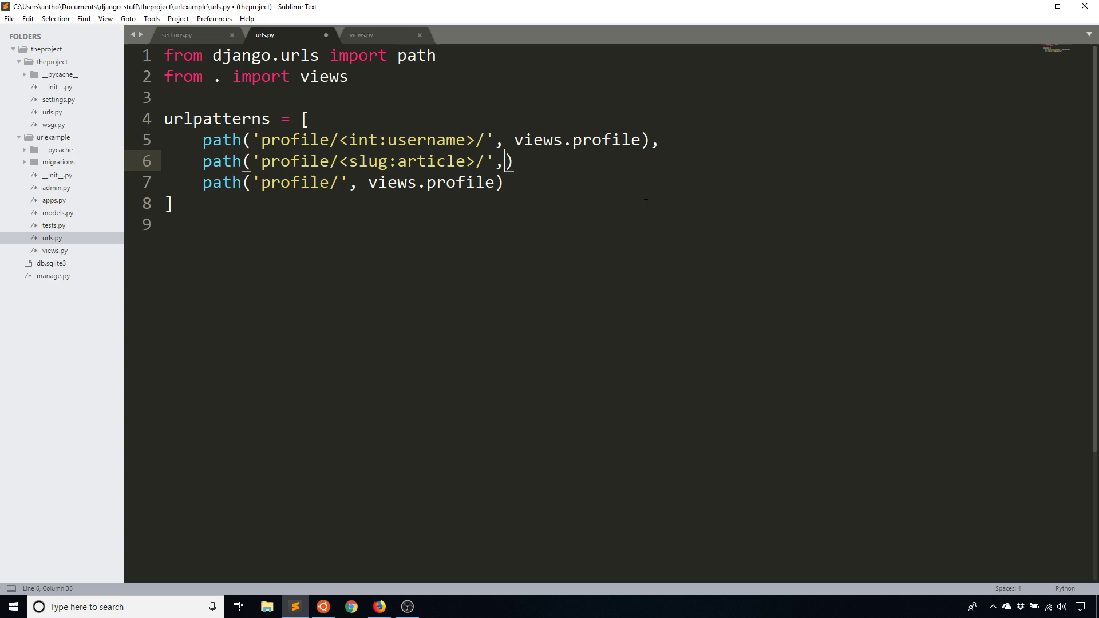
pyautogui.write('views.profile')
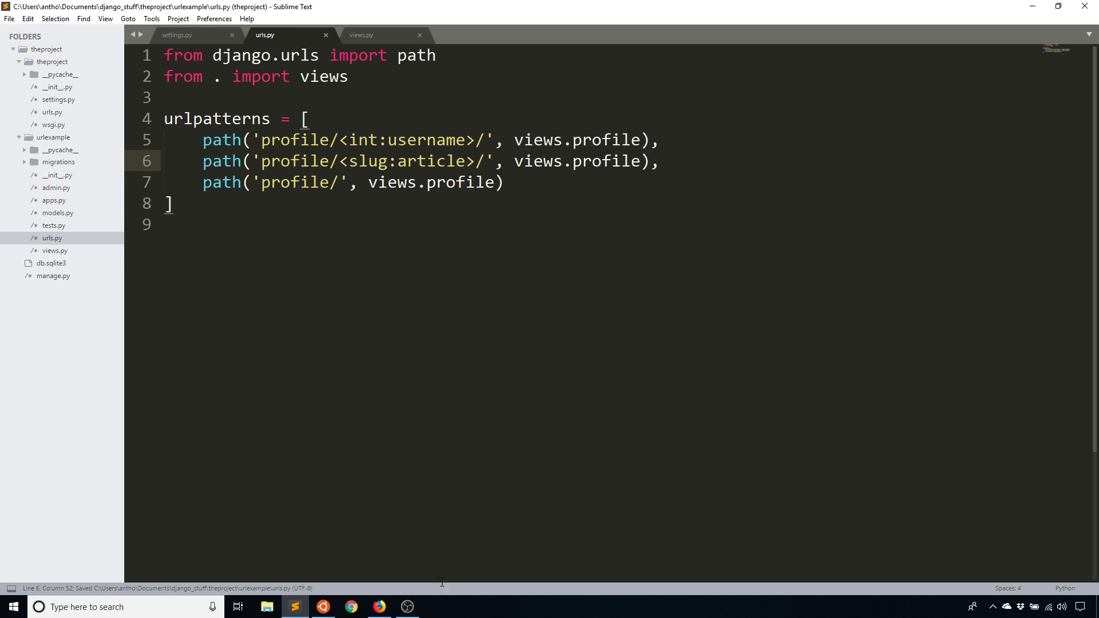
# Step: See /profile/John/ raise TypeError for 'article', then add an article parameter to the profile view
pyautogui.click(379, 606)
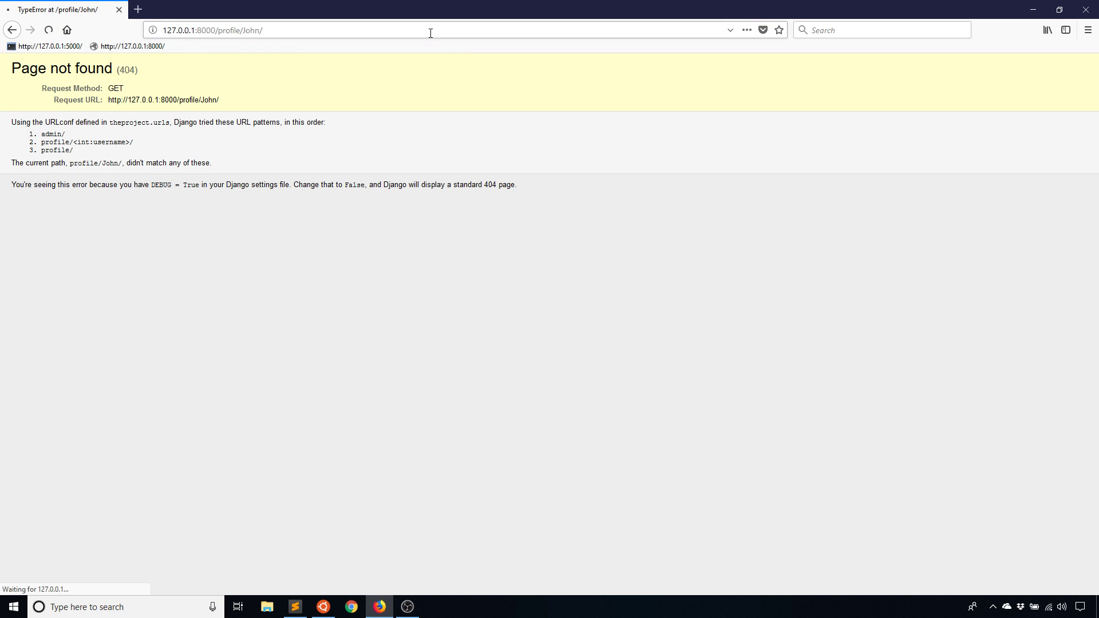
pyautogui.click(49, 30)
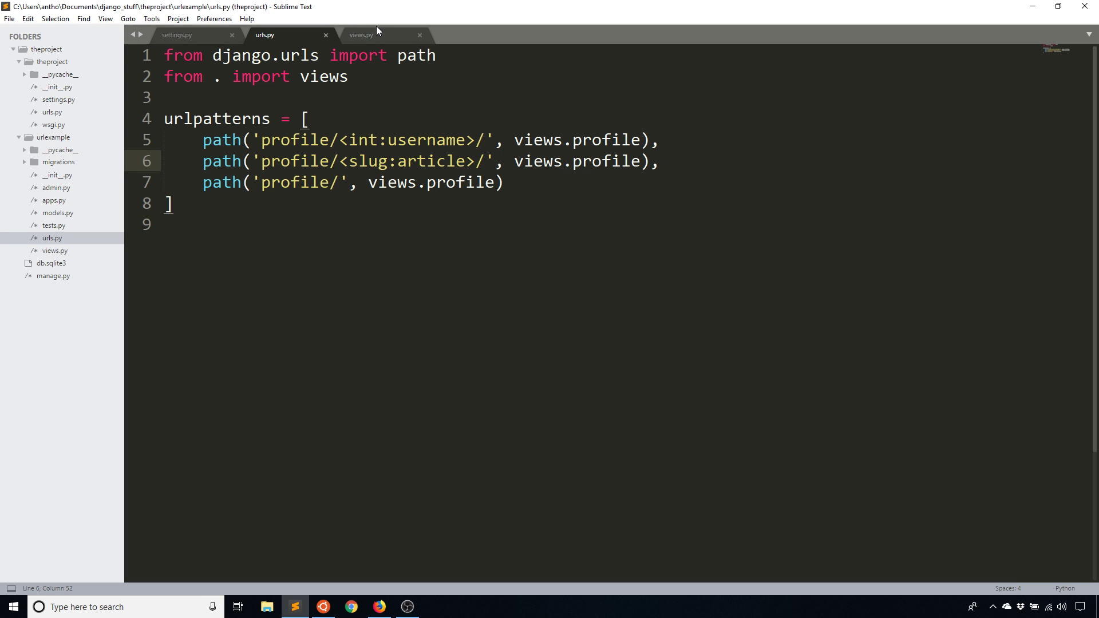
pyautogui.click(360, 35)
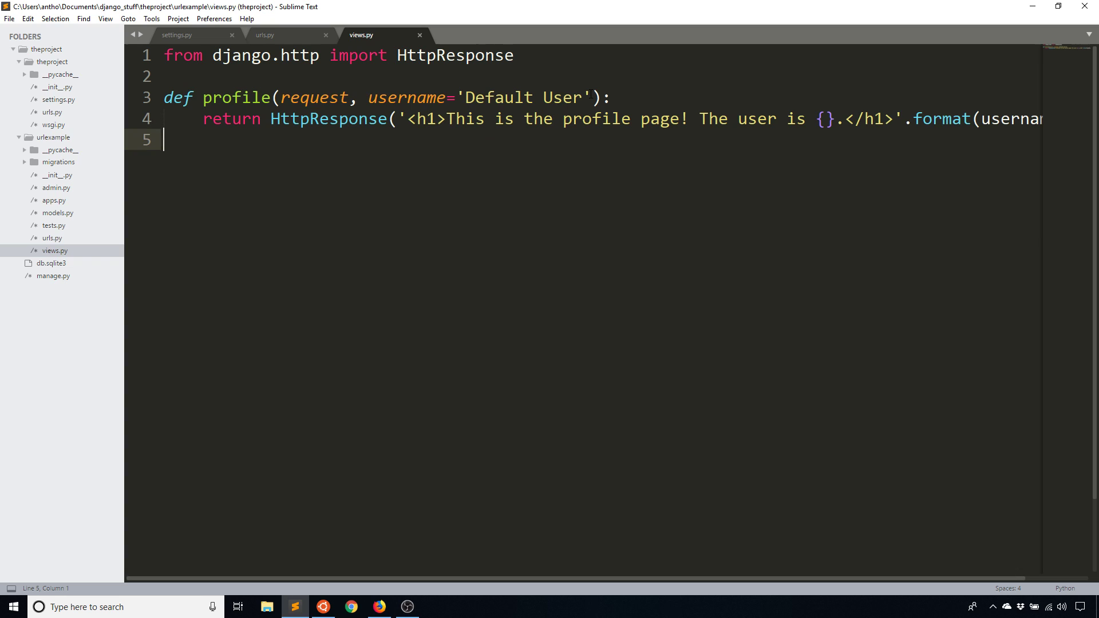
pyautogui.write(', article')
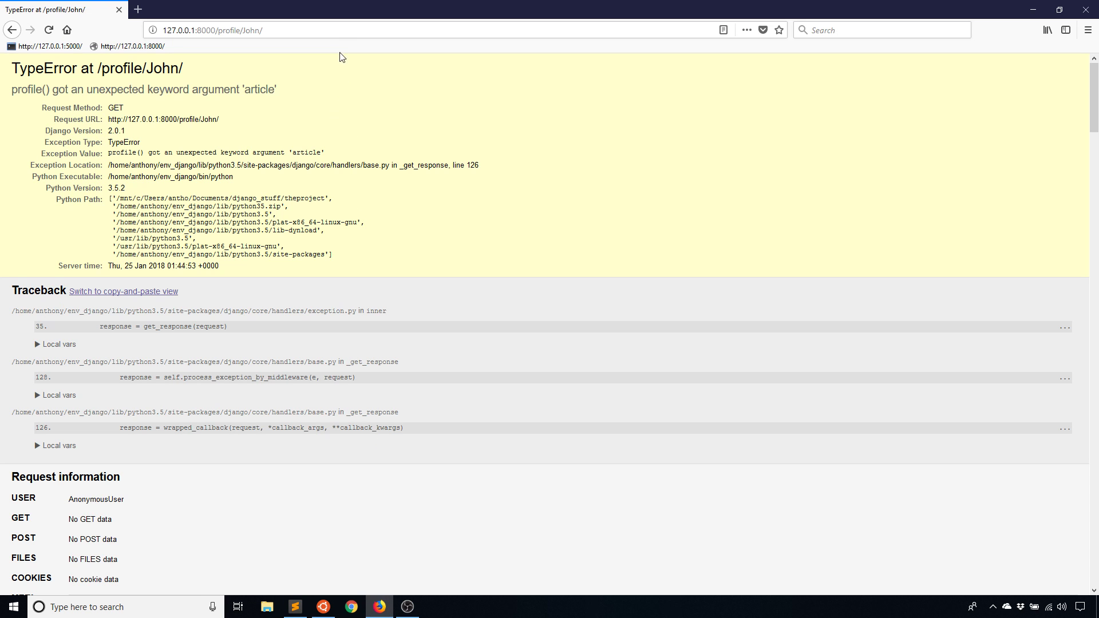
pyautogui.click(48, 30)
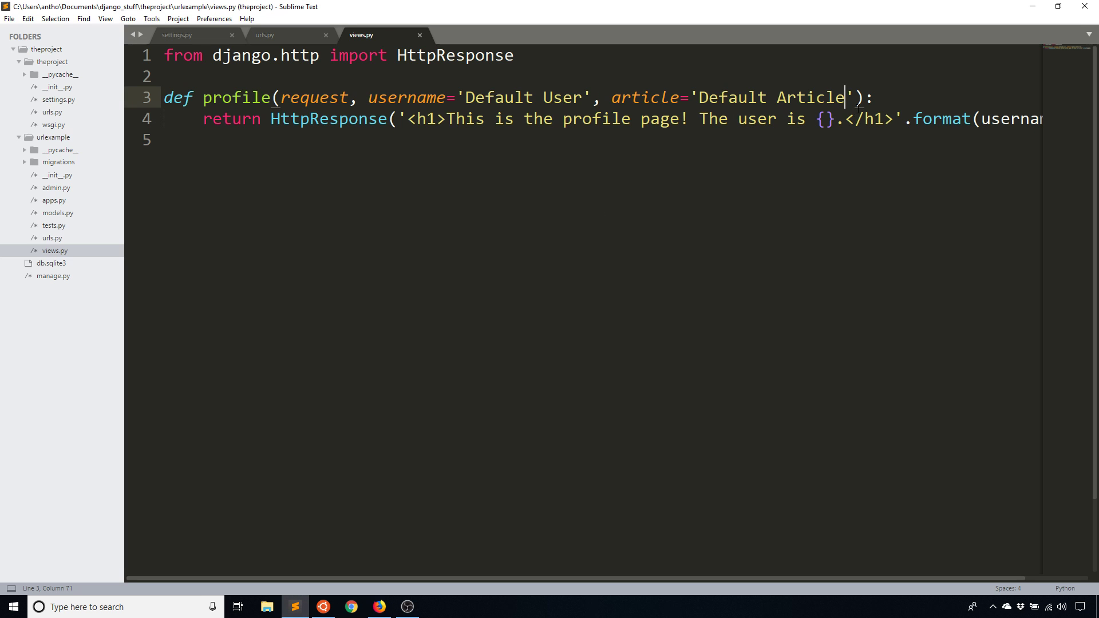
# Step: Write def article(request, article_value) returning 'the article name is {}'.format(article_value)
pyautogui.write('d')
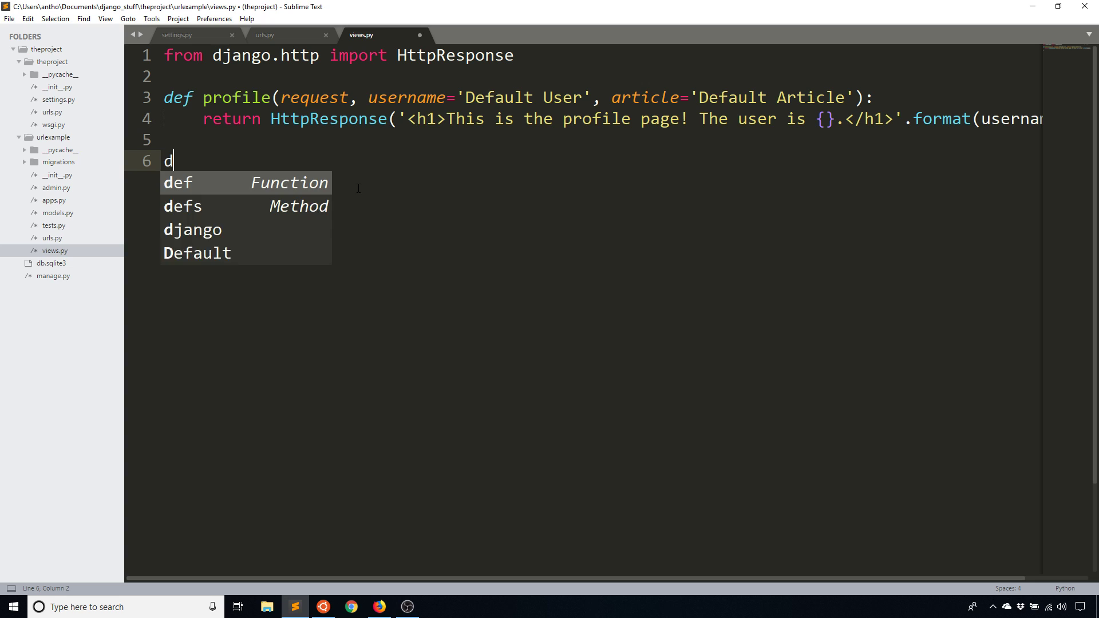
pyautogui.write('ef article()')
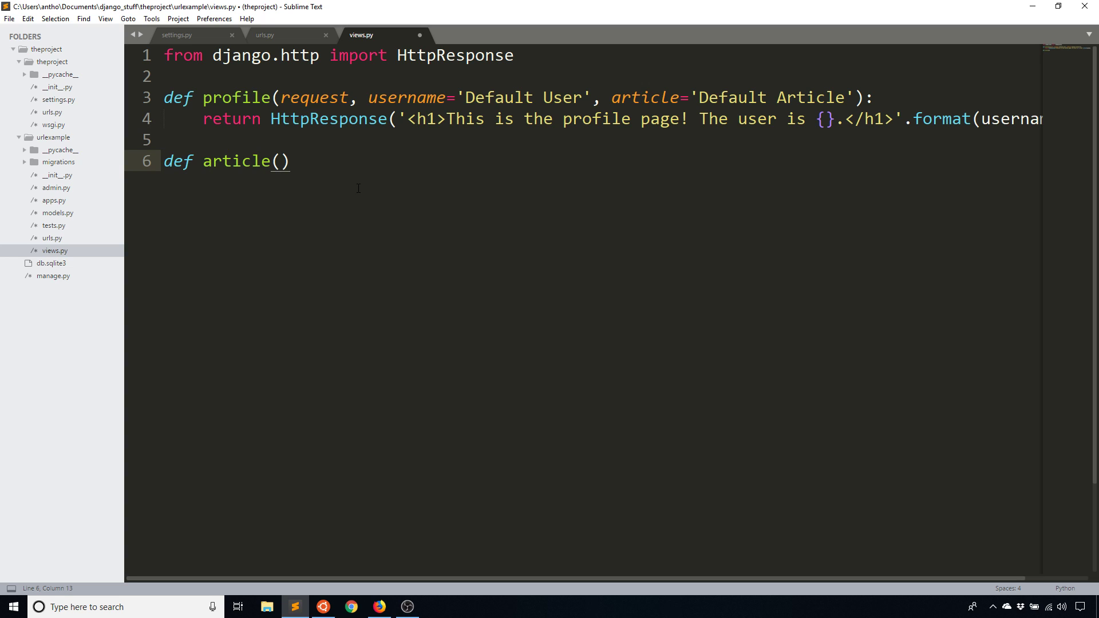
pyautogui.write('request, article')
pyautogui.write("return HttpResponse('<h1")
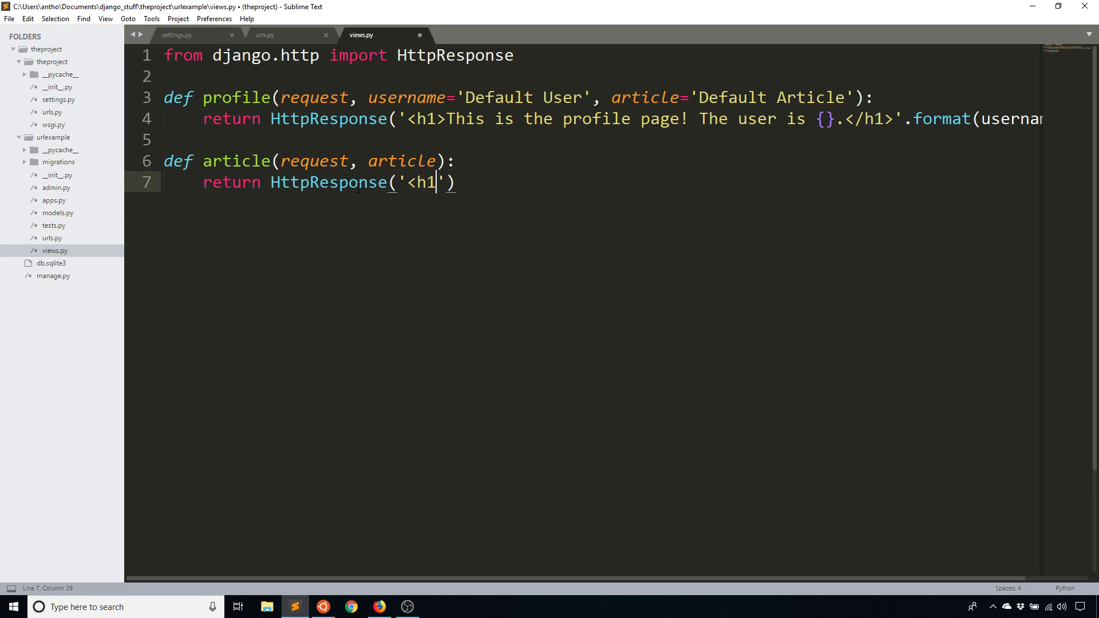
pyautogui.write('>the article na')
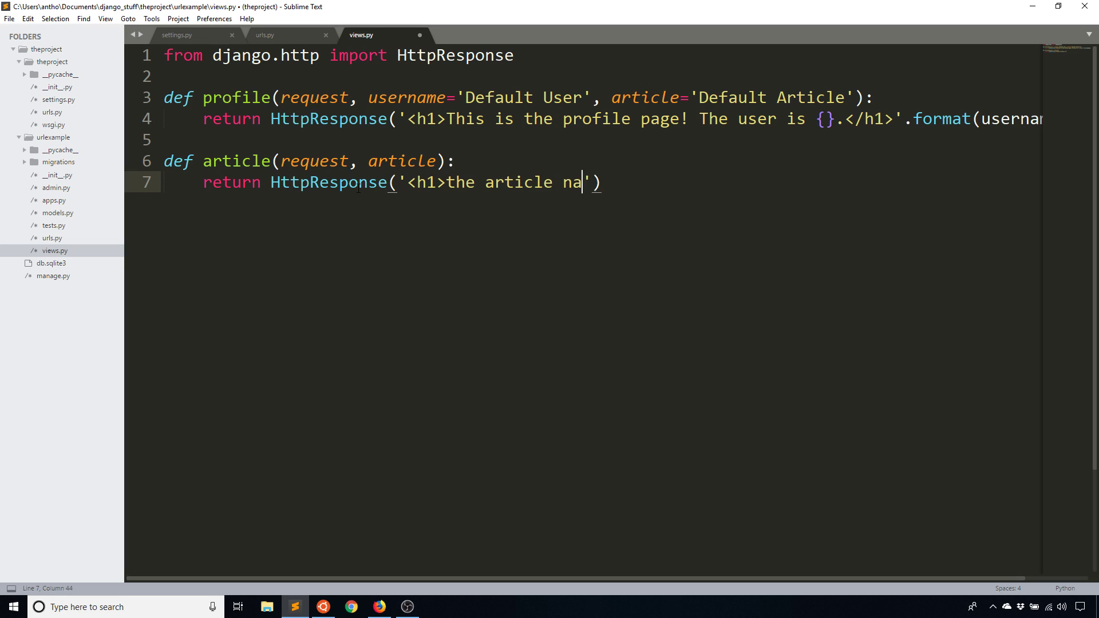
pyautogui.write('me is {}')
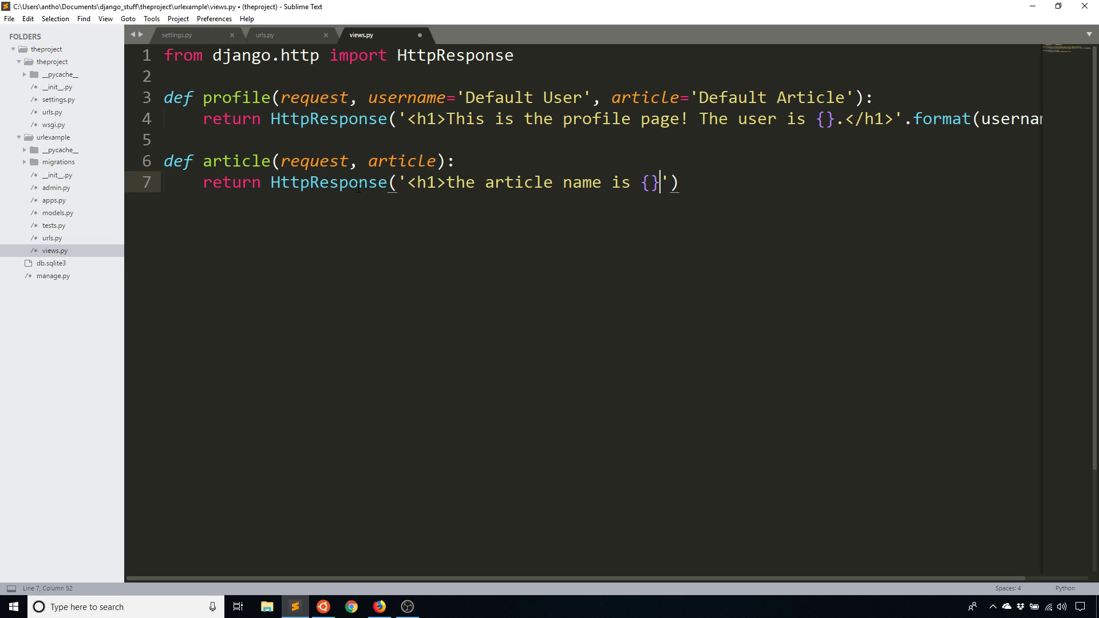
pyautogui.write('.format(')
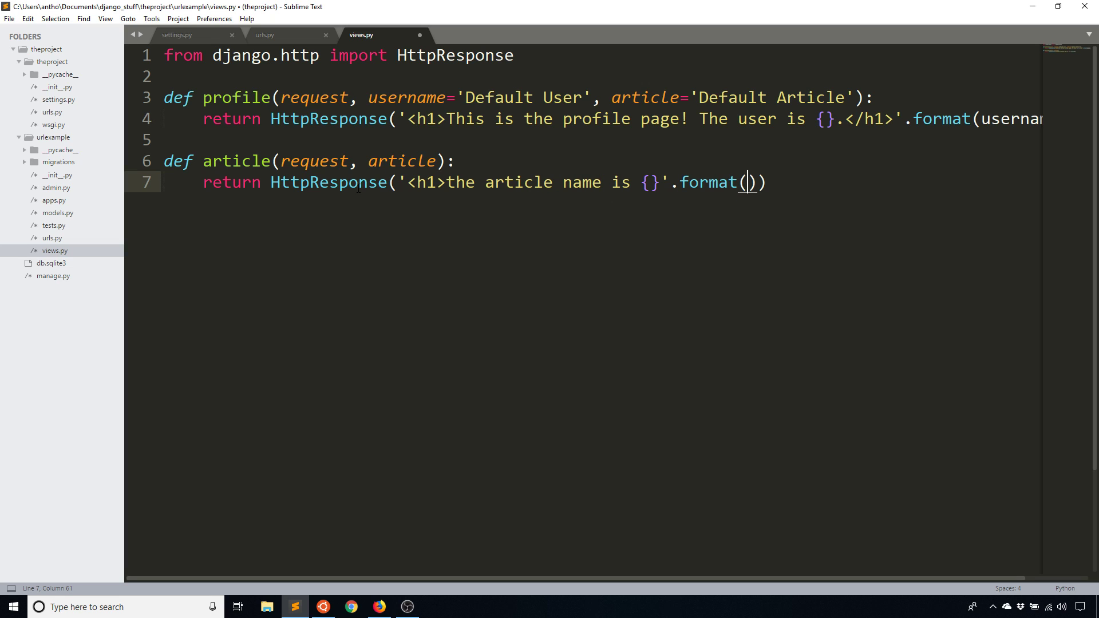
pyautogui.write('artc')
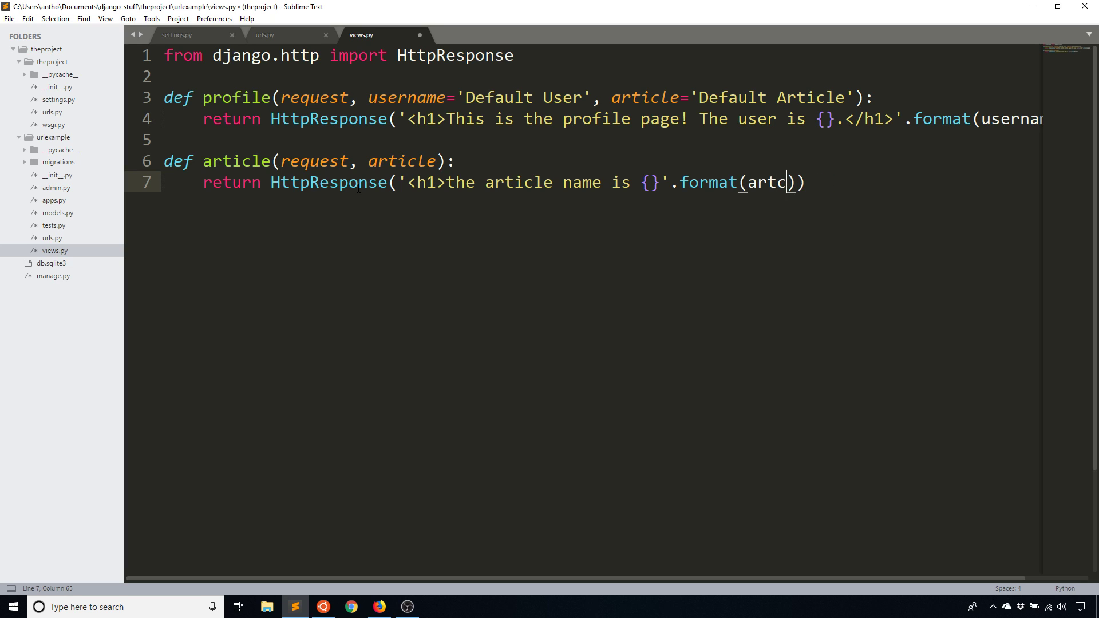
pyautogui.write('icle')
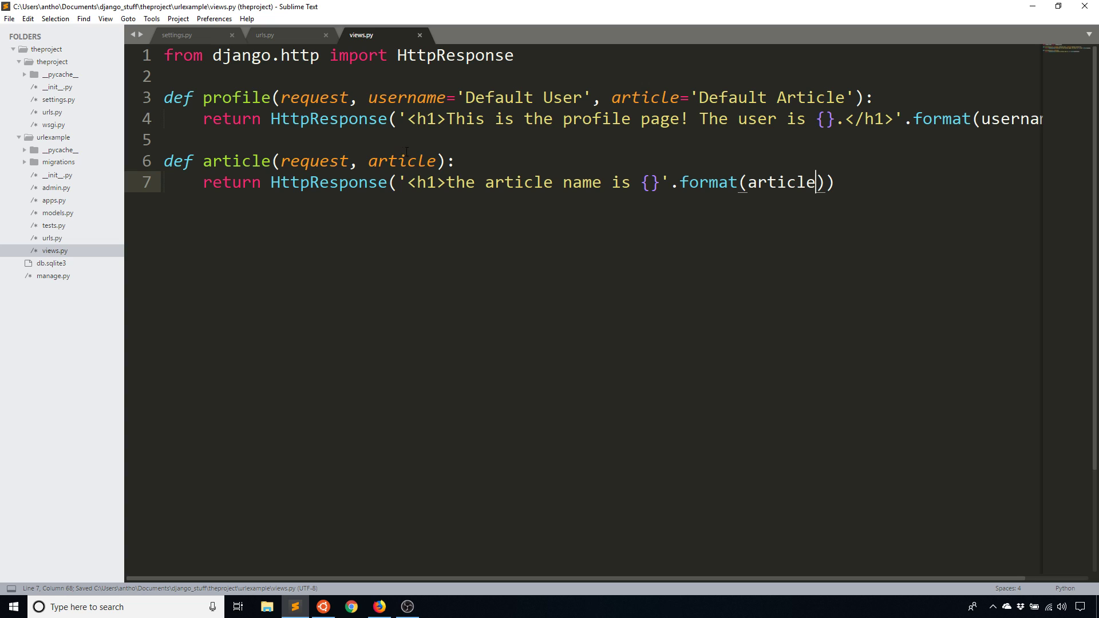
pyautogui.click(440, 162)
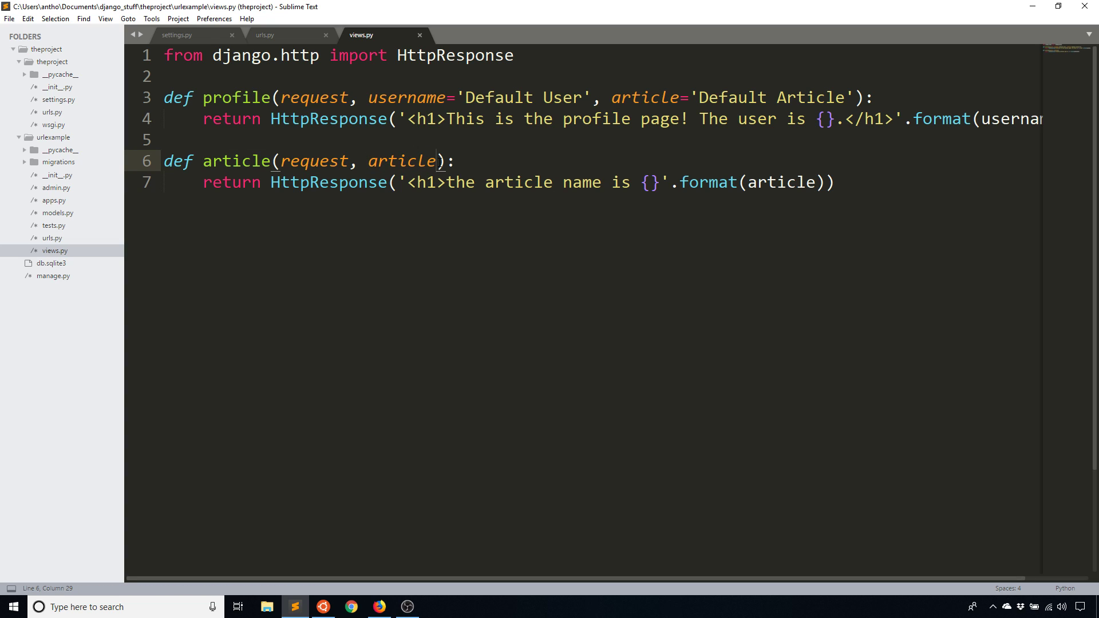
pyautogui.write('_value')
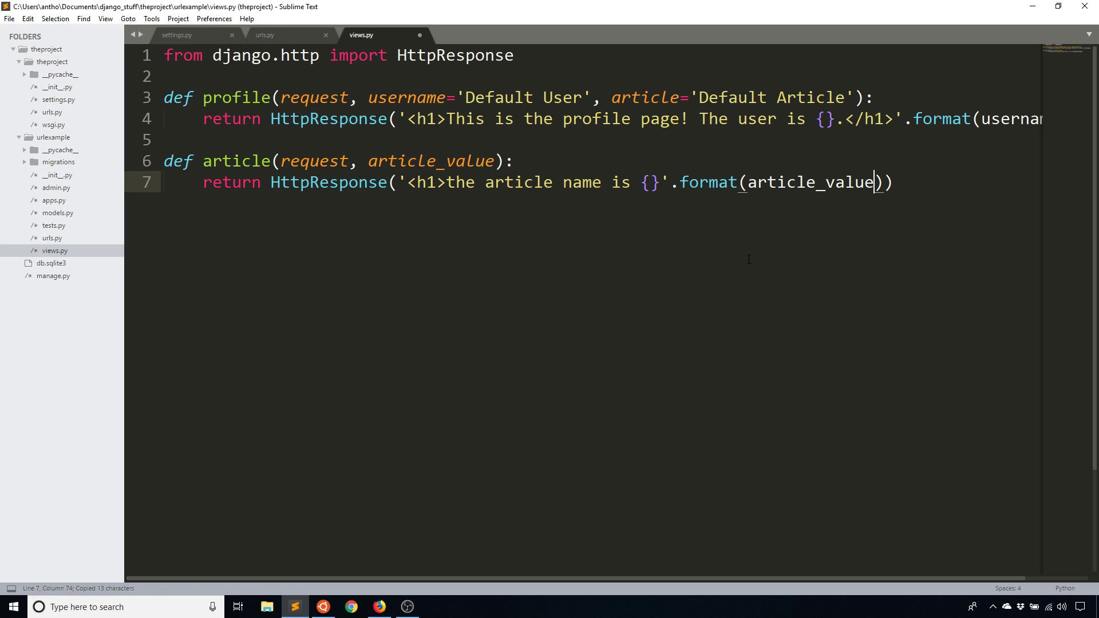
pyautogui.click(265, 35)
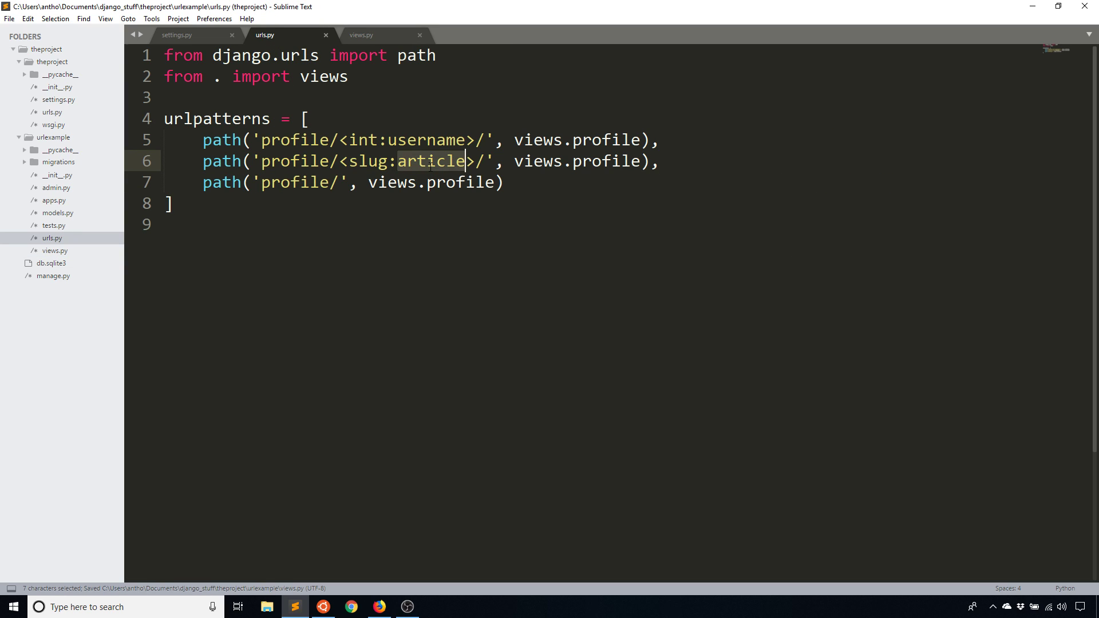
# Step: Route profile/<slug:article_value>/ to views.article and save urls.py
pyautogui.write('_value')
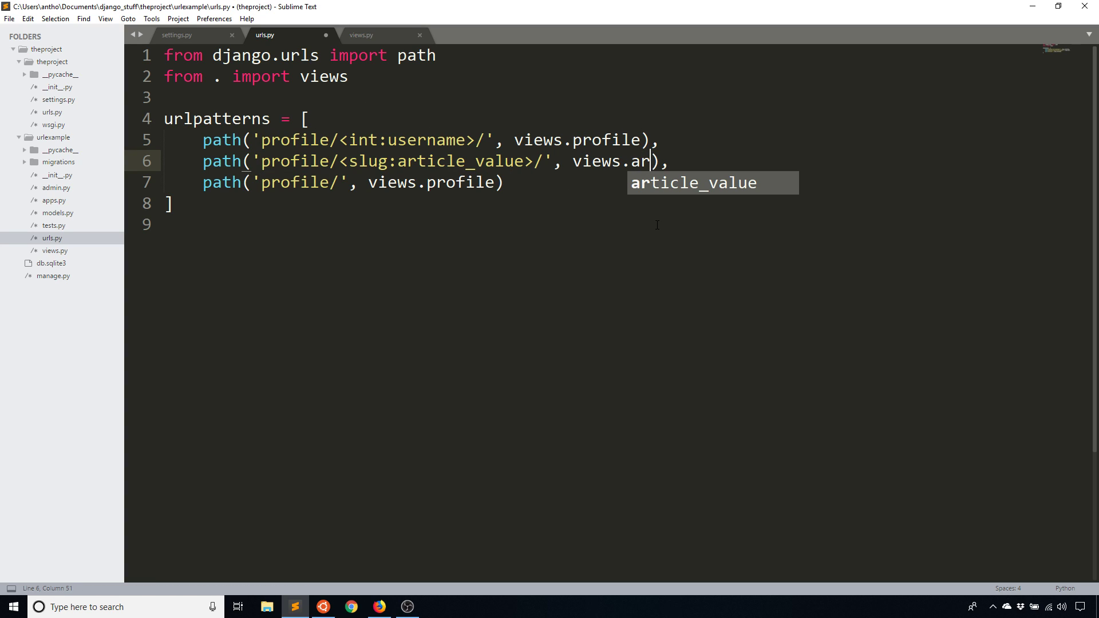
pyautogui.write('ticle')
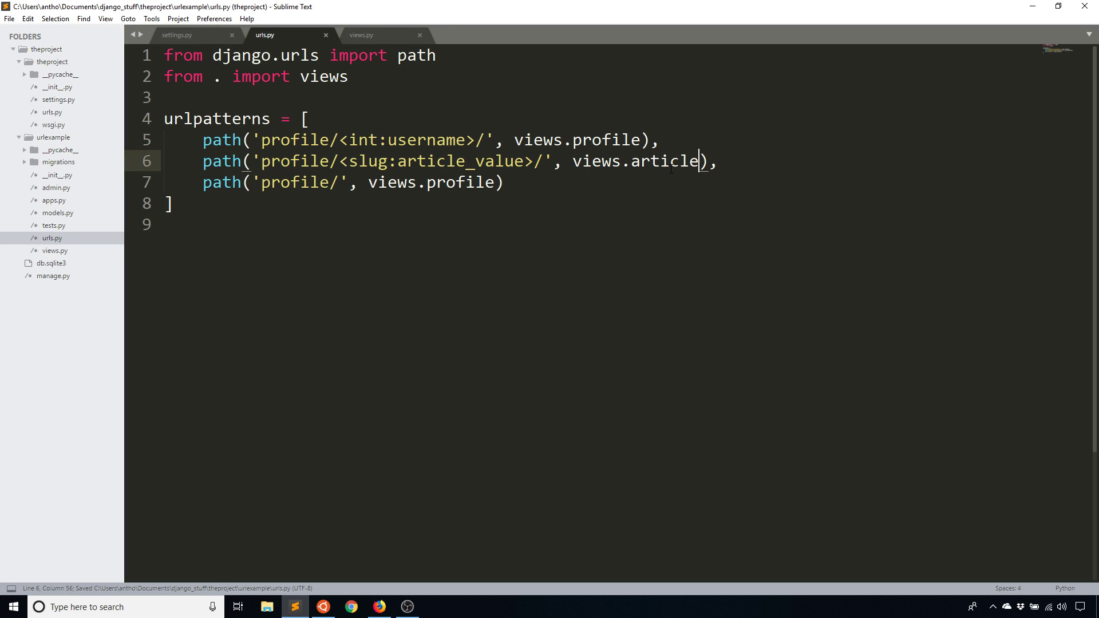
pyautogui.moveTo(670, 196)
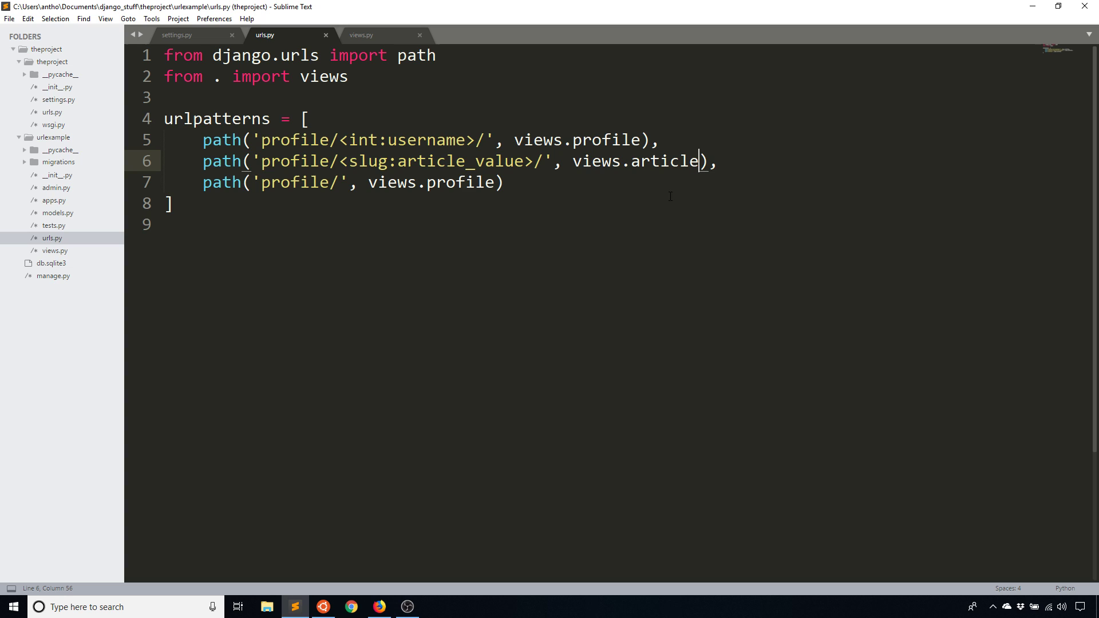
pyautogui.press('ctrl+s')
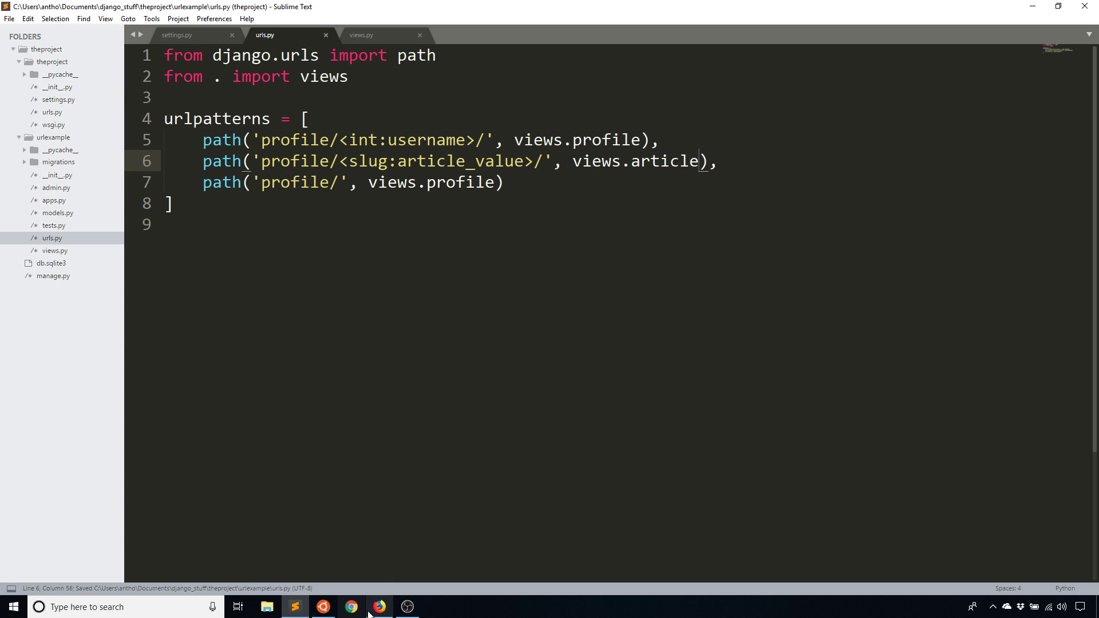
# Step: Load /profile/45/ and /profile/this-is-the-article/ in Firefox to check both views
pyautogui.click(361, 36)
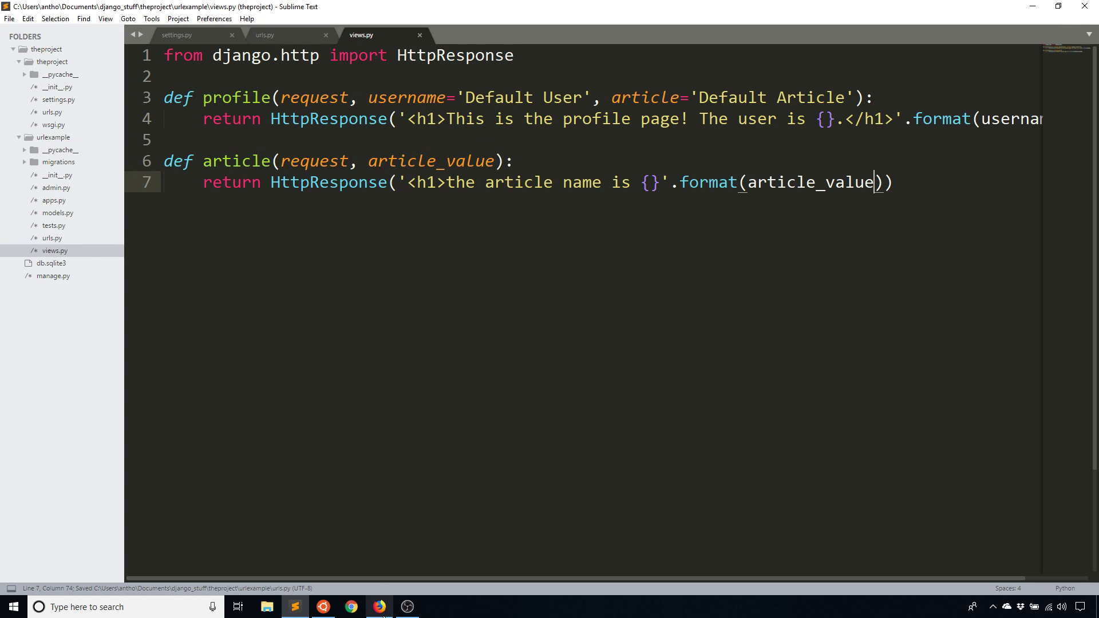
pyautogui.click(379, 607)
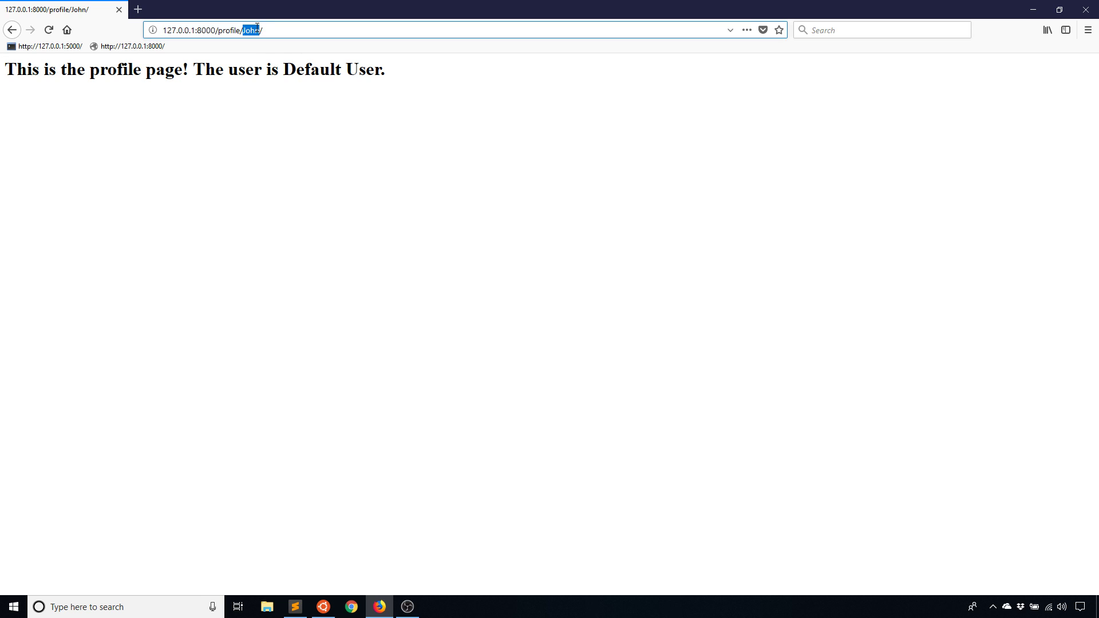
pyautogui.write('45')
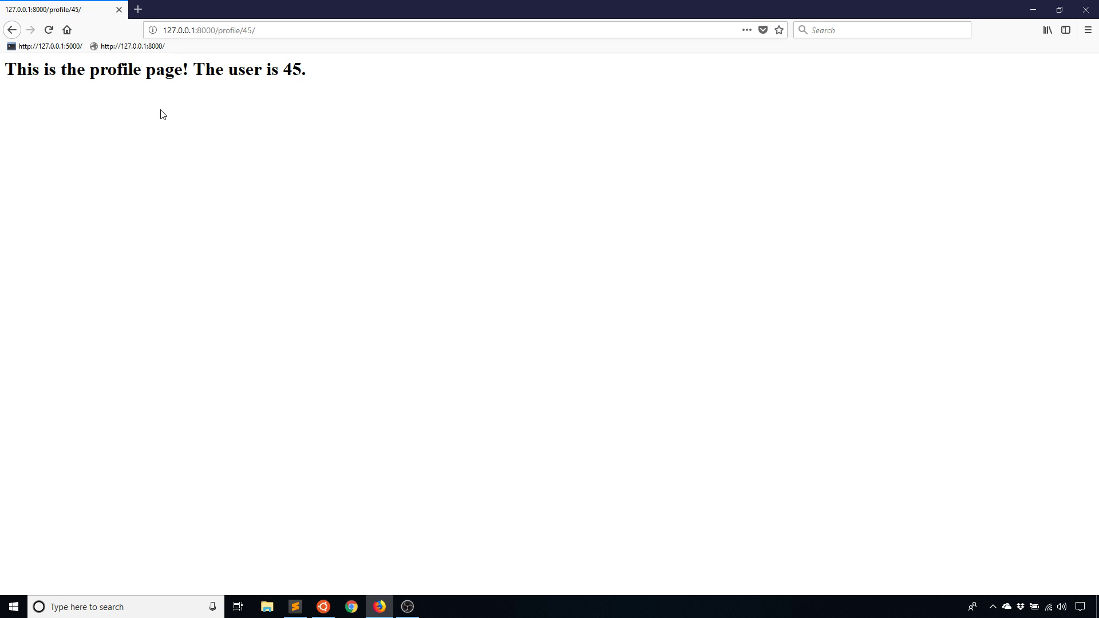
pyautogui.doubleClick(247, 30)
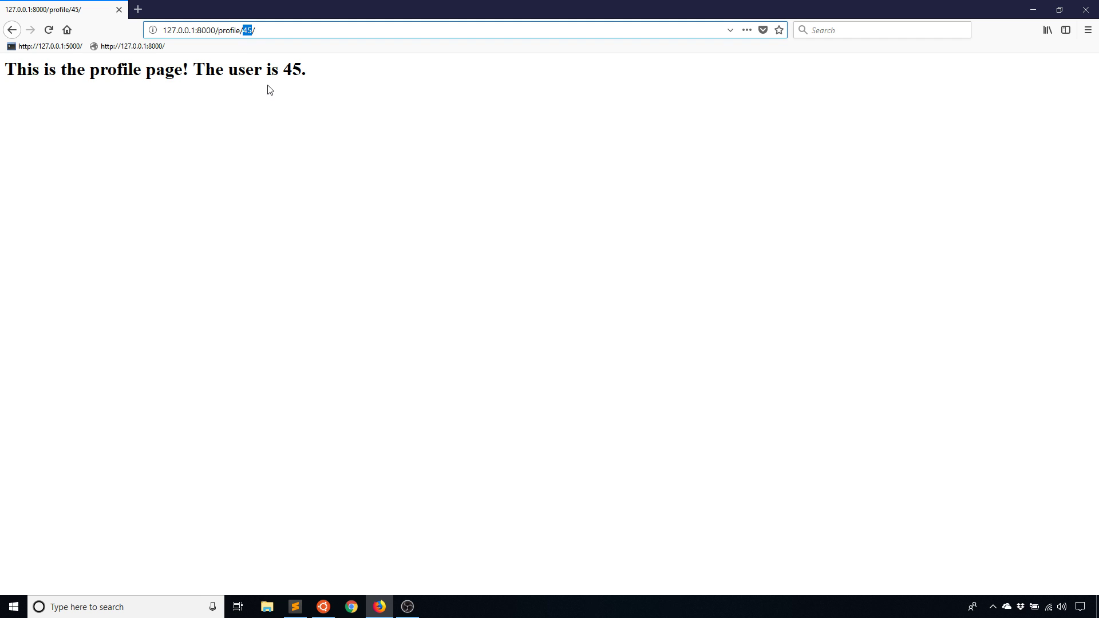
pyautogui.write('this-is-the-article')
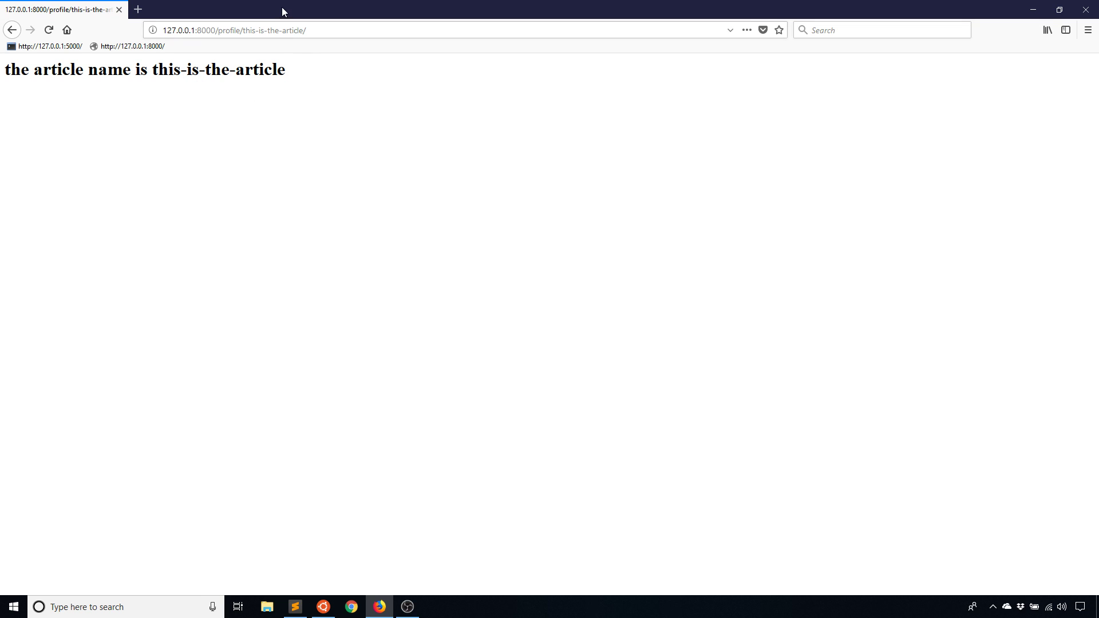
pyautogui.click(294, 607)
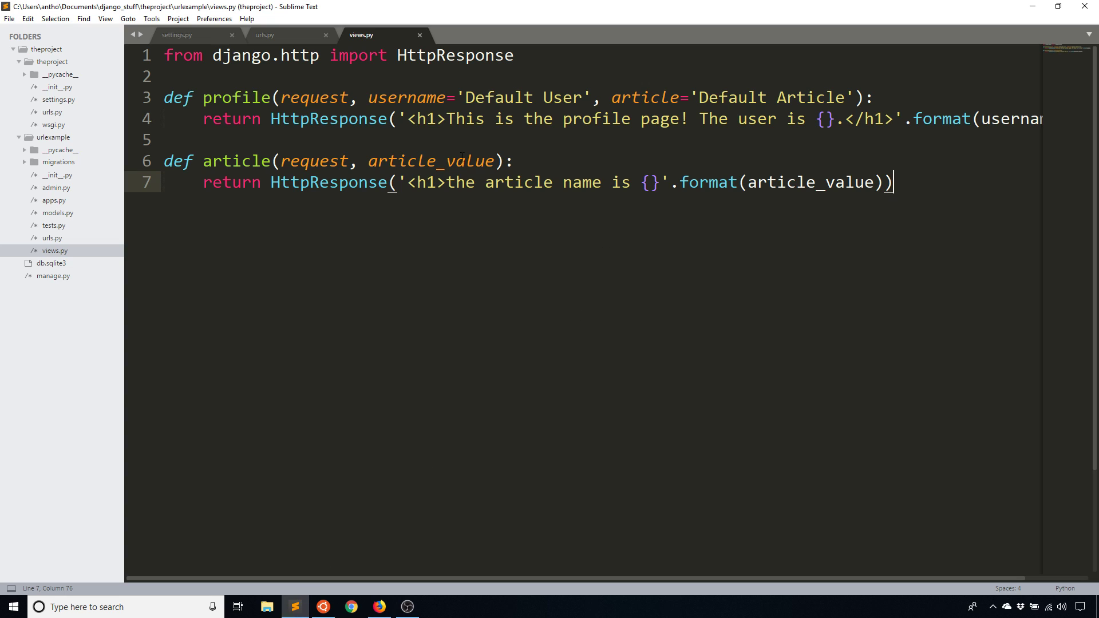
# Step: Remove article='Default Article' from profile, save views.py, and cut the slug route in urls.py
pyautogui.click(288, 36)
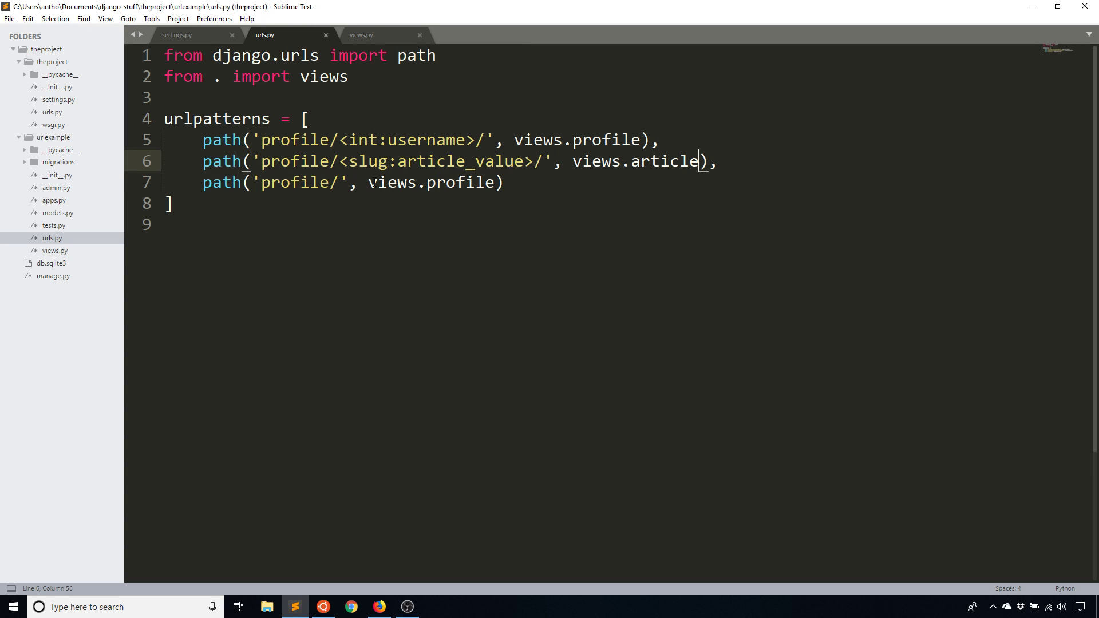
pyautogui.click(361, 36)
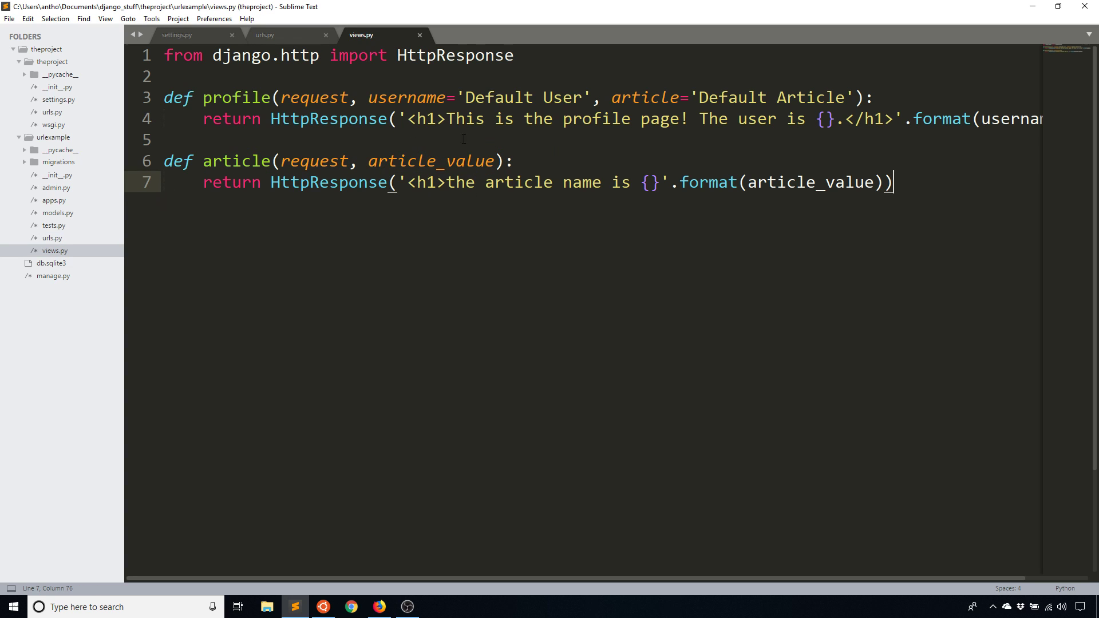
pyautogui.click(852, 96)
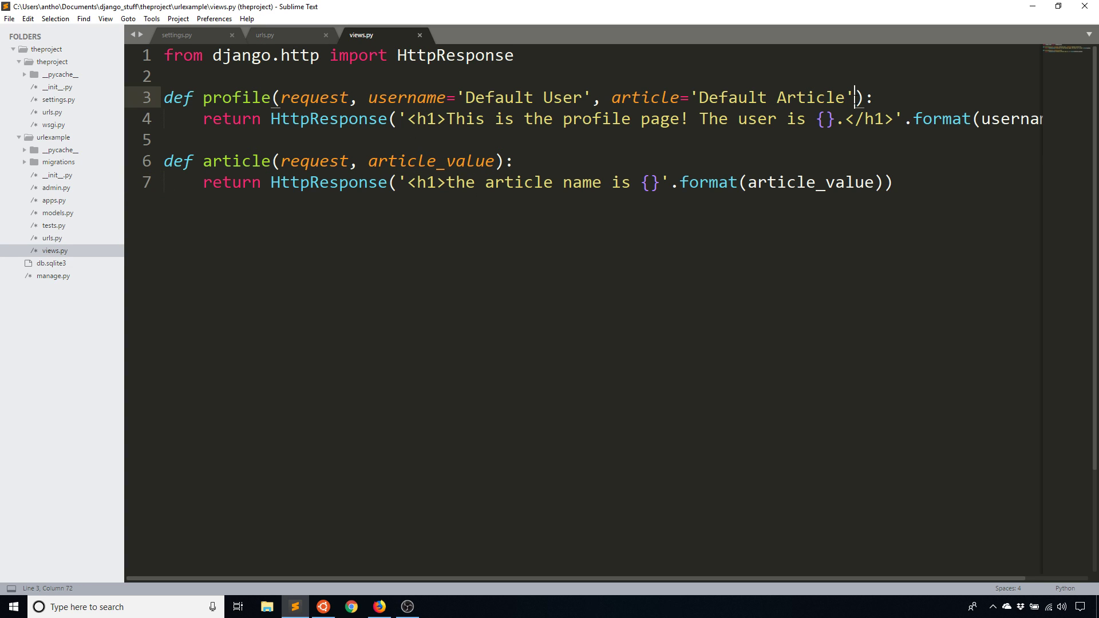
pyautogui.press('Backspace')
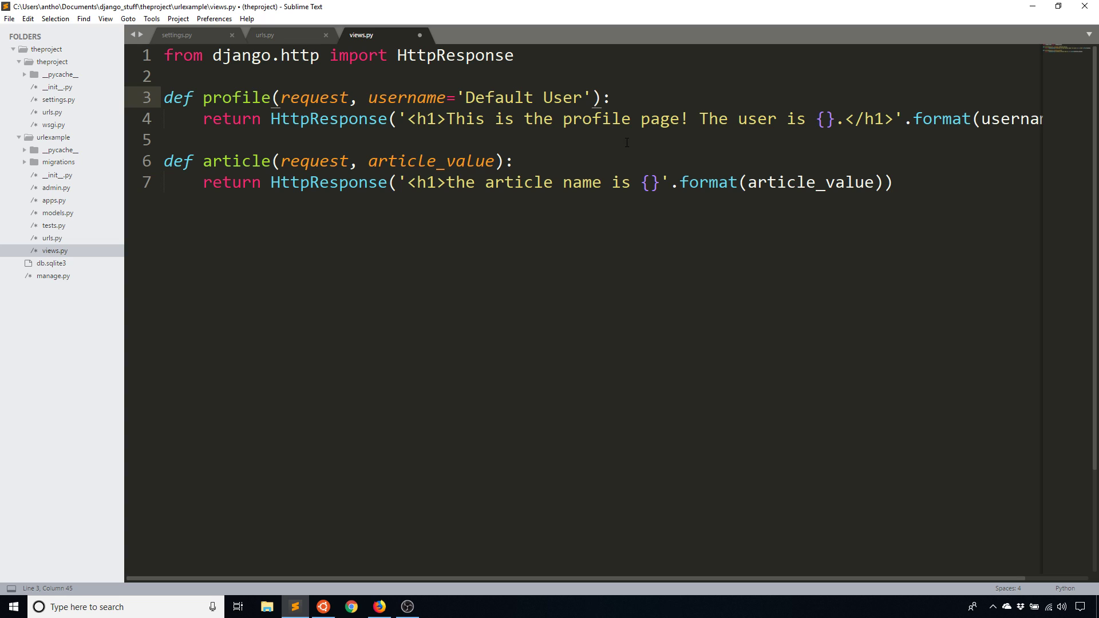
pyautogui.press('ctrl+s')
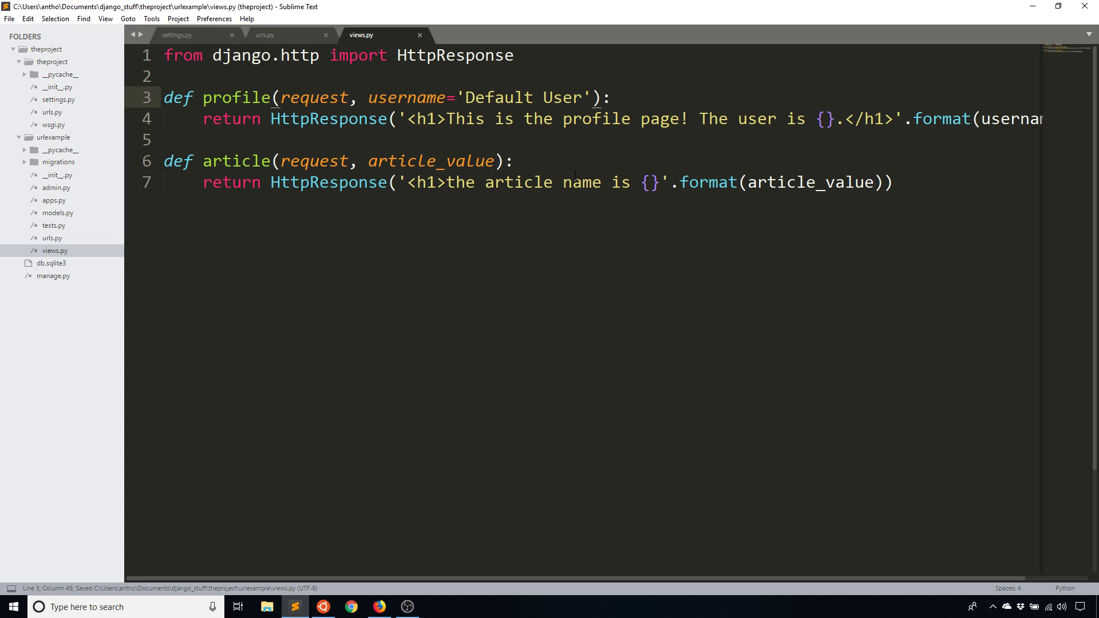
pyautogui.click(265, 36)
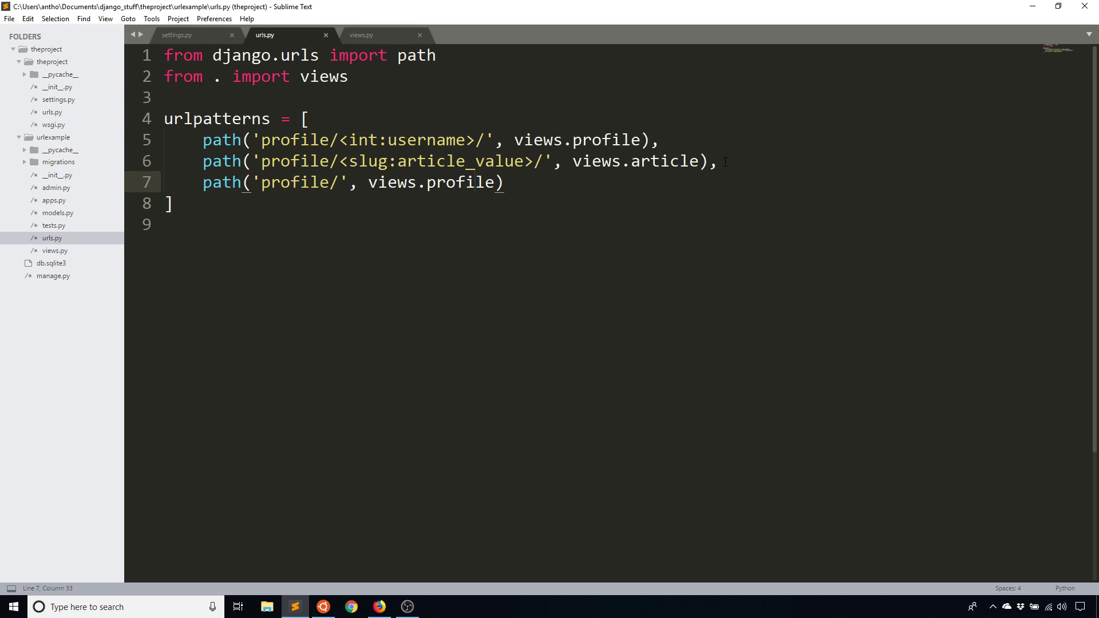
pyautogui.press('ctrl+x')
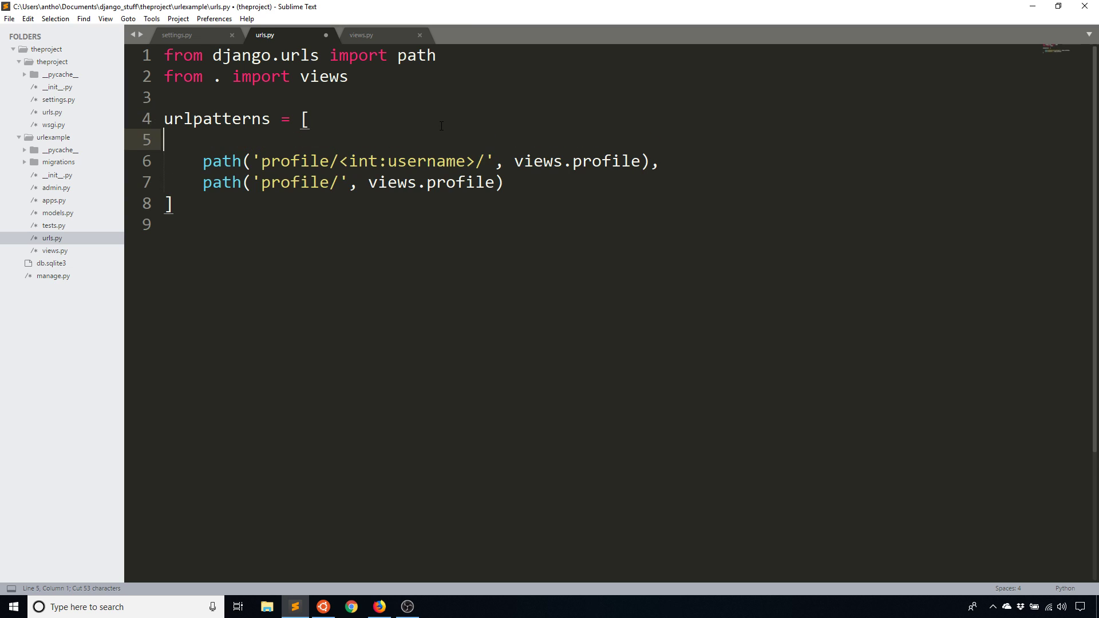
# Step: Paste the slug article_value route first in urlpatterns and check /profile/50/ in Firefox
pyautogui.write("path('profile/<slug:article_value>/', views.article),")
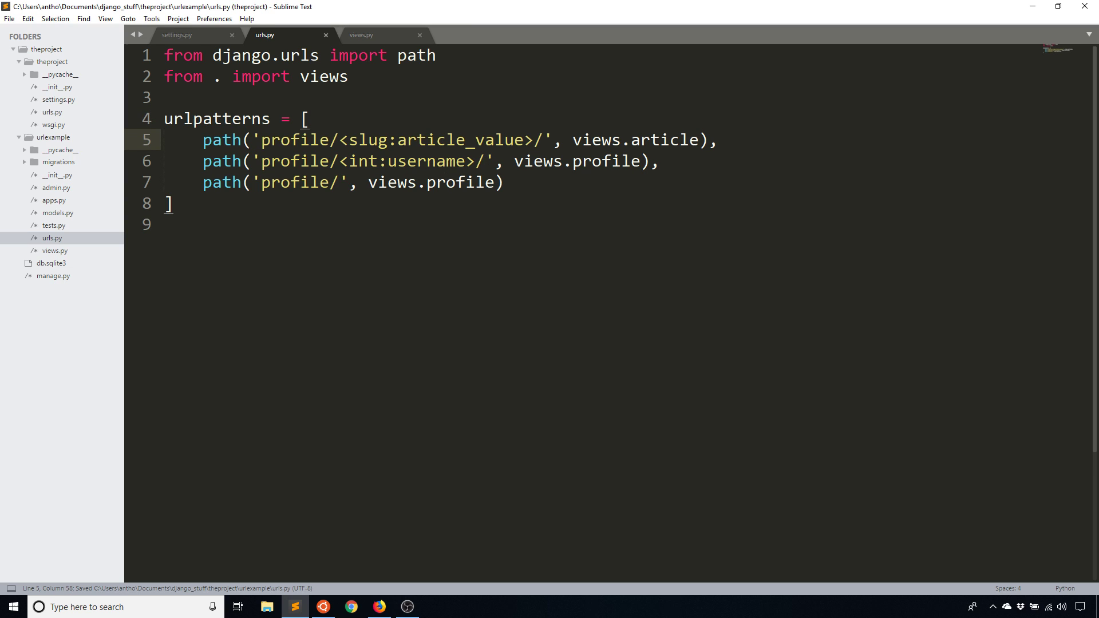
pyautogui.click(378, 607)
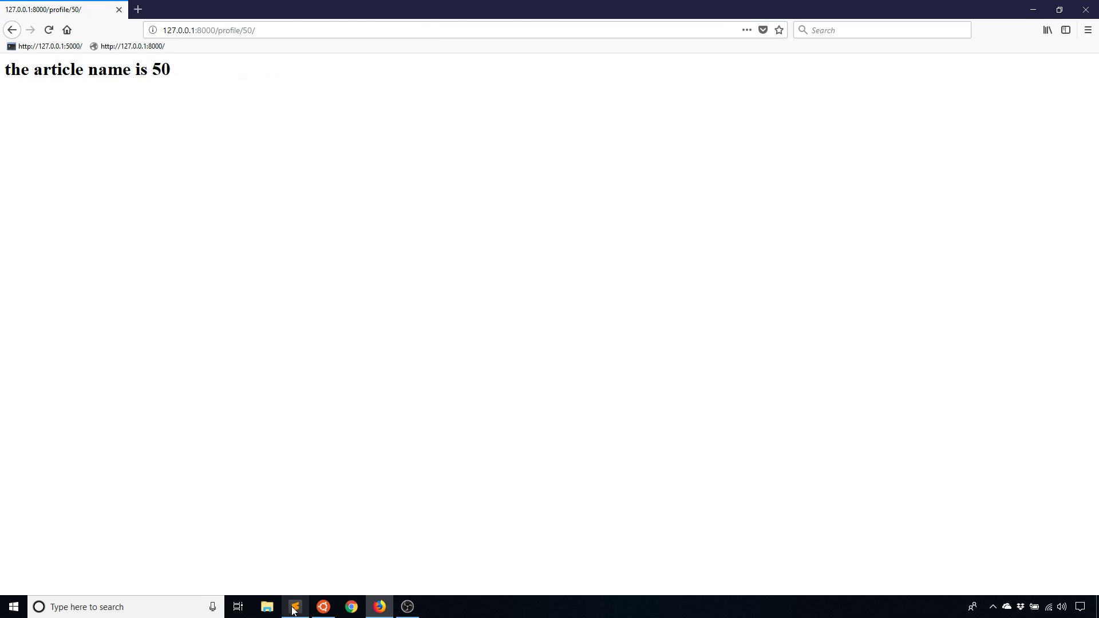
pyautogui.click(296, 607)
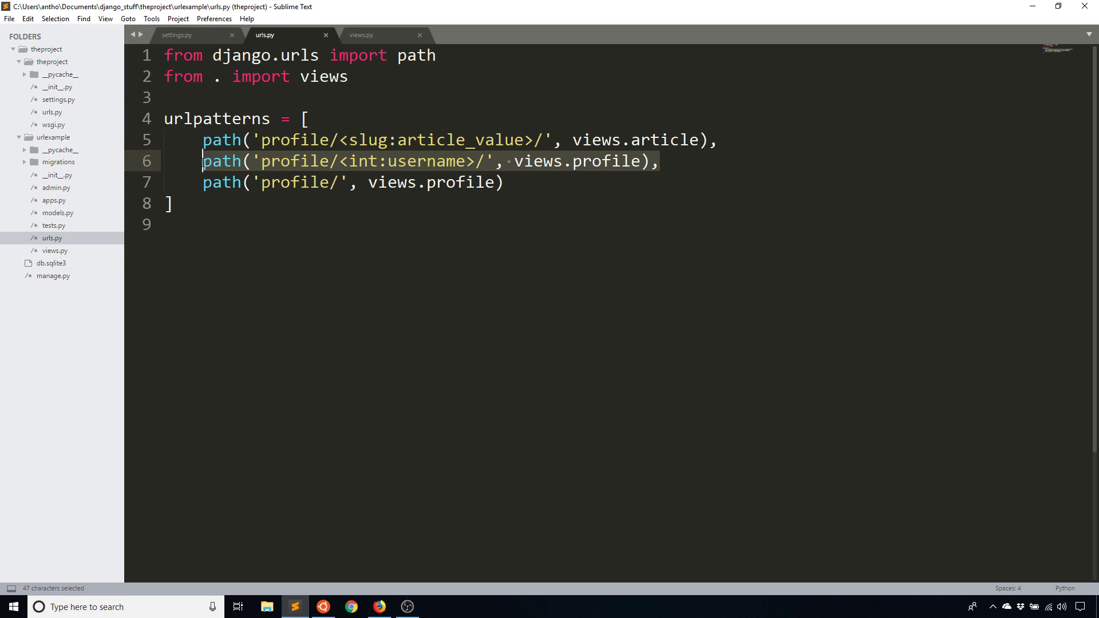
# Step: Move the int username route above the slug article route and make room for a new first route
pyautogui.press('ctrl+x')
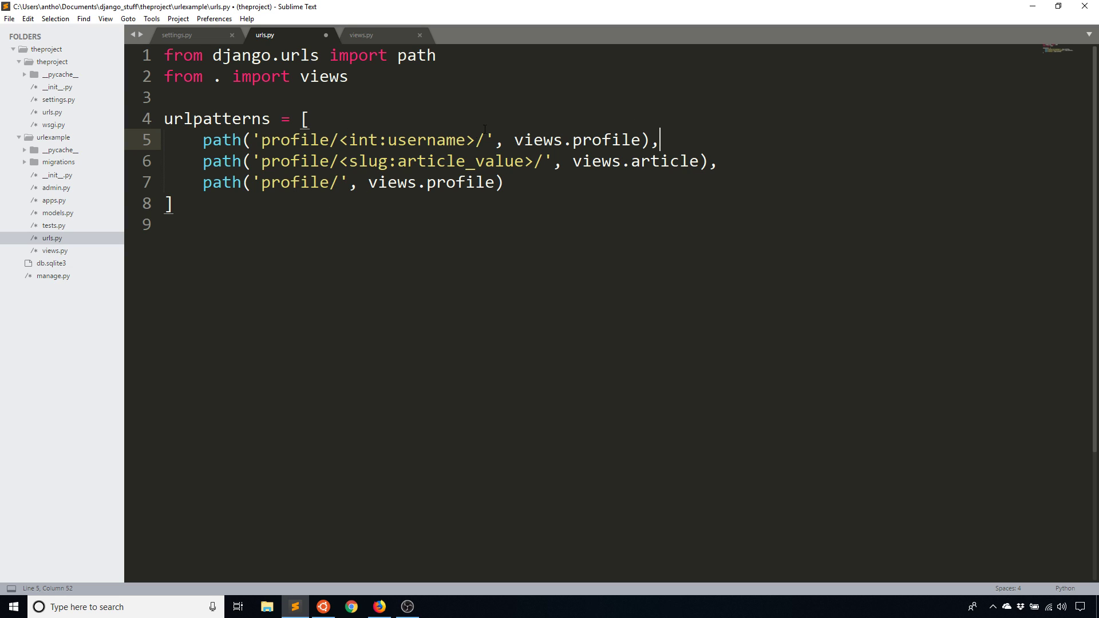
pyautogui.press('enter')
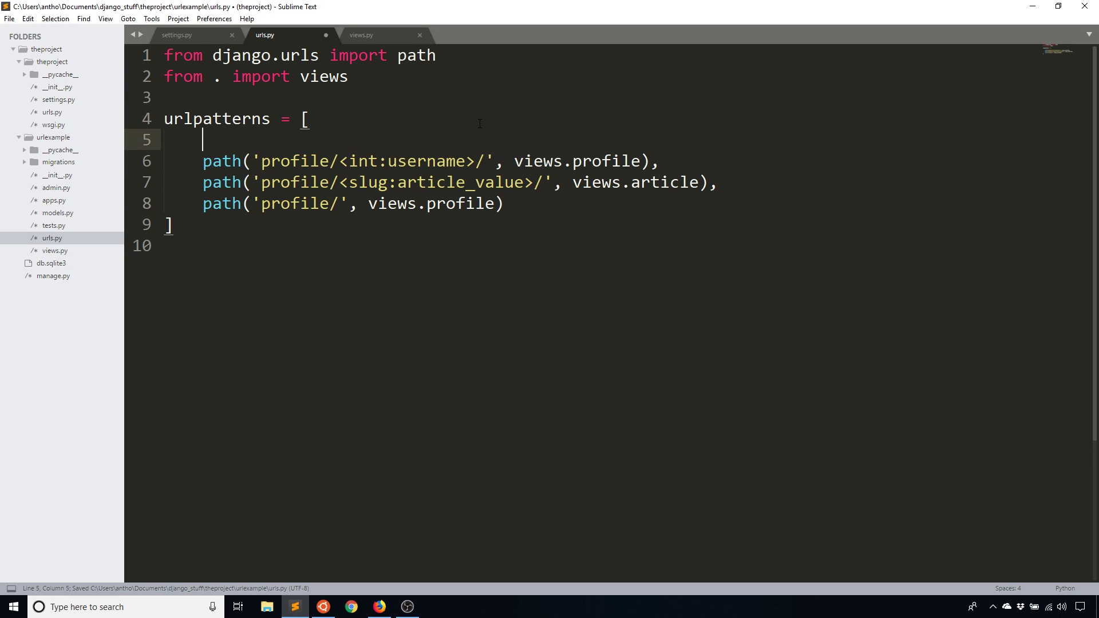
# Step: Add a static path('profile/28/', views.profile) route at the top of urlpatterns
pyautogui.write('path()')
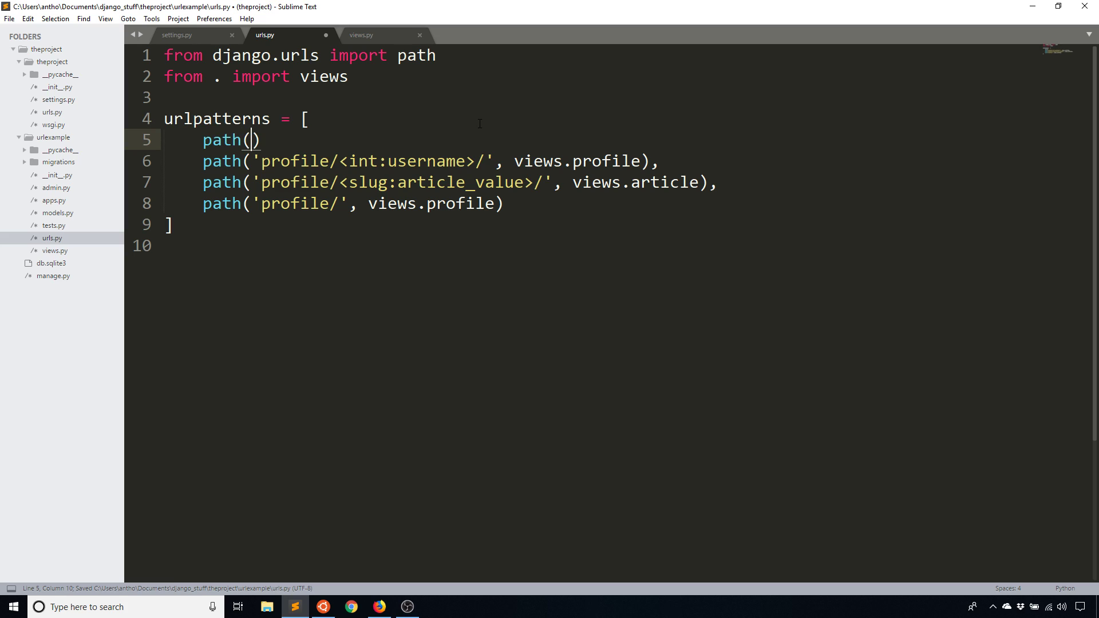
pyautogui.write("'profile/'")
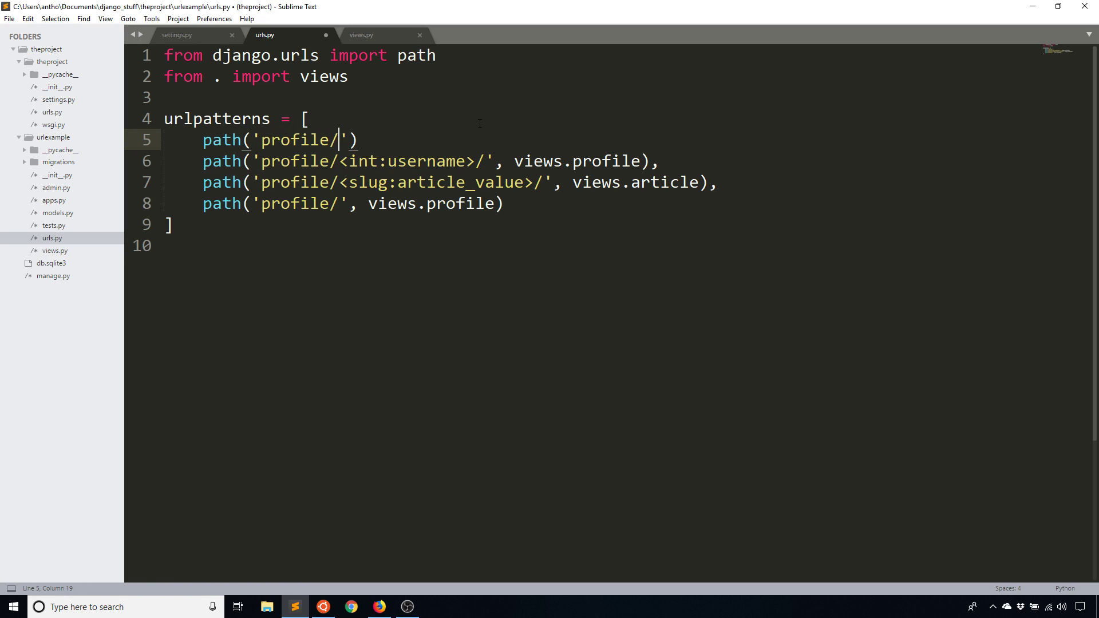
pyautogui.write('28/')
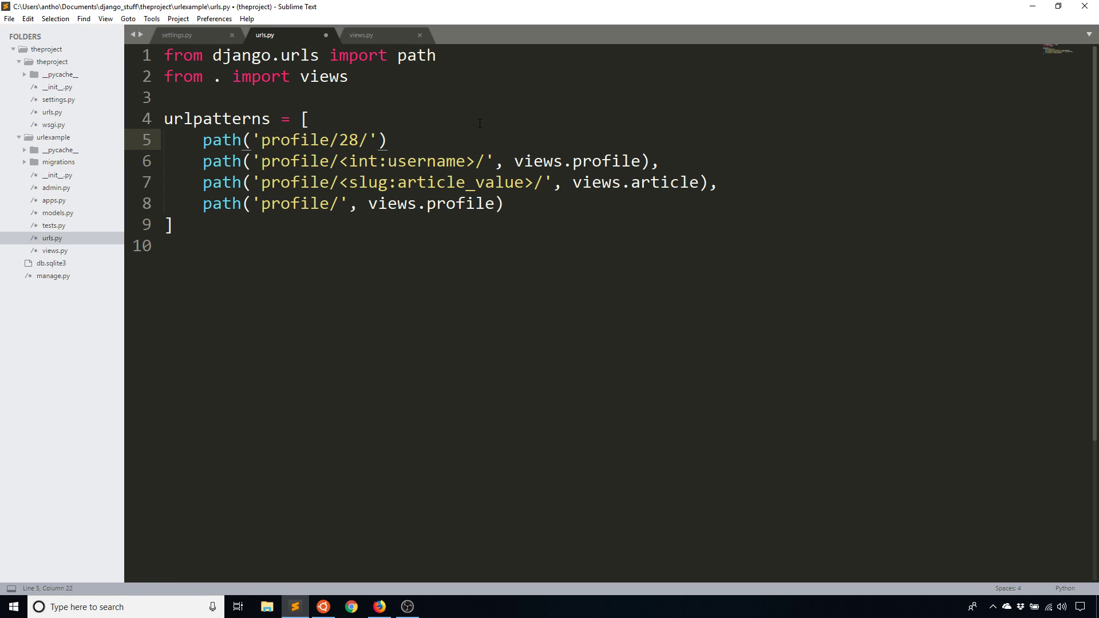
pyautogui.write(', views')
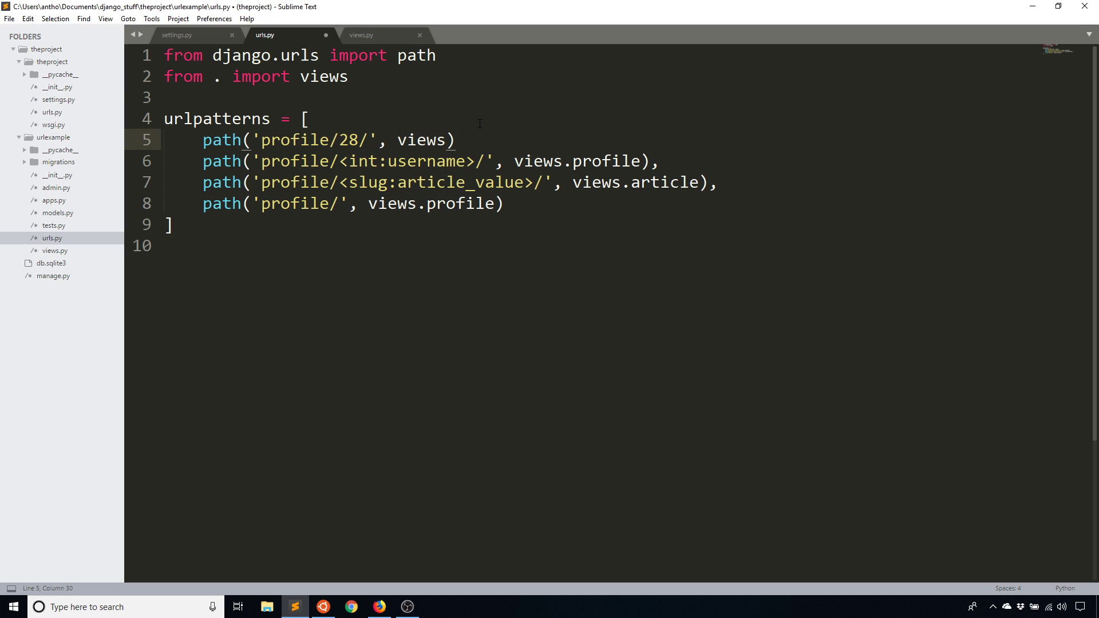
pyautogui.write('.profile')
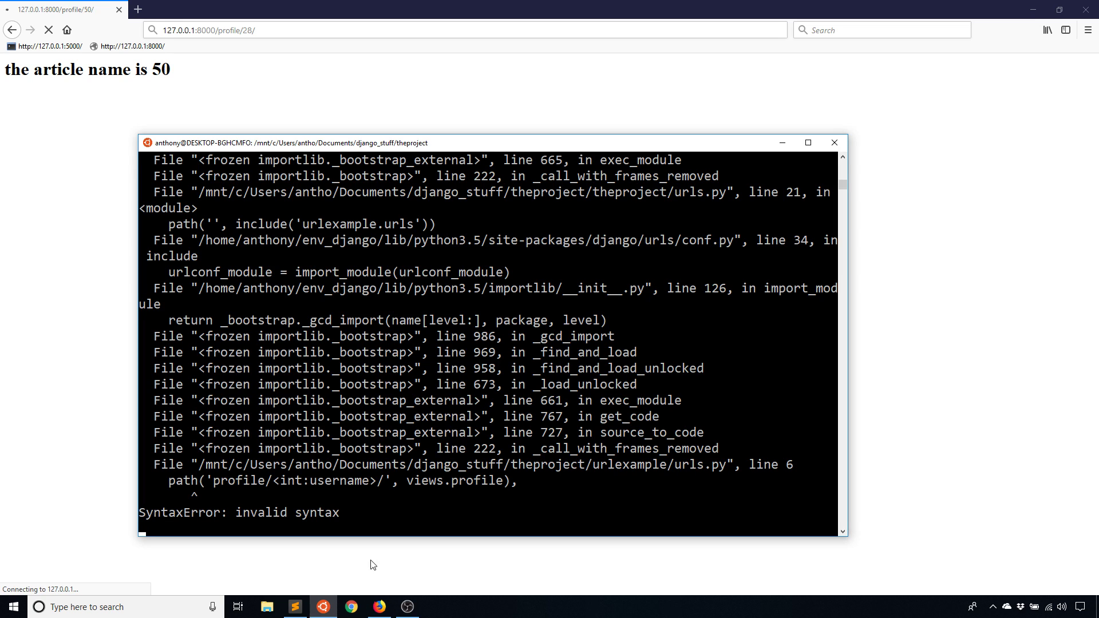
# Step: Fix the missing comma after the profile/28/ route and confirm /profile/28/ shows 'The user is Default User.'
pyautogui.click(294, 607)
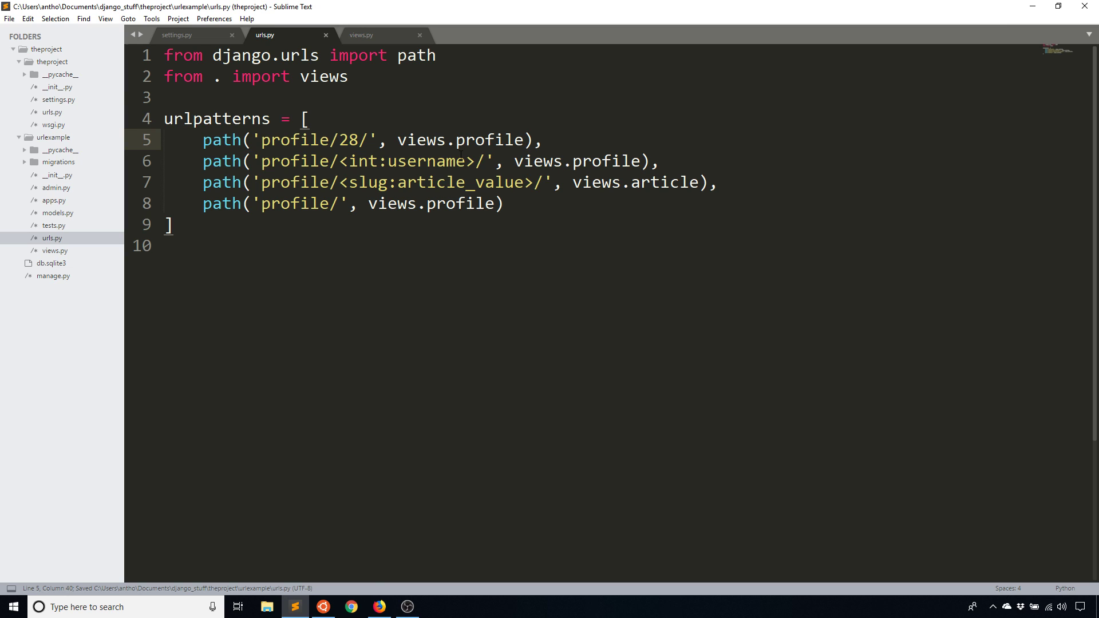
pyautogui.click(378, 607)
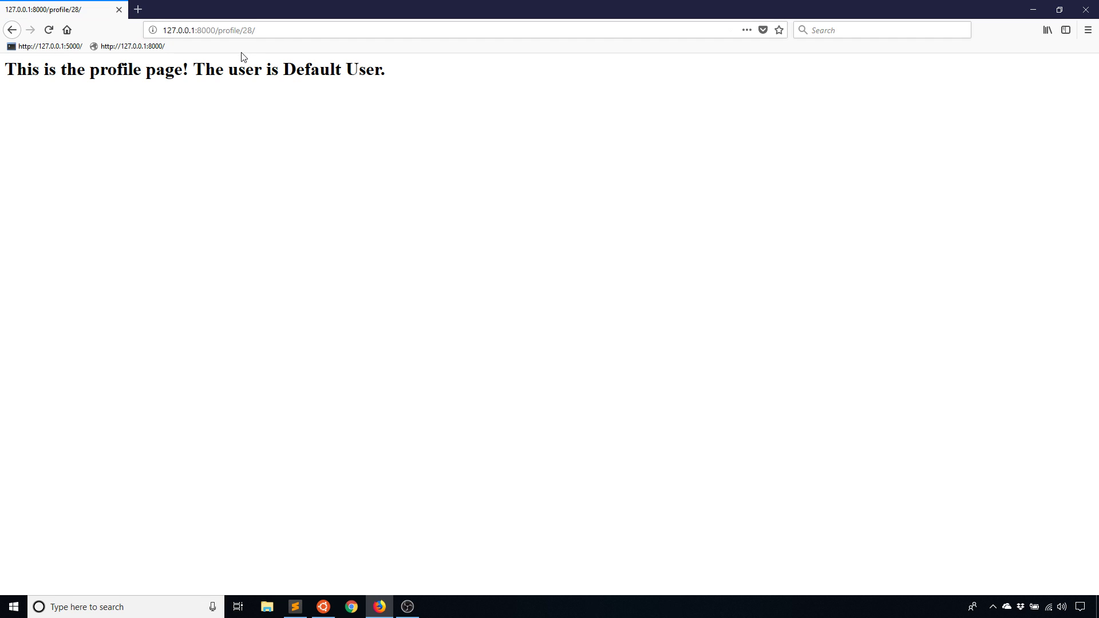
pyautogui.moveTo(223, 93)
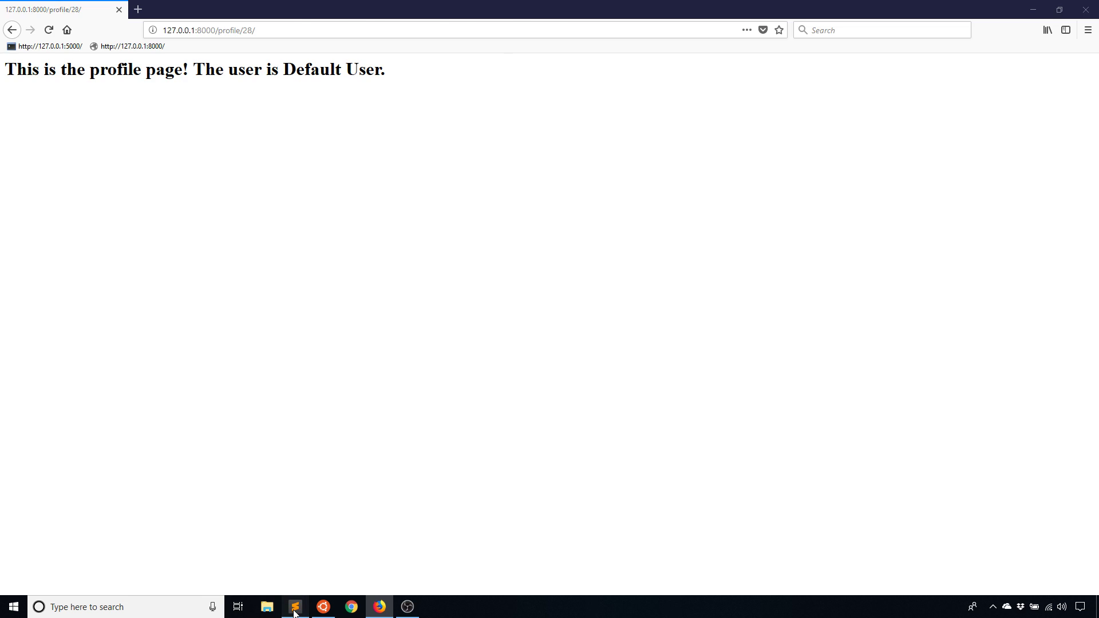
pyautogui.click(294, 606)
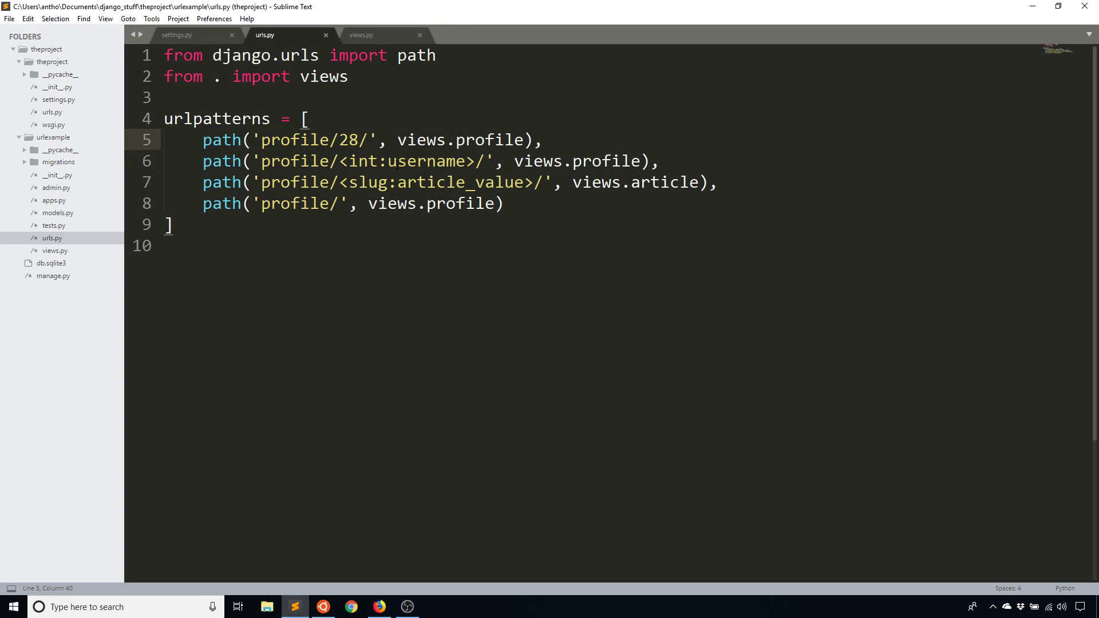
pyautogui.click(379, 35)
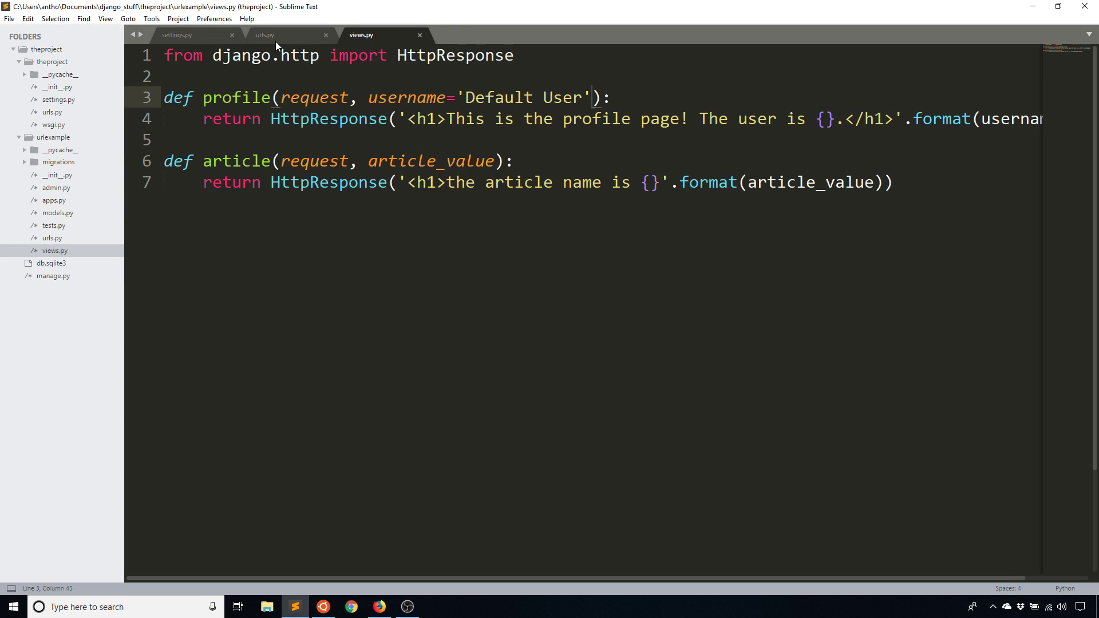
pyautogui.click(288, 34)
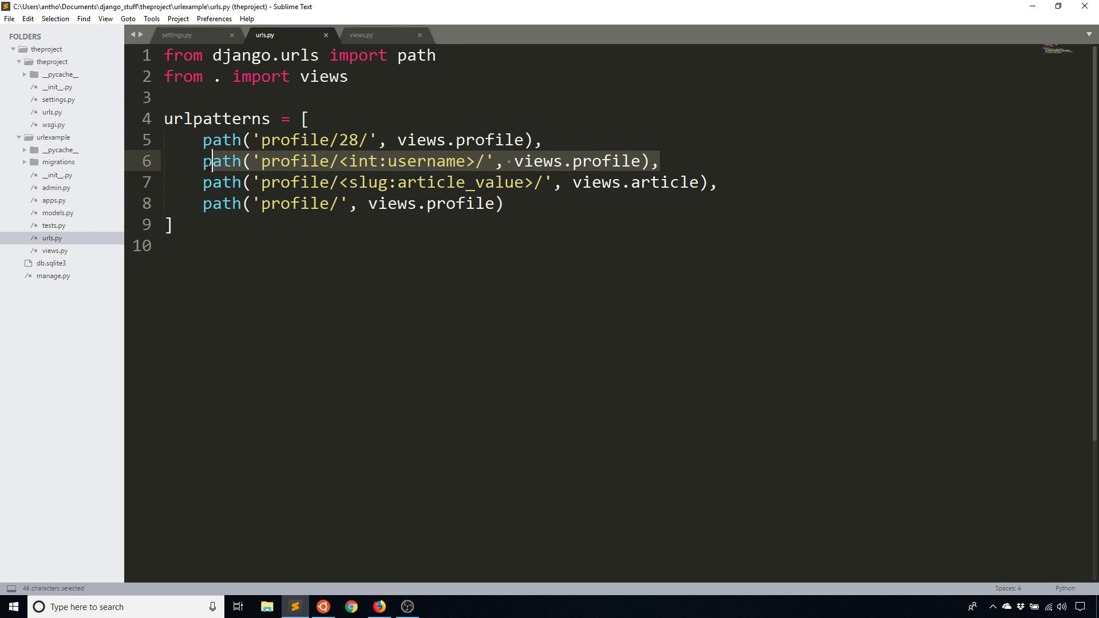
pyautogui.click(378, 606)
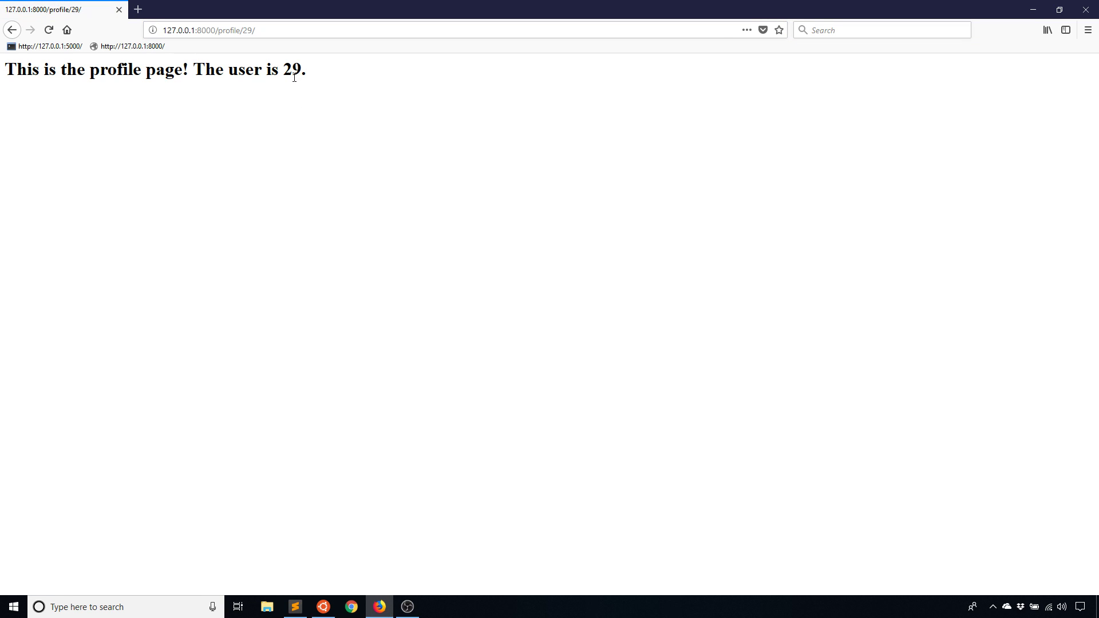
pyautogui.click(294, 607)
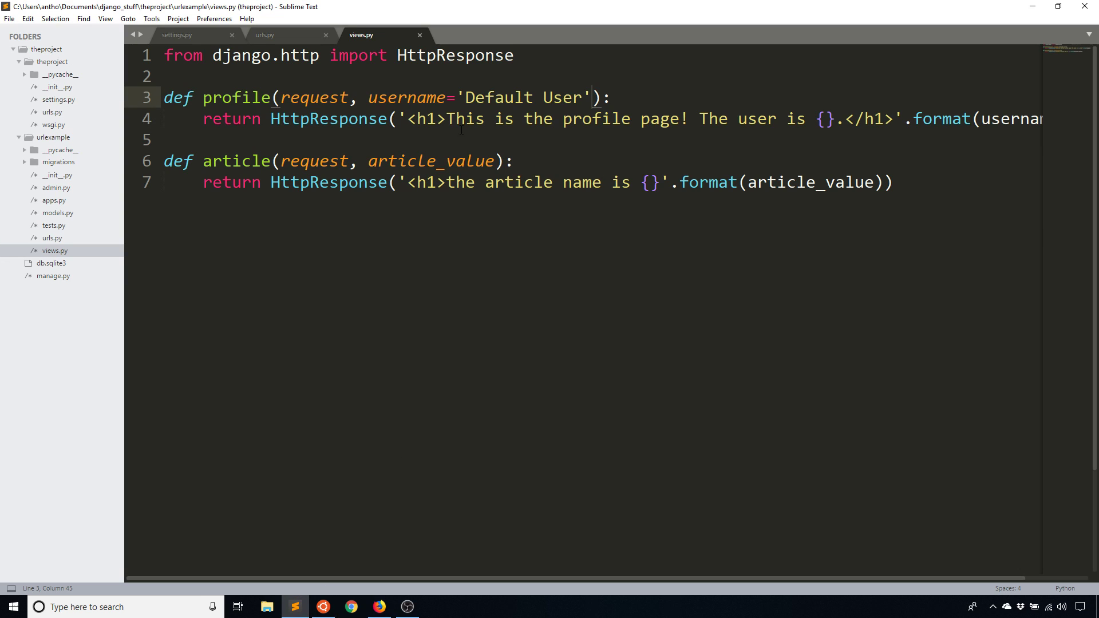
pyautogui.click(264, 35)
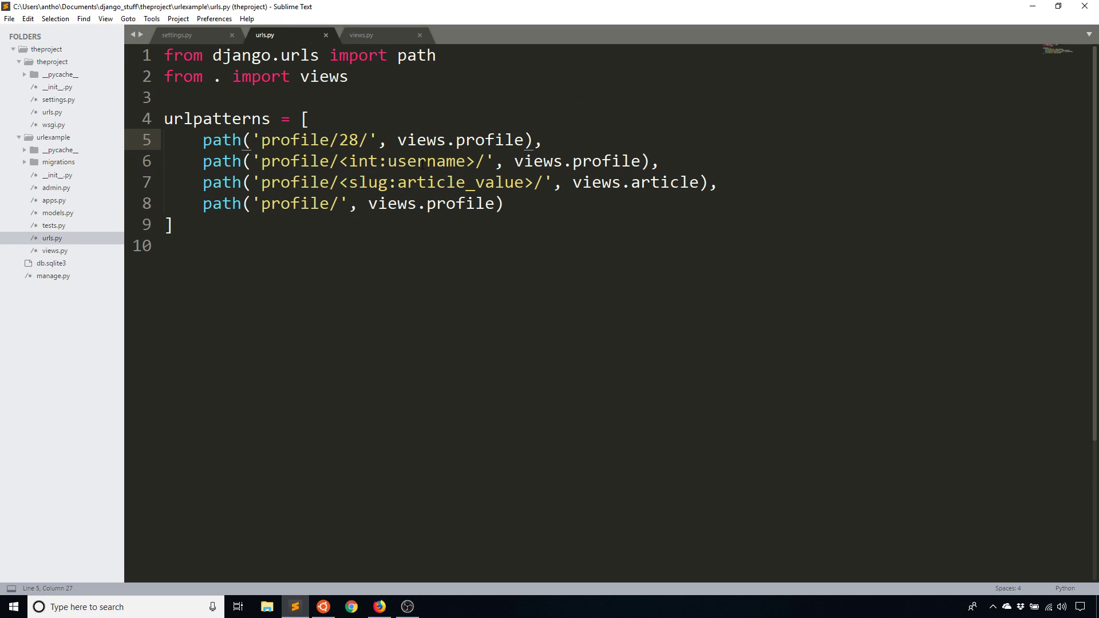
pyautogui.doubleClick(426, 161)
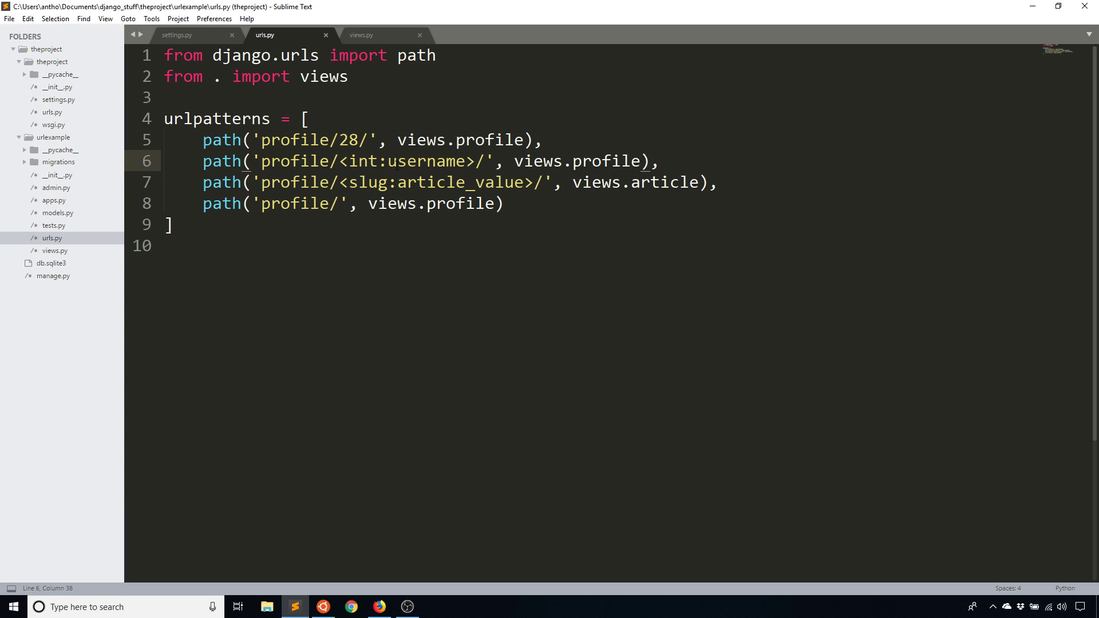
pyautogui.doubleClick(426, 162)
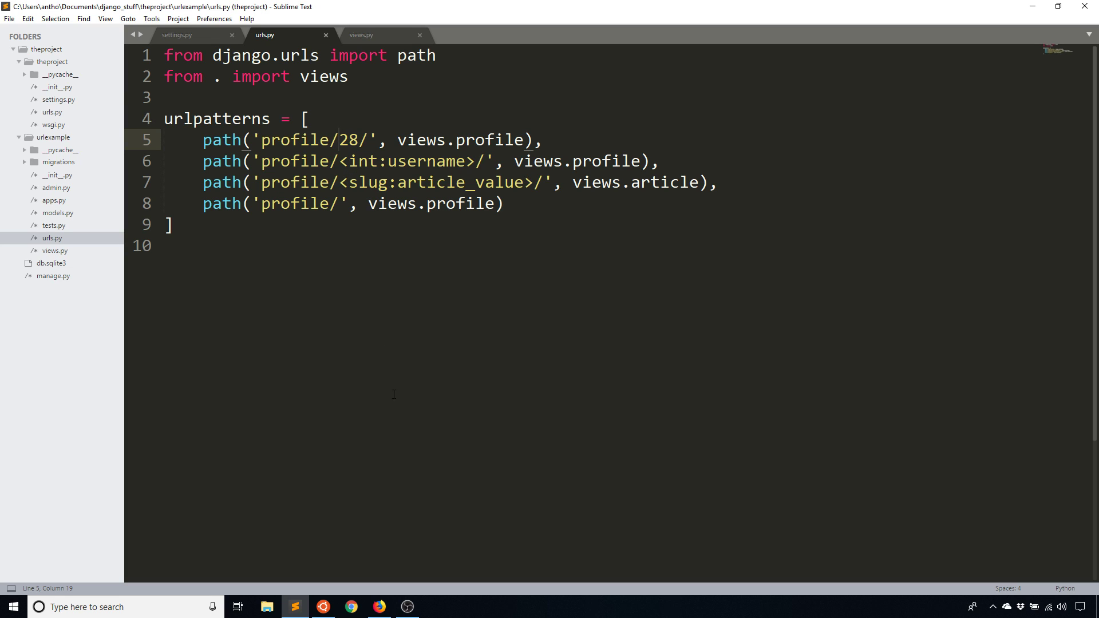
pyautogui.click(339, 139)
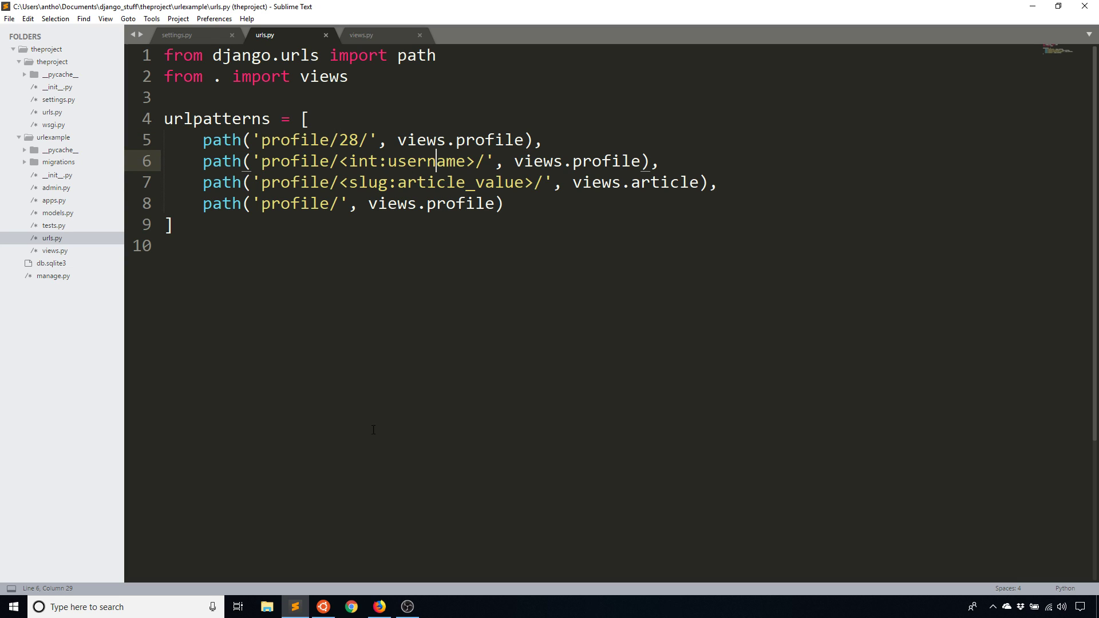
pyautogui.moveTo(371, 475)
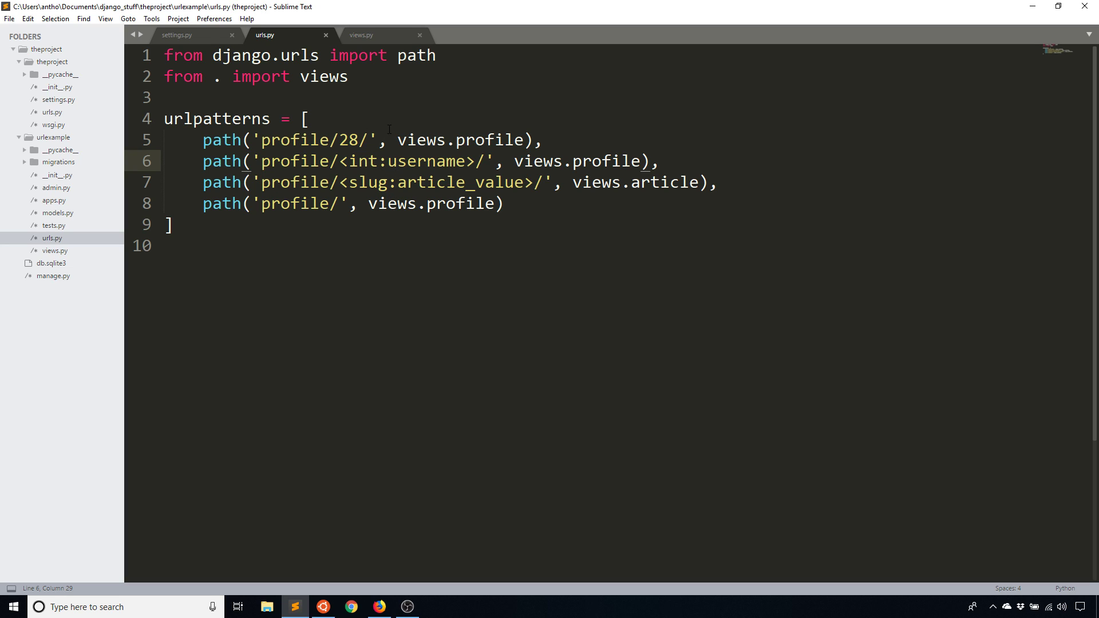
pyautogui.moveTo(436, 255)
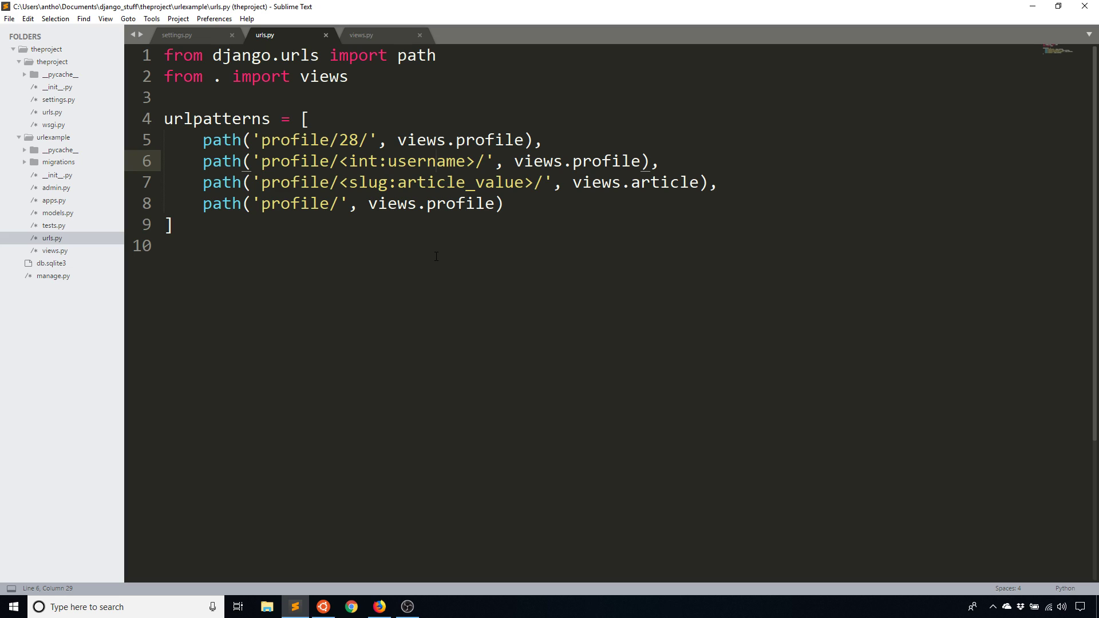
pyautogui.click(436, 161)
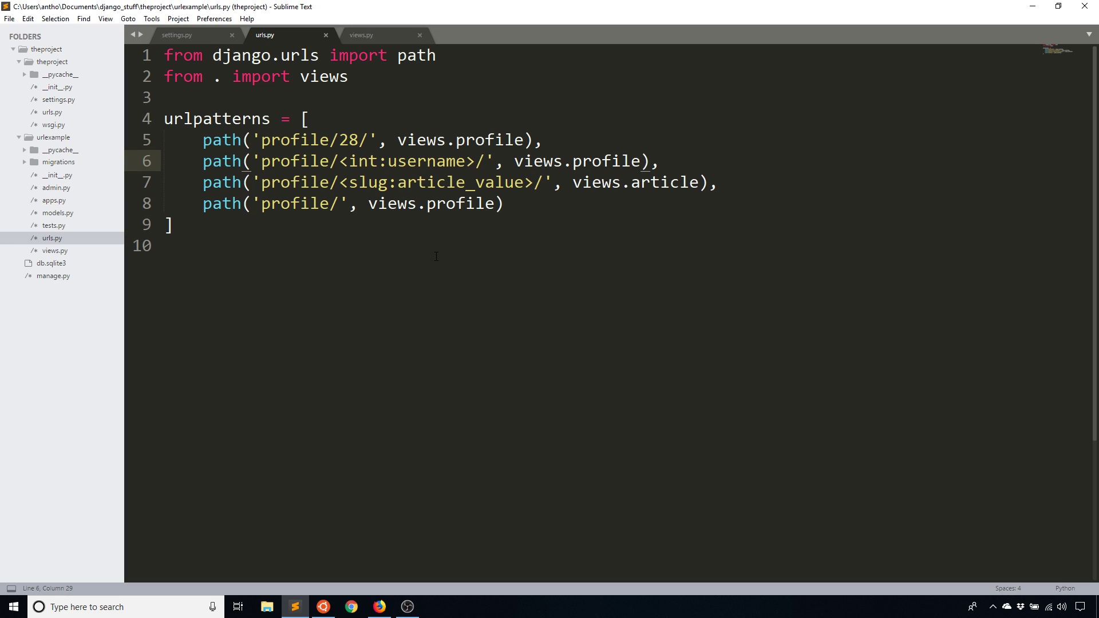
pyautogui.click(164, 245)
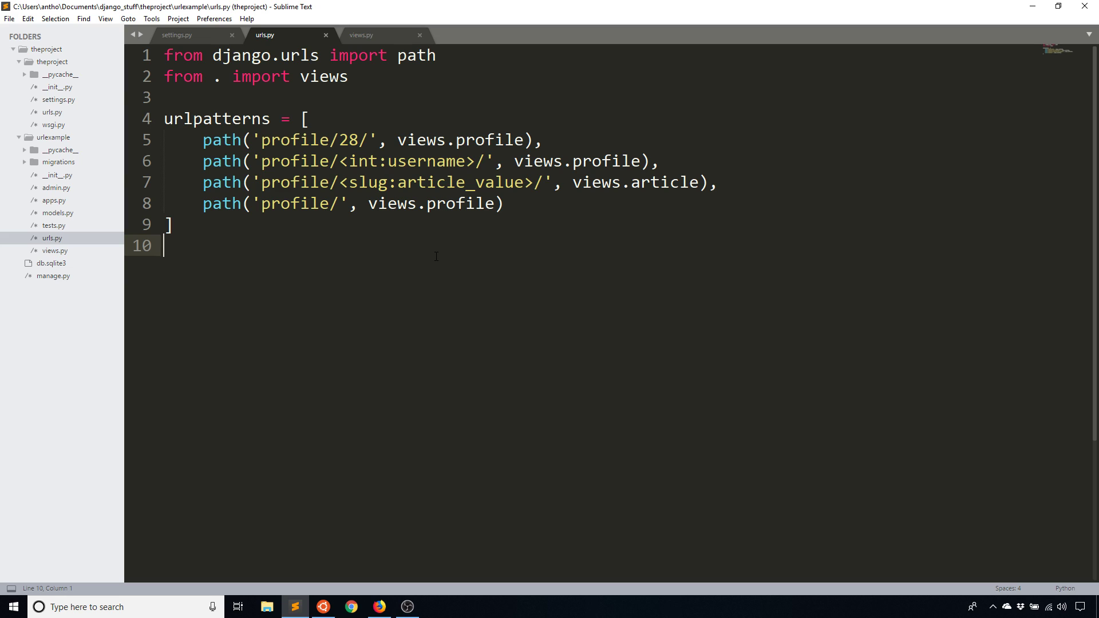
pyautogui.click(436, 140)
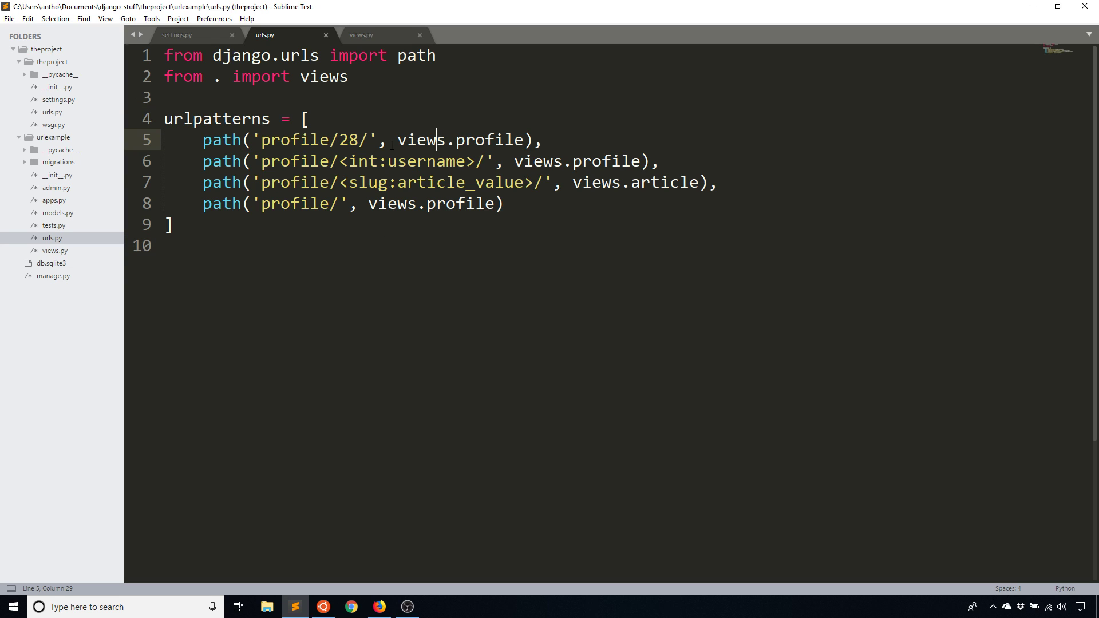